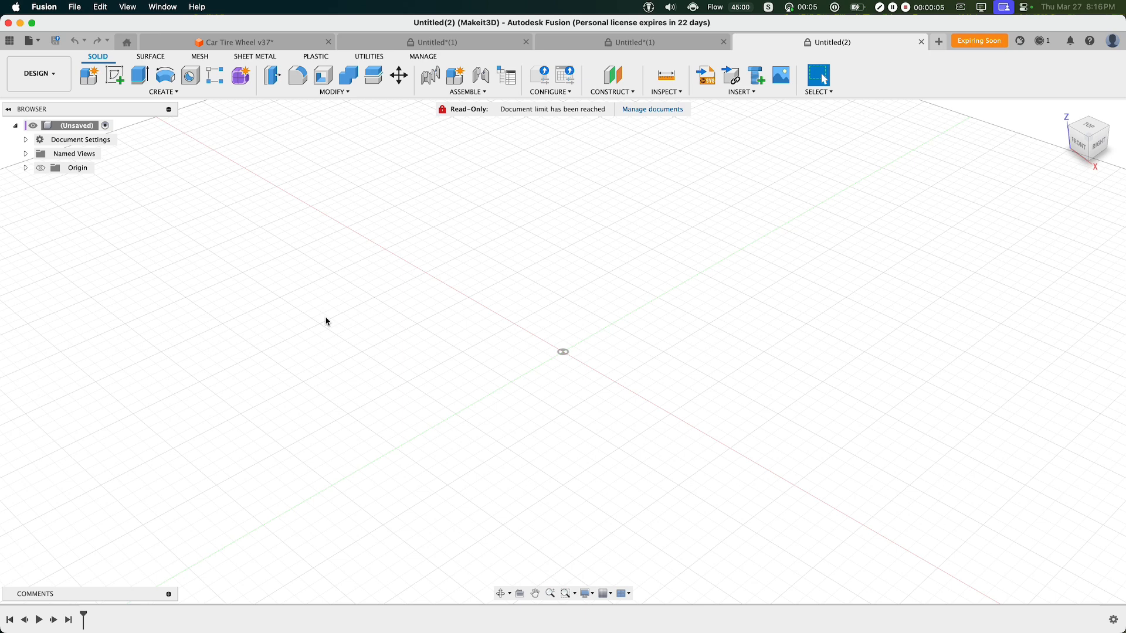
# - Create a new component and name it Tire1
pyautogui.click(162, 91)
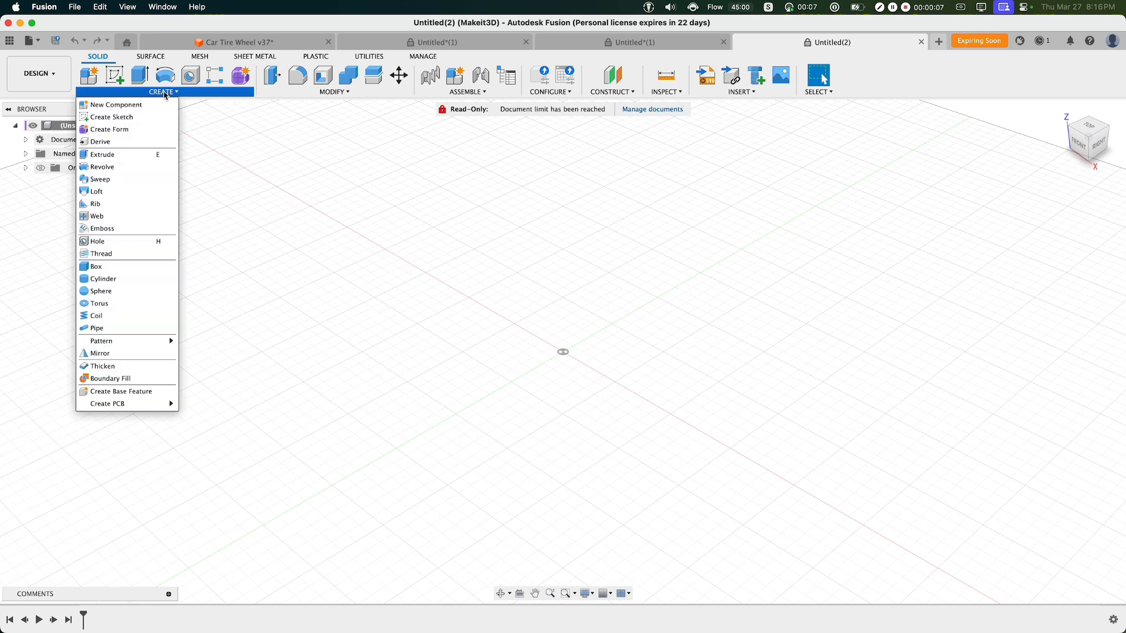
pyautogui.click(116, 105)
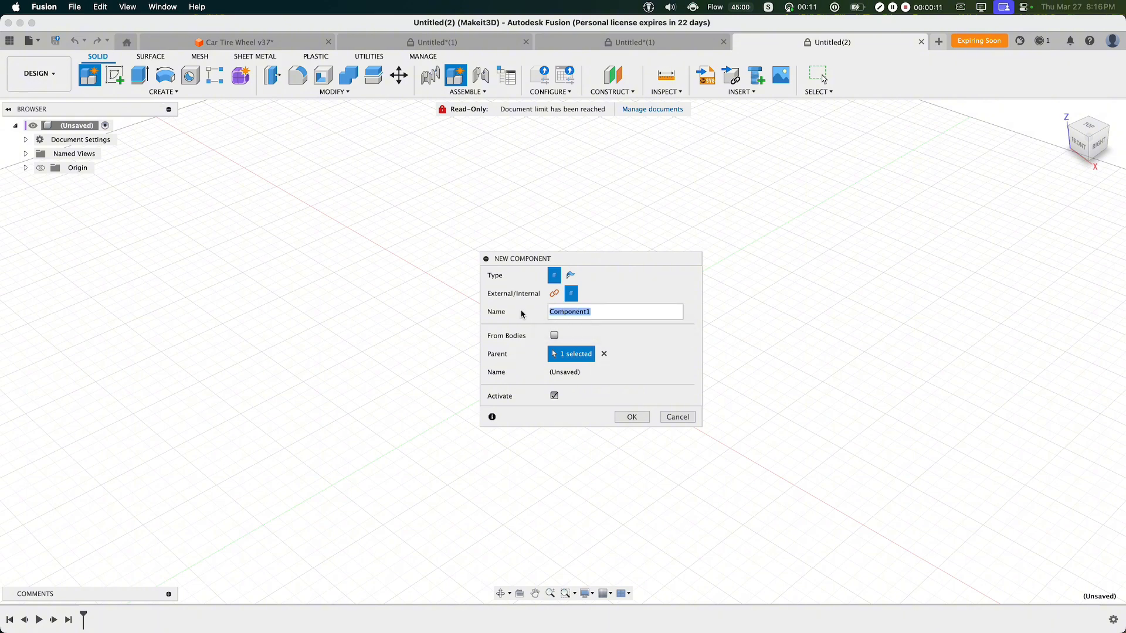
pyautogui.click(632, 416)
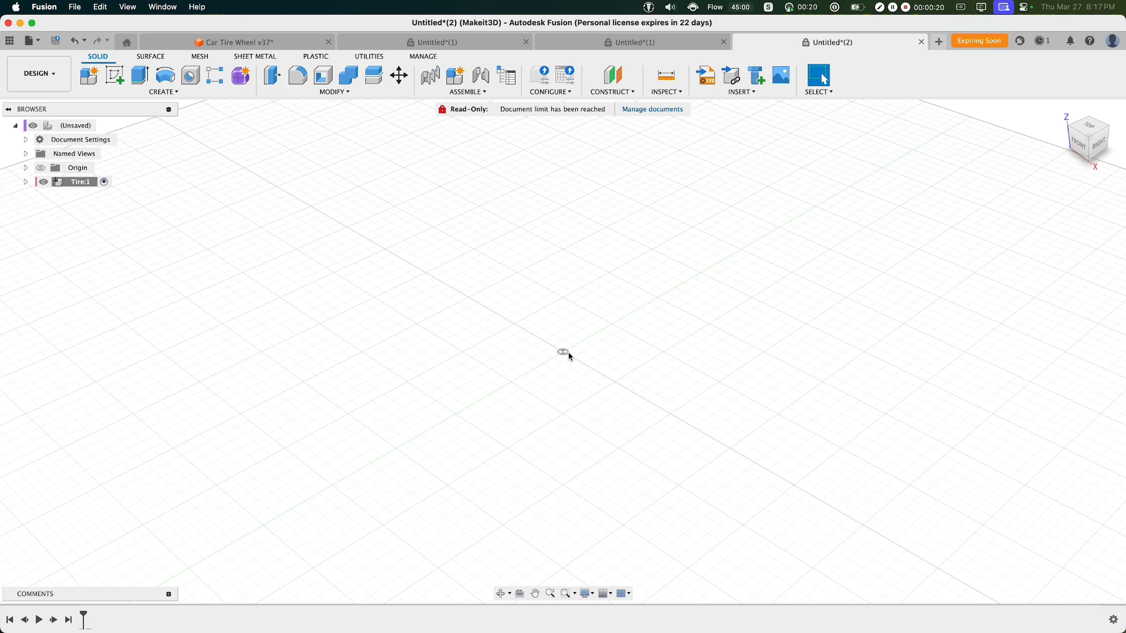
# - Sketch two centre-diameter circles at the origin, 60 mm and 80 mm
pyautogui.click(162, 92)
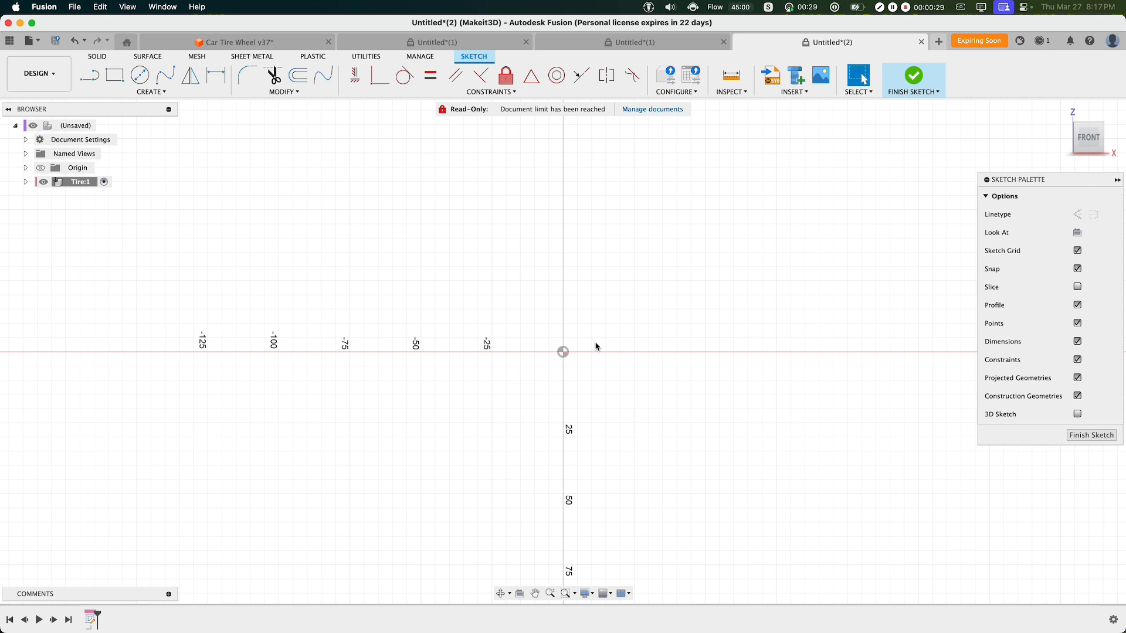
pyautogui.moveTo(139, 75)
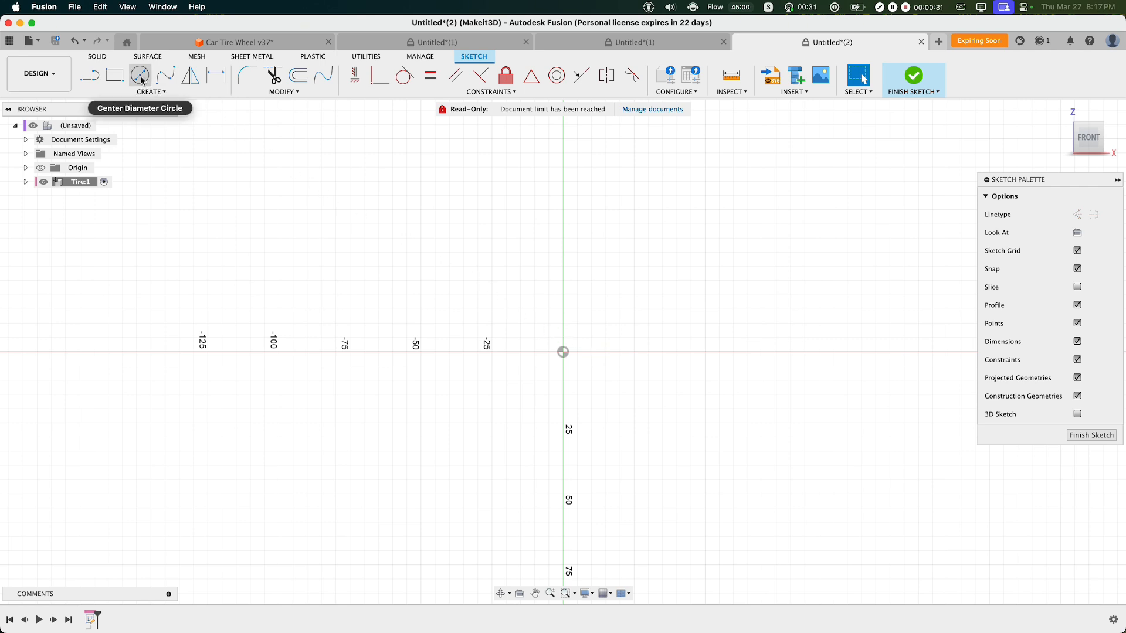
pyautogui.click(139, 75)
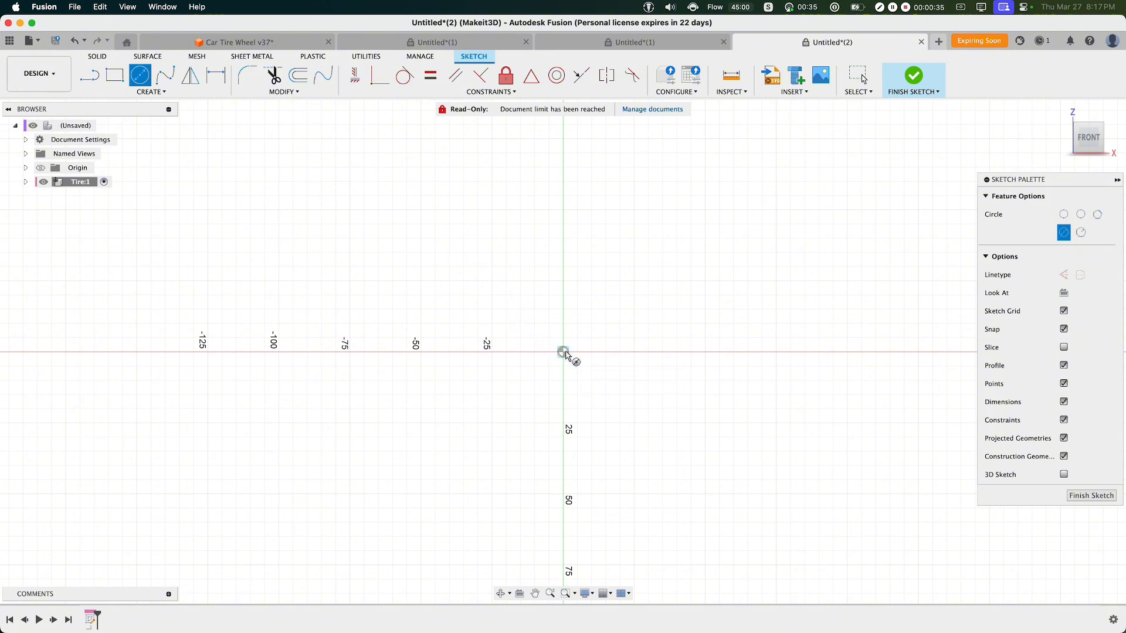
pyautogui.click(563, 351)
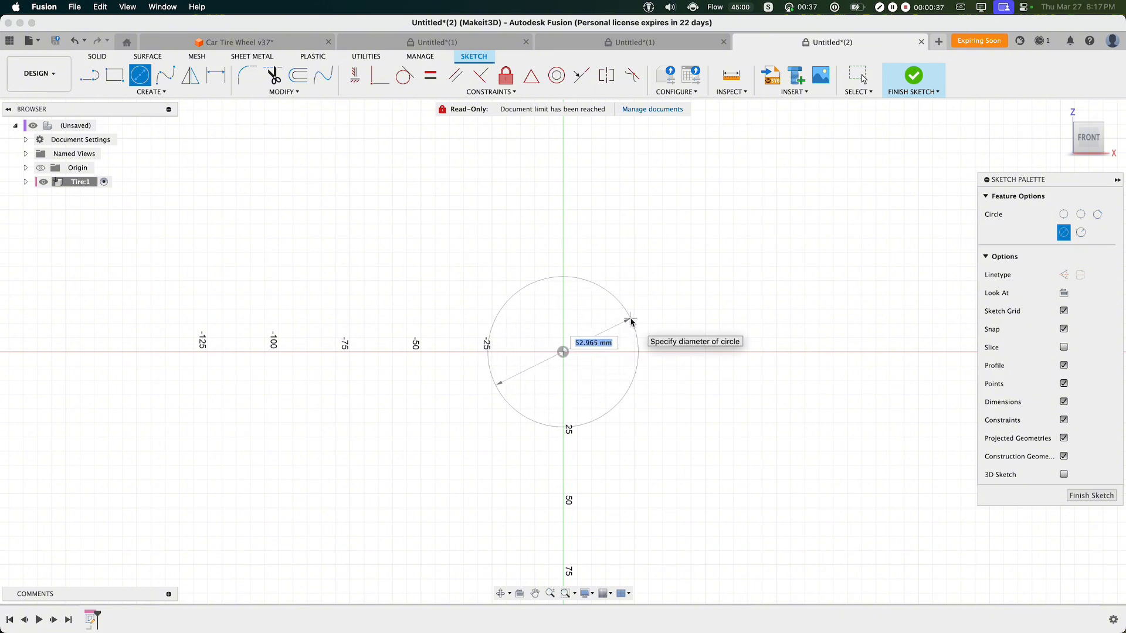
pyautogui.write('60')
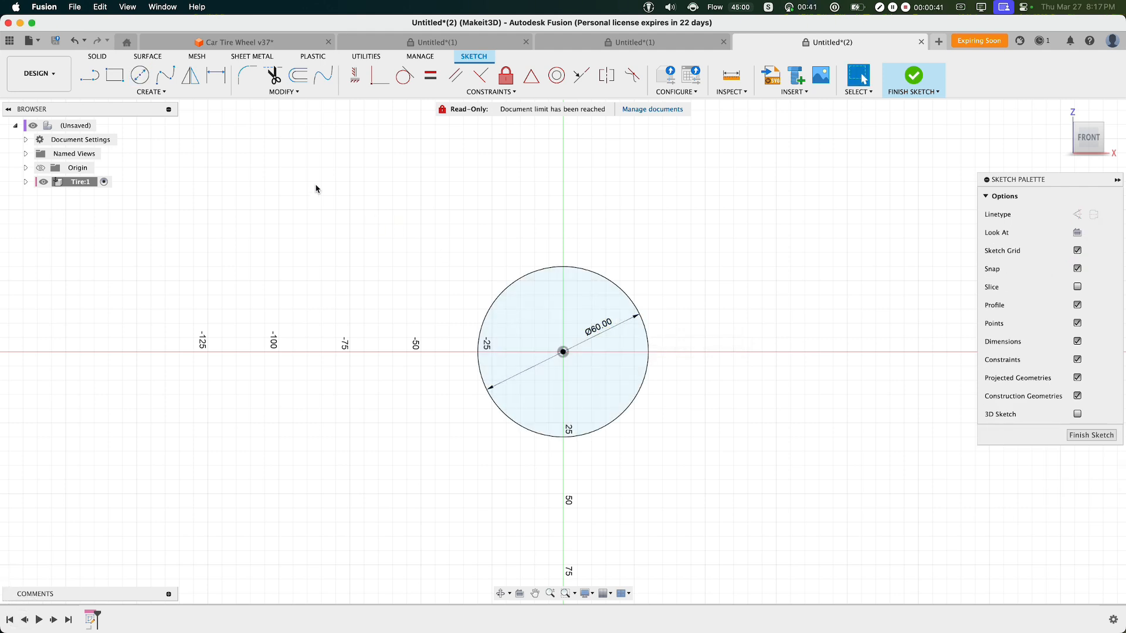
pyautogui.click(139, 75)
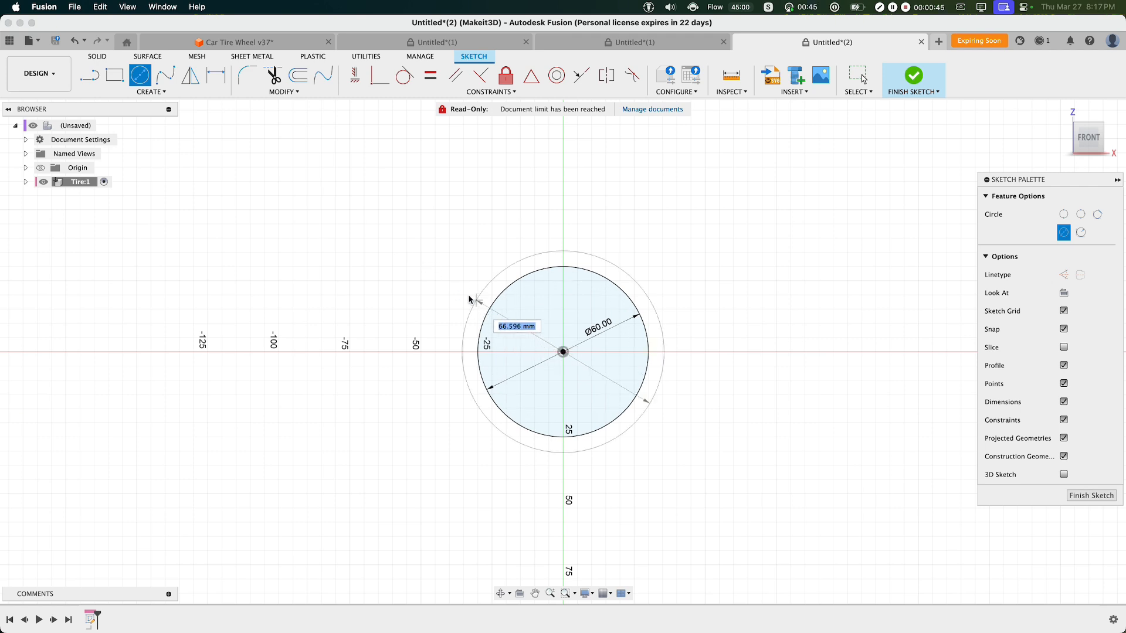
pyautogui.moveTo(464, 294)
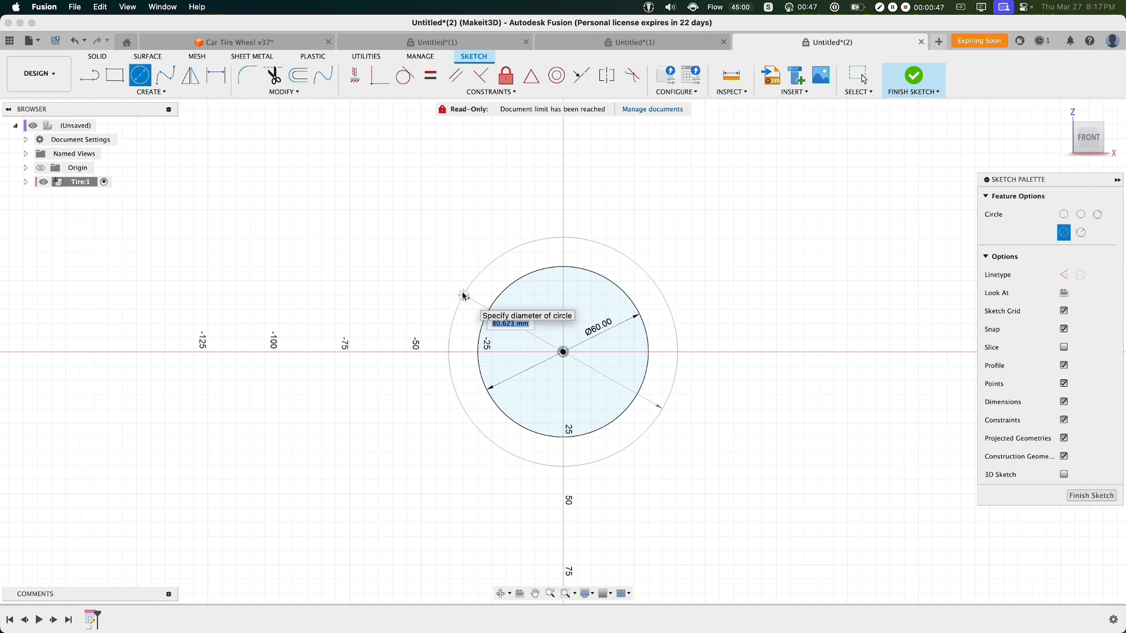
pyautogui.write('80')
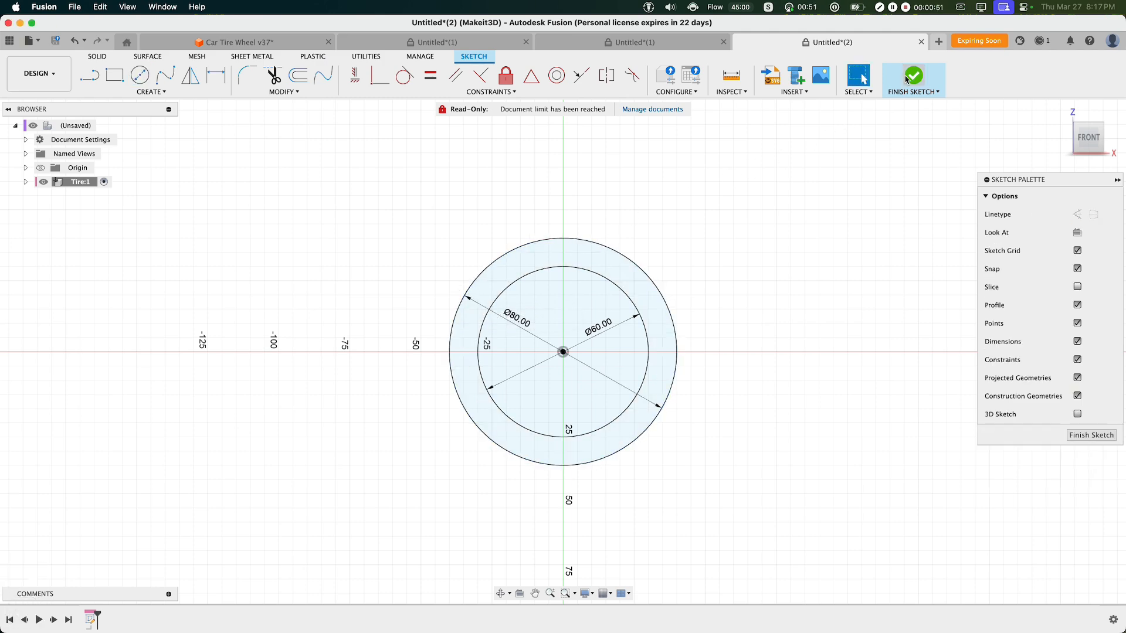
# - Extrude the ring profile symmetrically 10 mm into a solid tire body
pyautogui.click(913, 75)
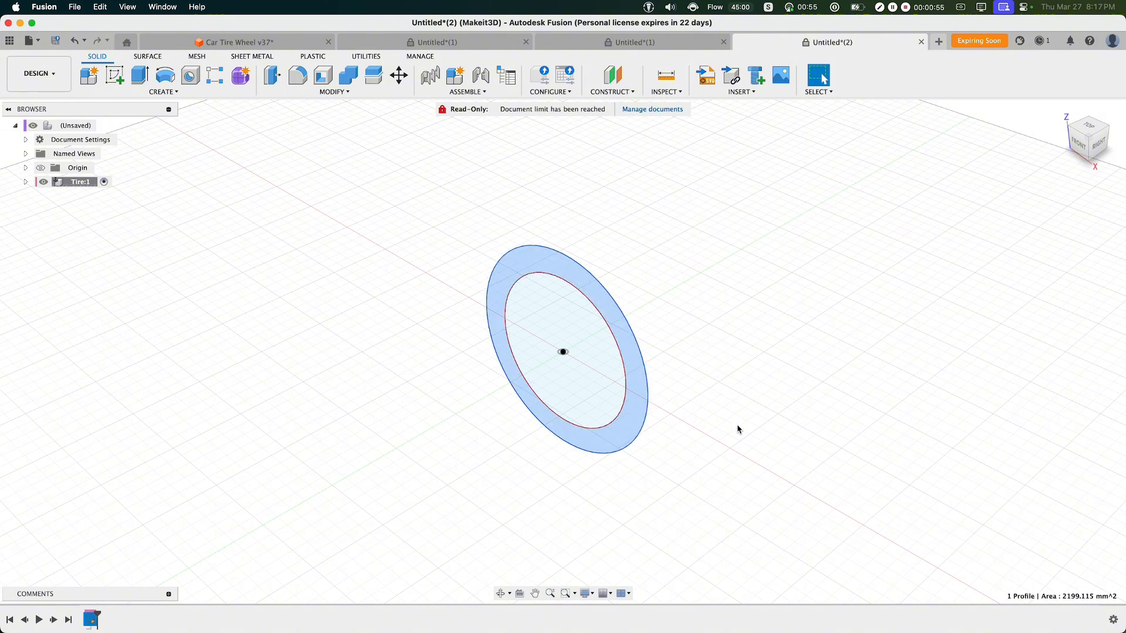
pyautogui.moveTo(689, 412)
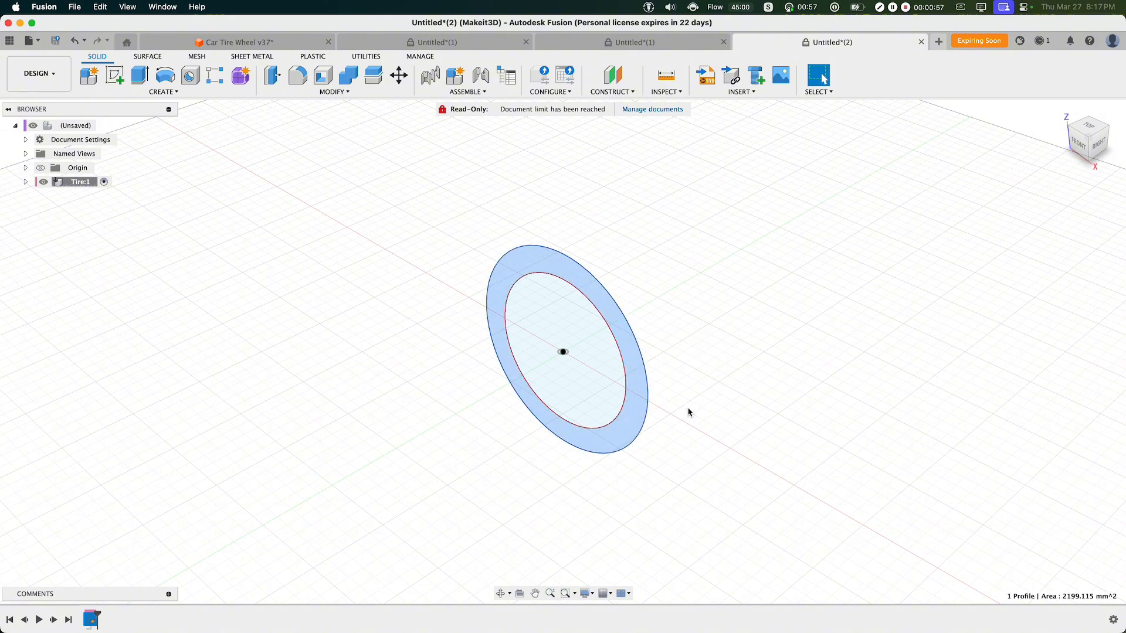
pyautogui.click(139, 75)
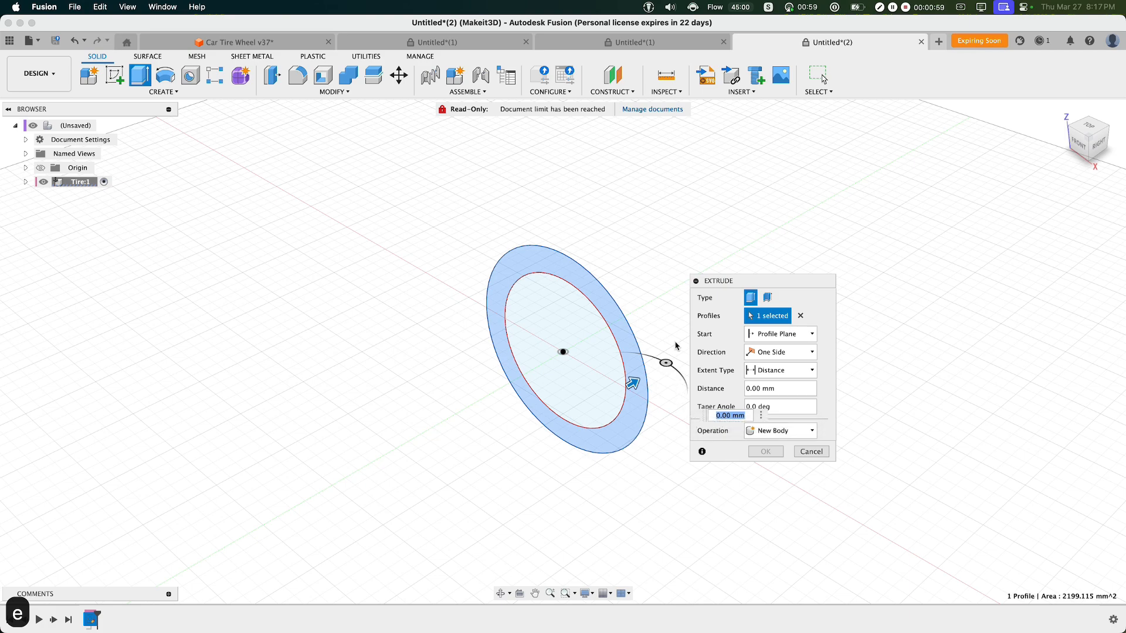
pyautogui.moveTo(692, 310)
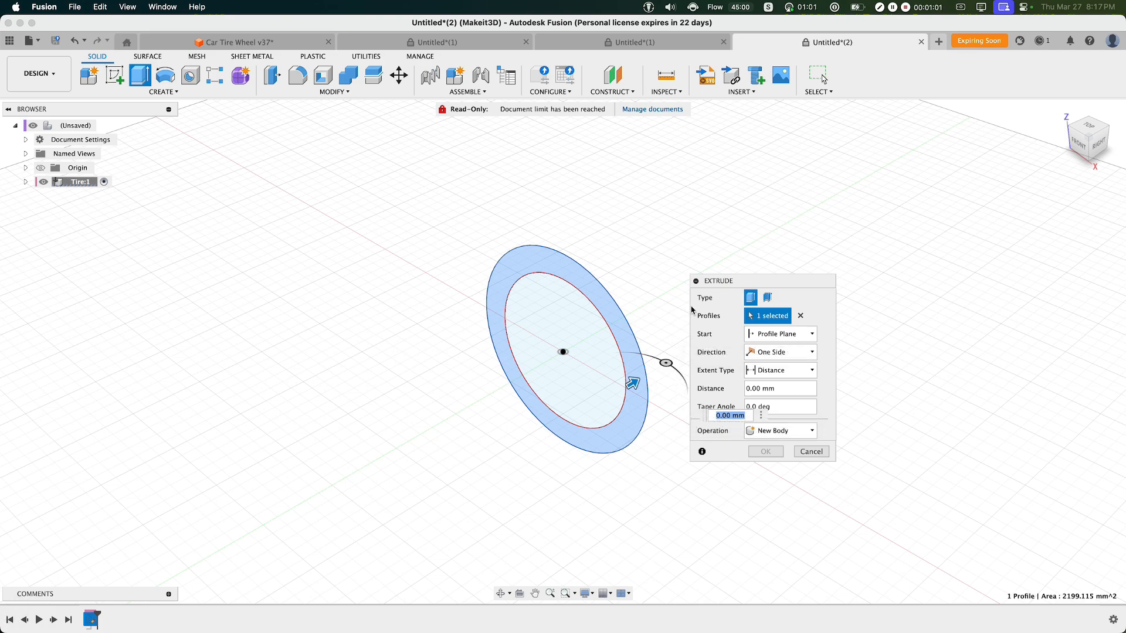
pyautogui.click(778, 352)
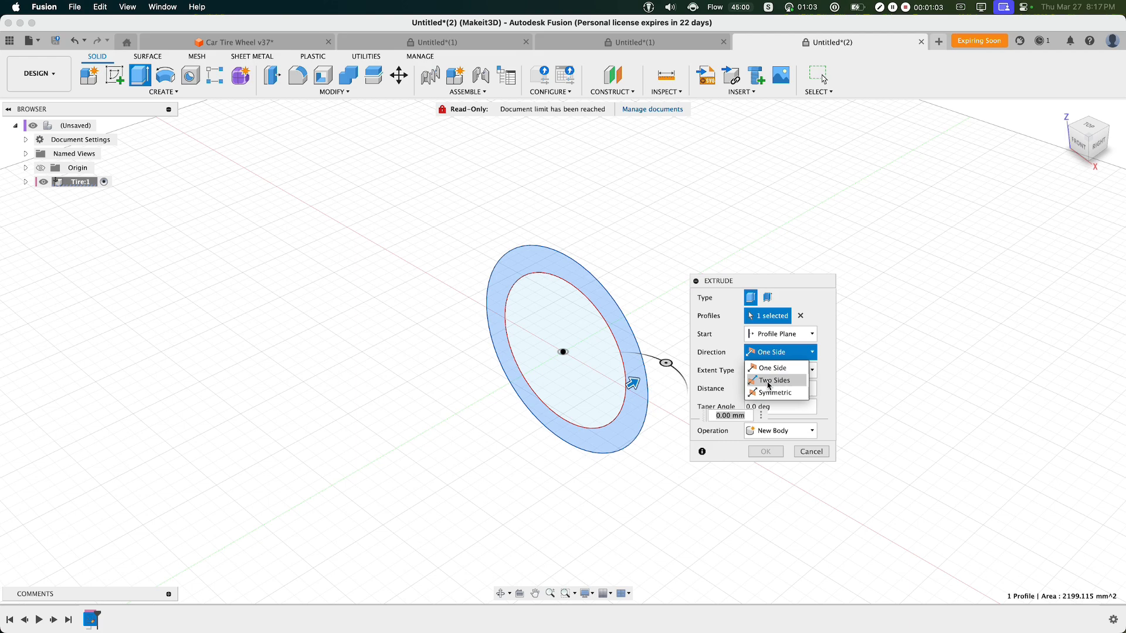
pyautogui.click(775, 380)
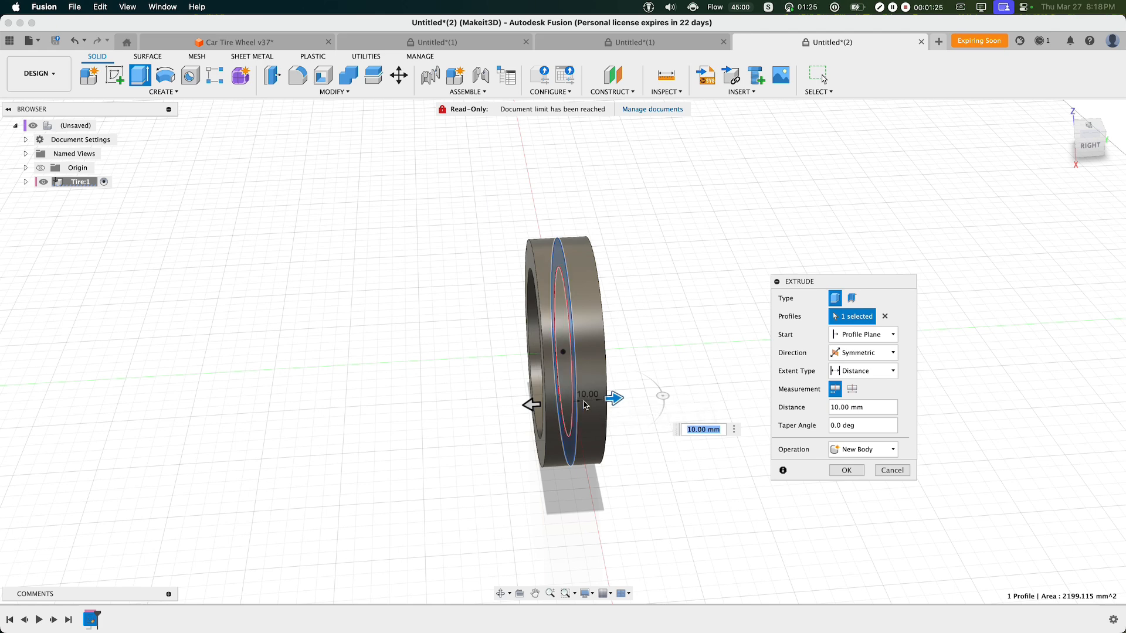
pyautogui.moveTo(582, 404)
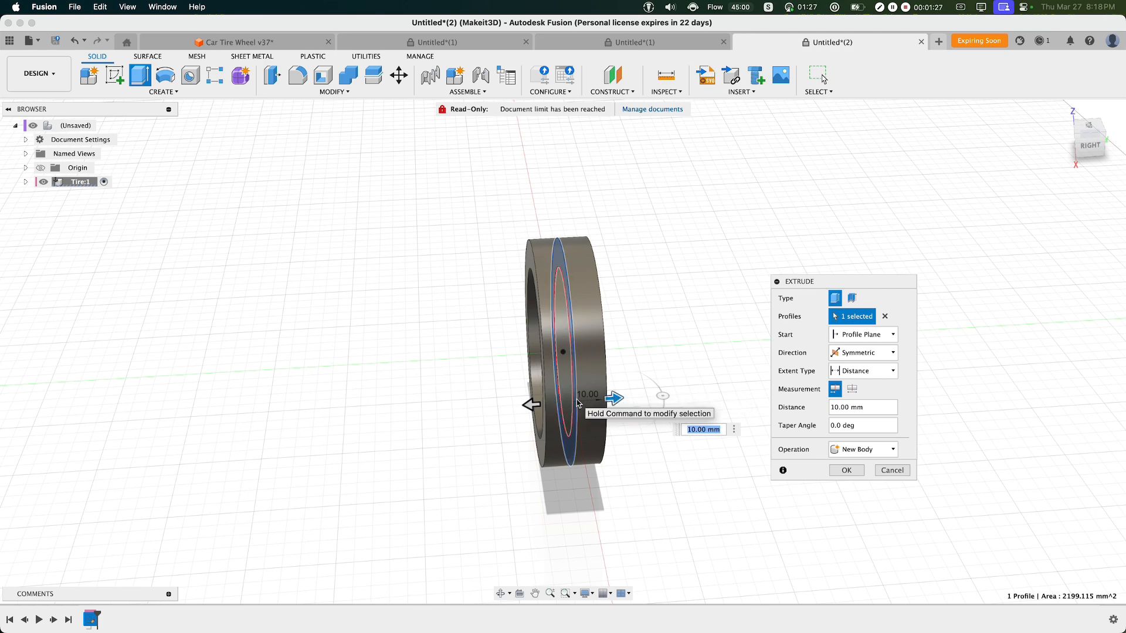
pyautogui.moveTo(449, 429)
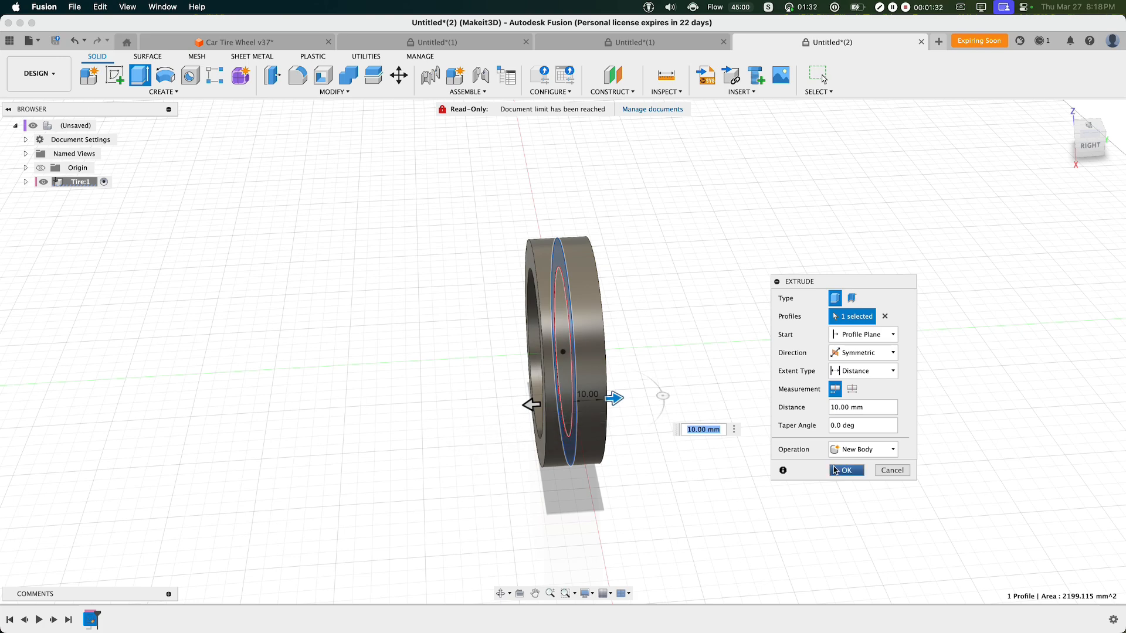
pyautogui.click(845, 470)
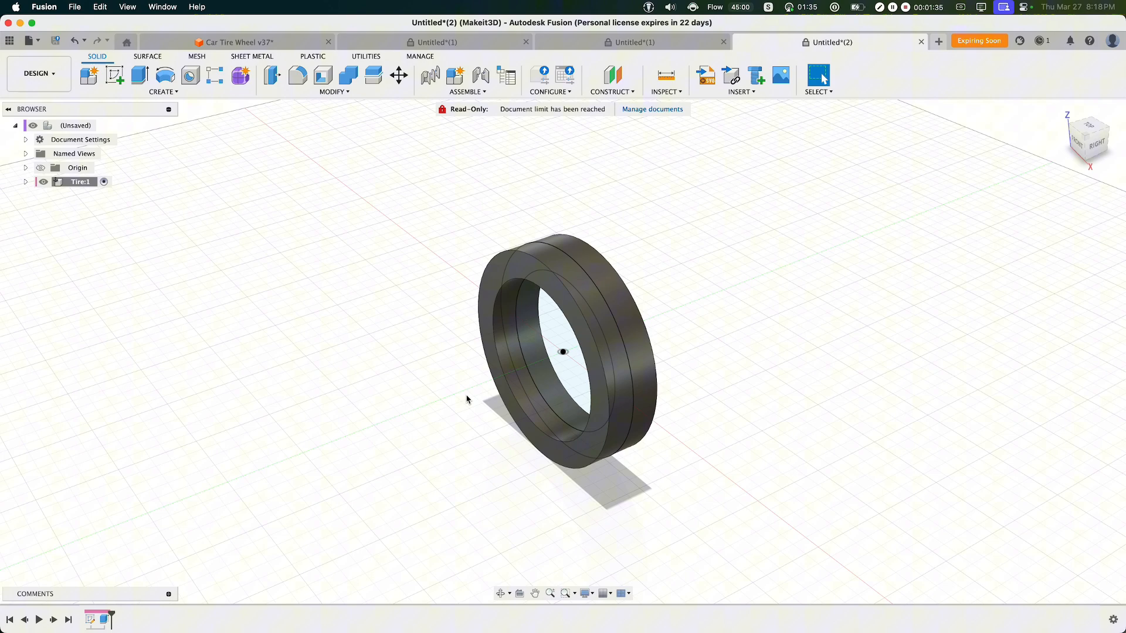
pyautogui.moveTo(467, 401)
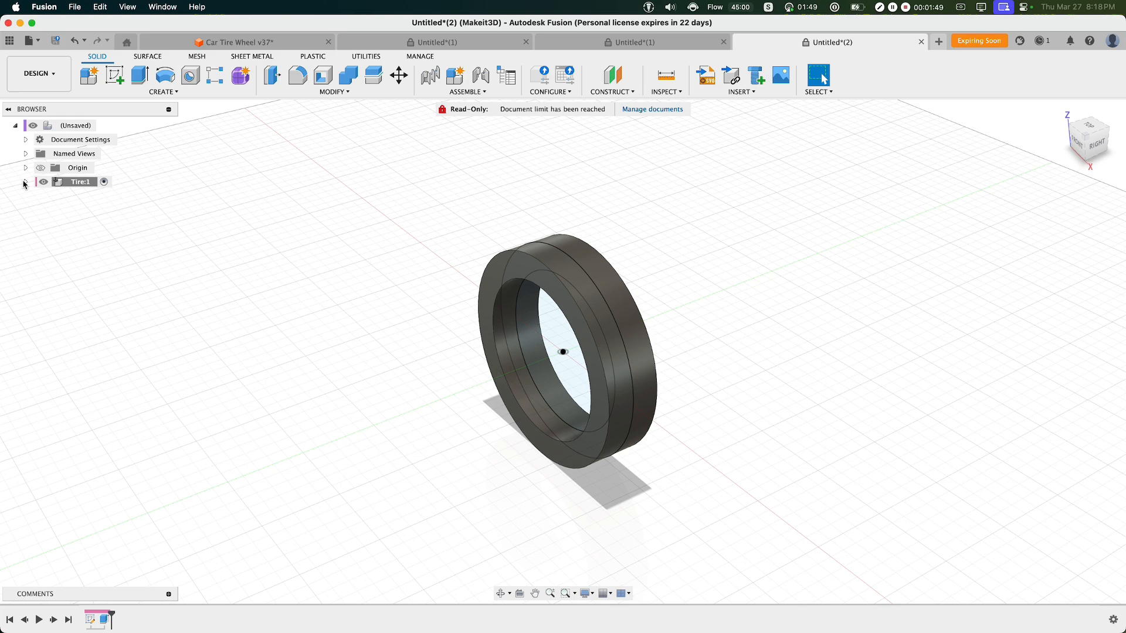
# - Hide Sketch1 under Tire1 and choose a Modify tool for the tire's edges
pyautogui.click(24, 181)
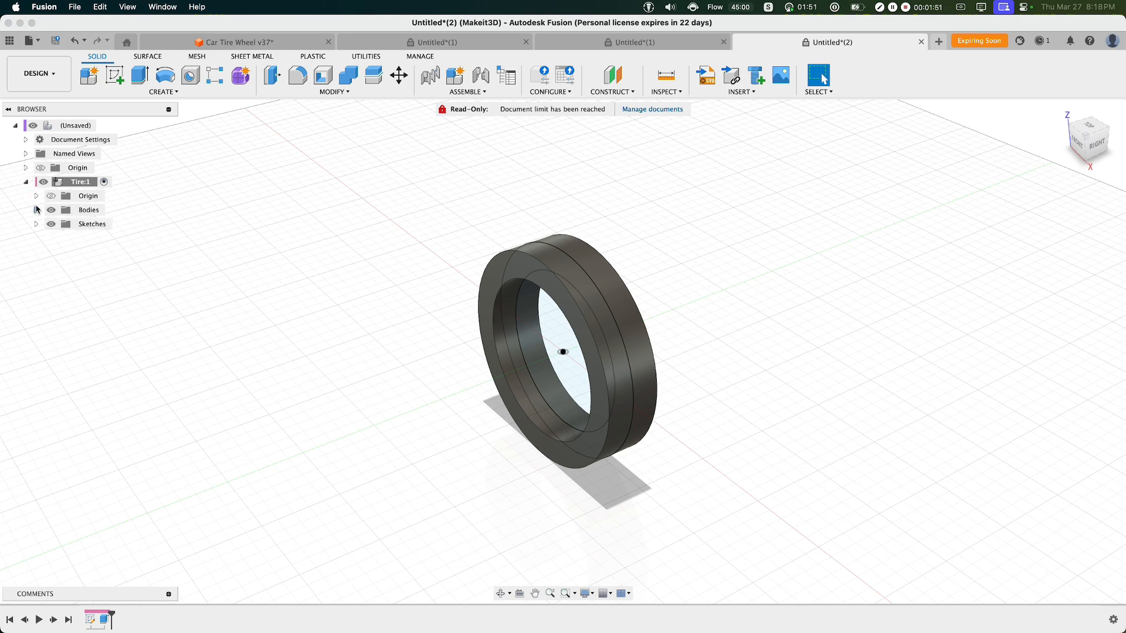
pyautogui.click(36, 223)
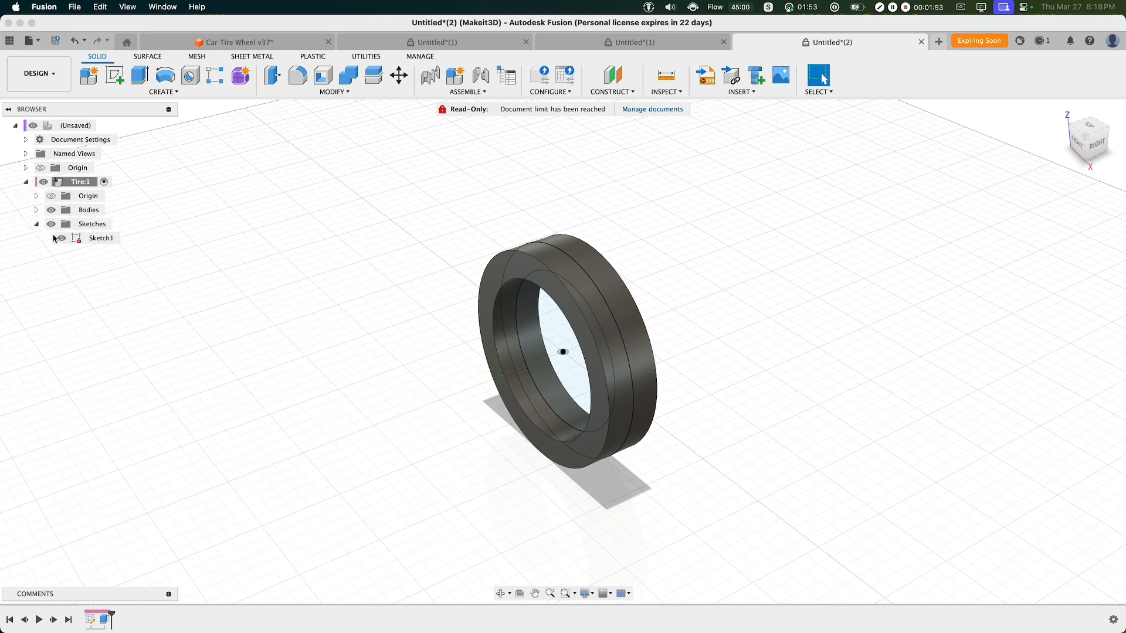
pyautogui.click(60, 238)
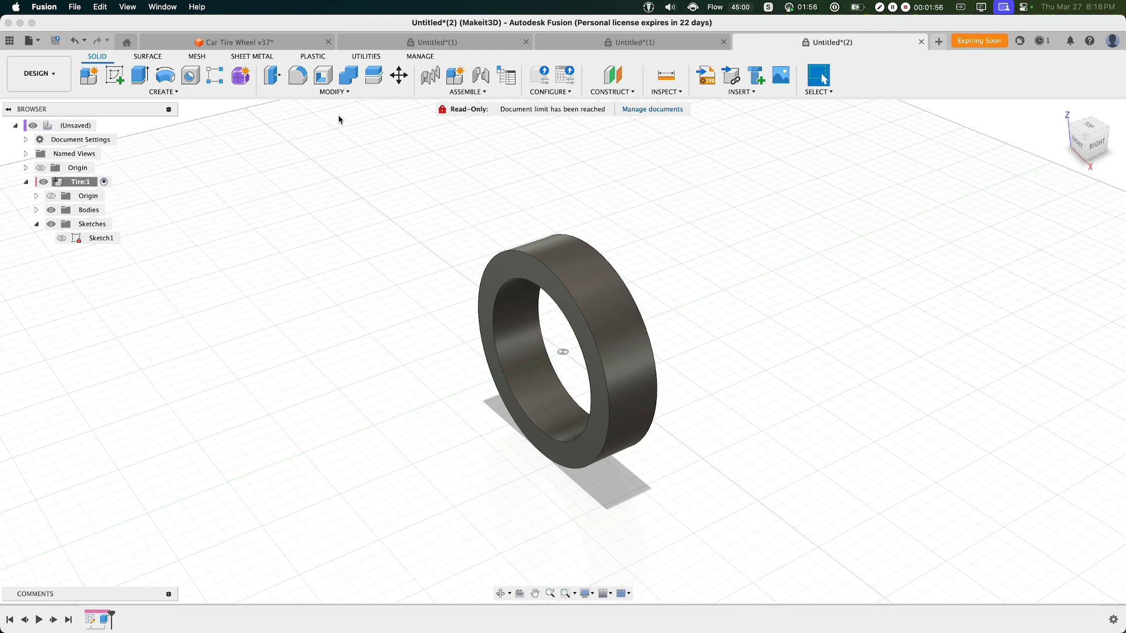
pyautogui.click(332, 92)
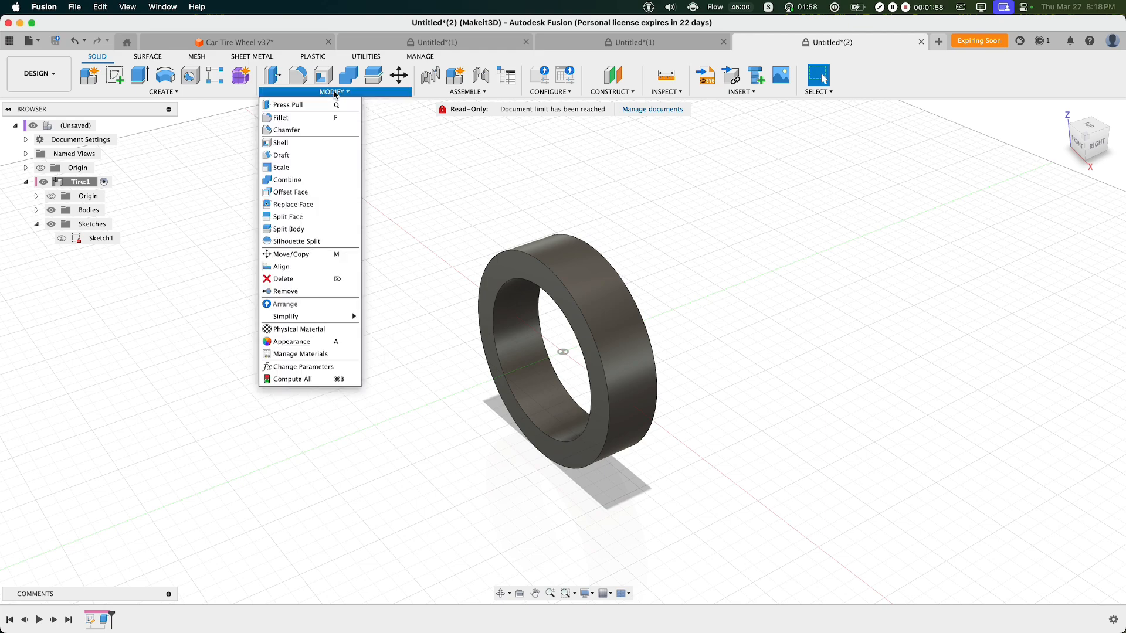
pyautogui.click(280, 117)
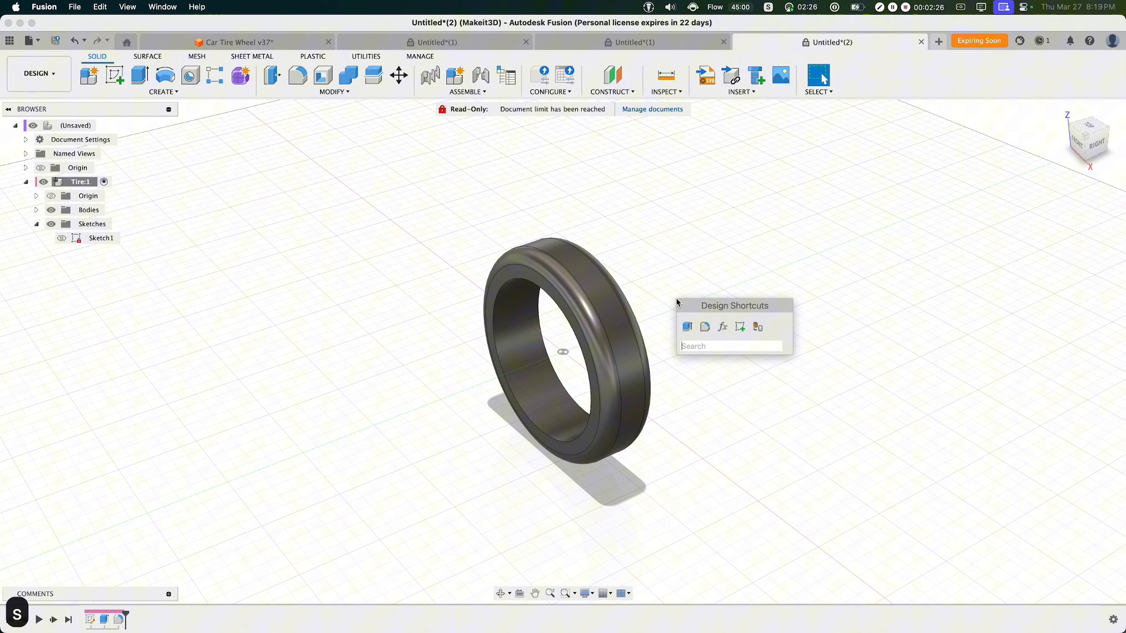
# - Add a tangent construction plane on the tire's outer tread face at 0 deg
pyautogui.write('tangent plane')
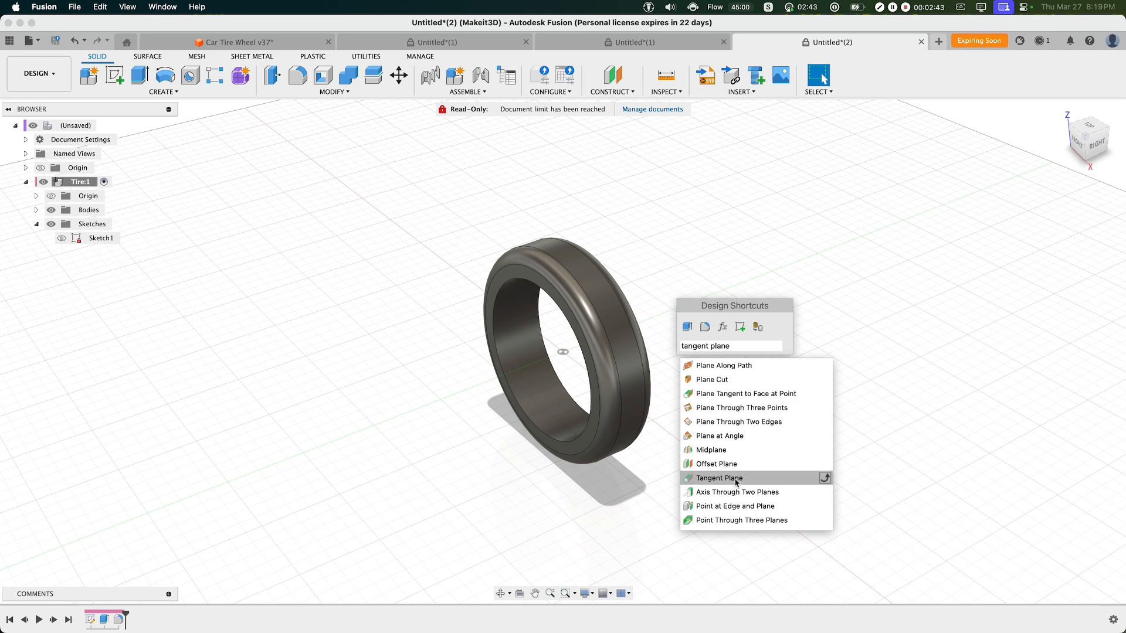
pyautogui.moveTo(692, 483)
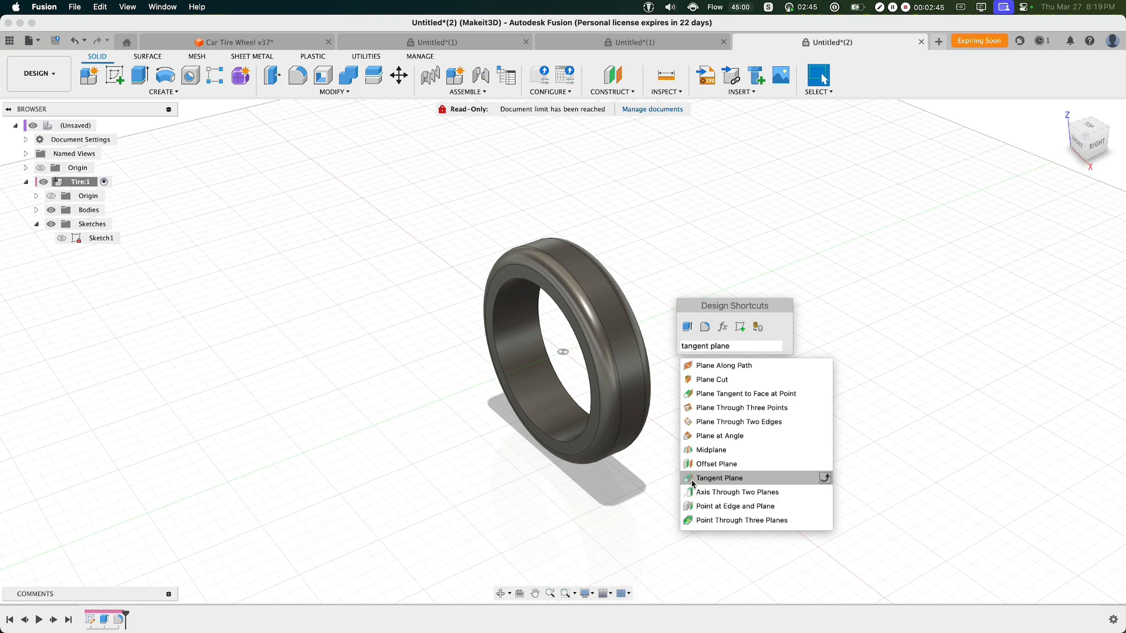
pyautogui.click(718, 477)
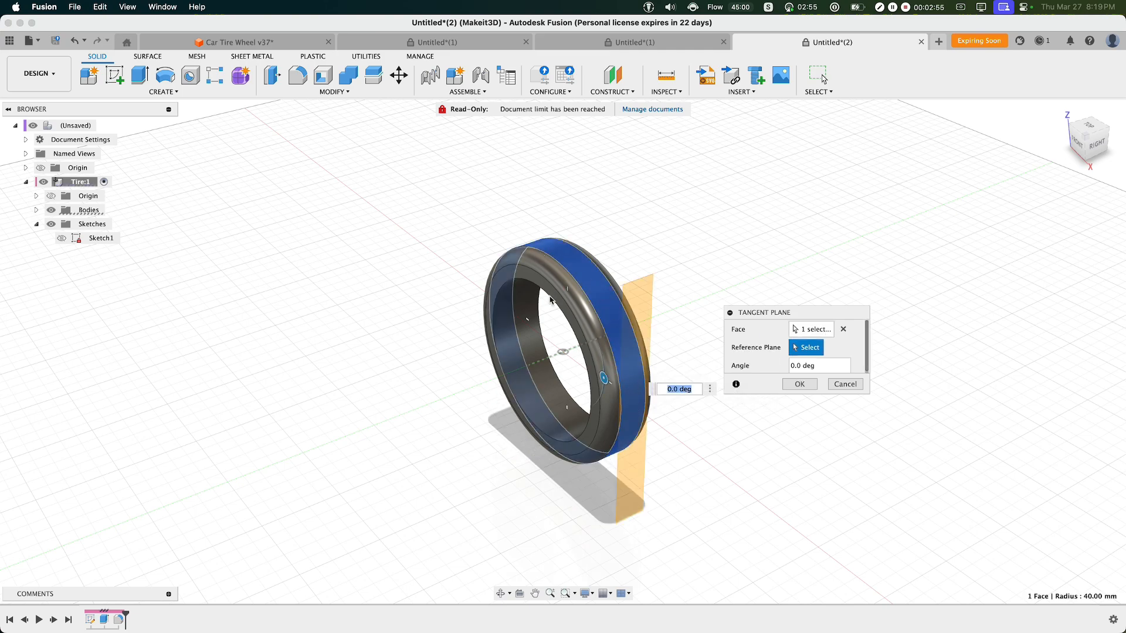
pyautogui.click(799, 384)
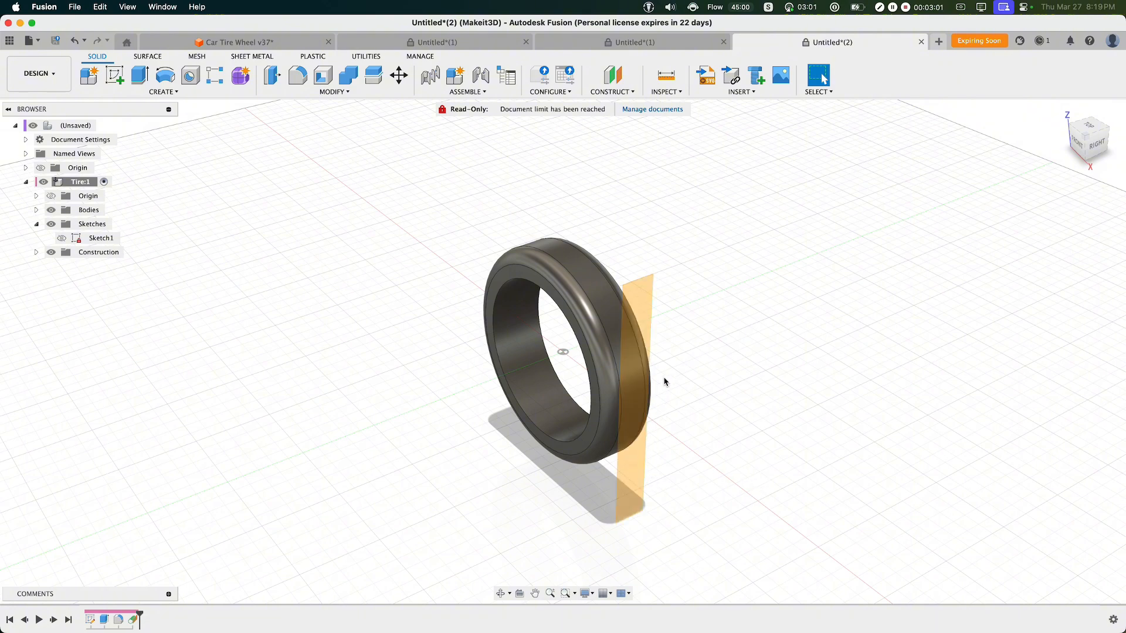
pyautogui.moveTo(781, 77)
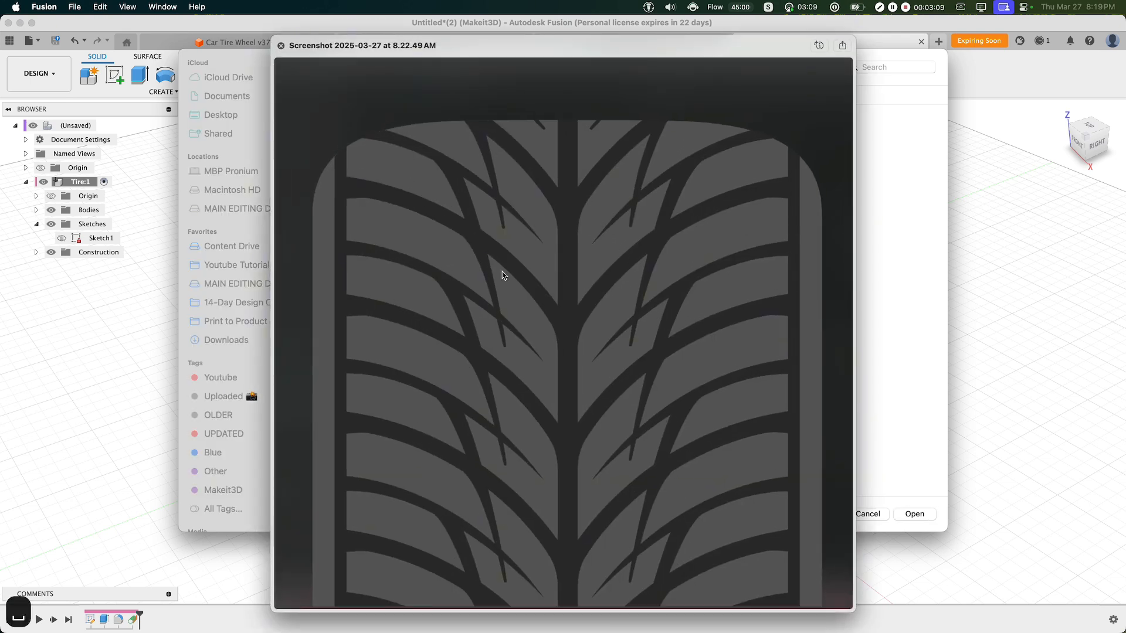
pyautogui.moveTo(564, 303)
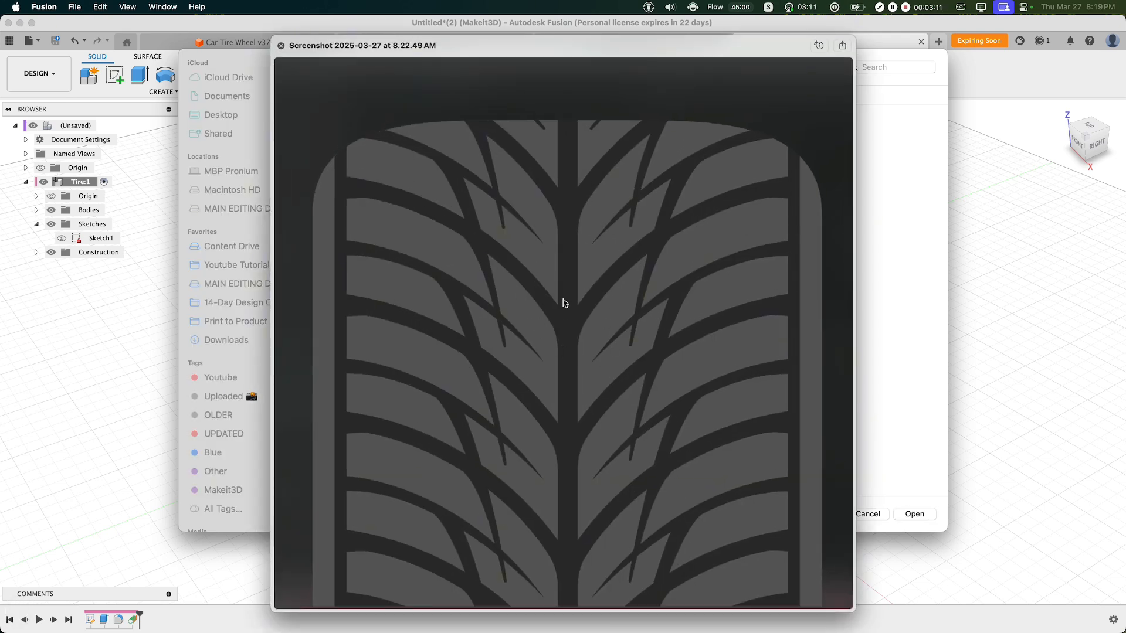
pyautogui.moveTo(516, 278)
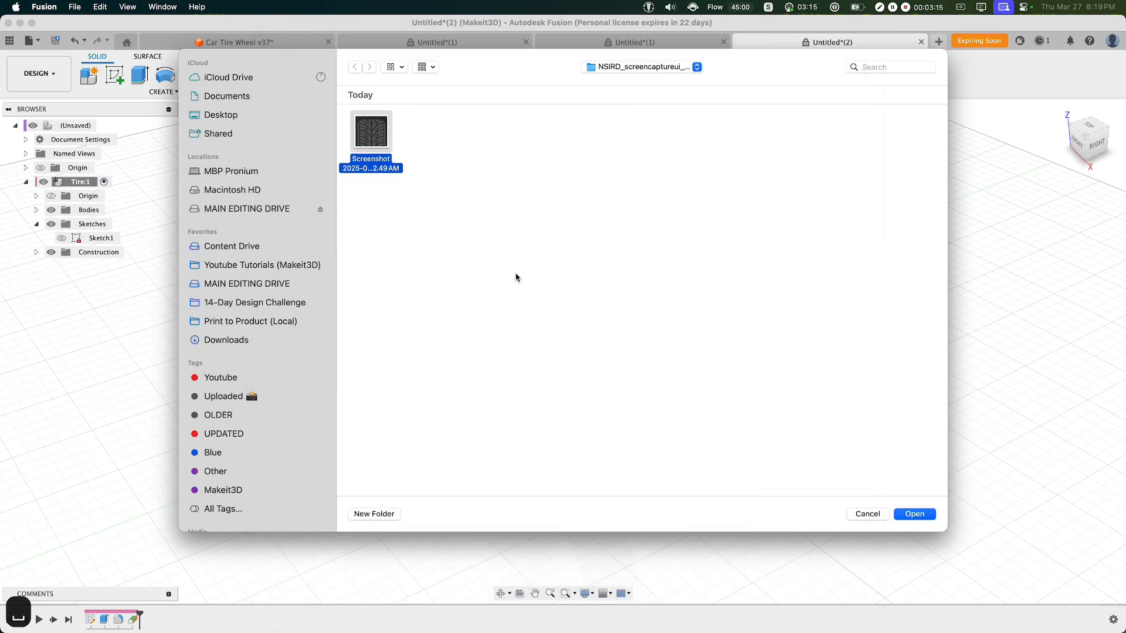
# - Place the tread screenshot as a canvas on the tangent plane, upright and centred on the tire
pyautogui.click(865, 514)
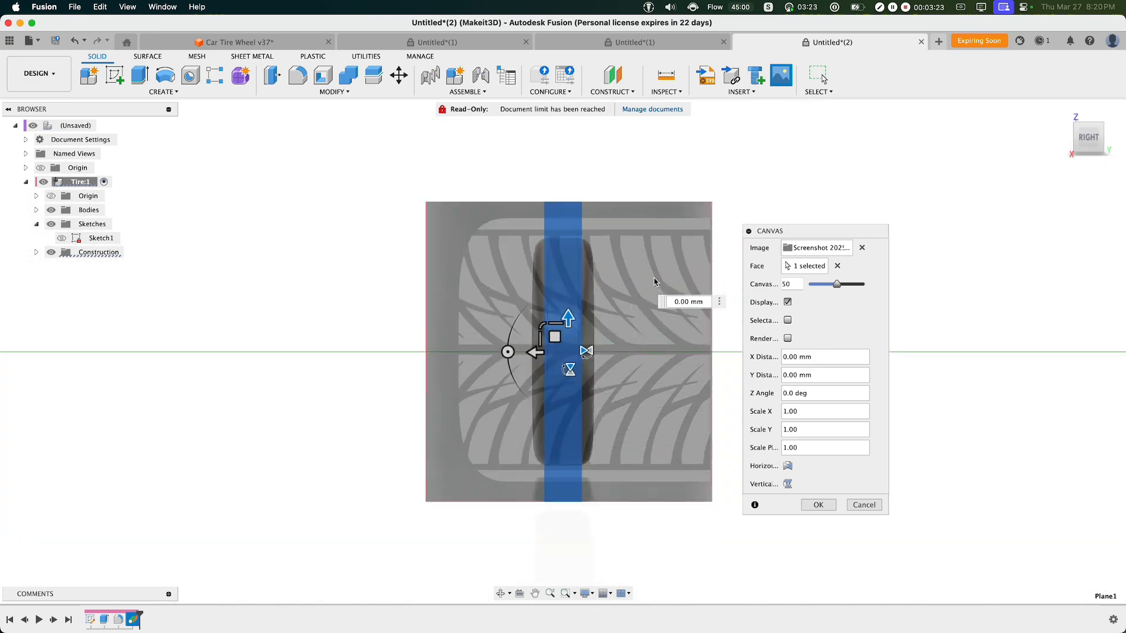
pyautogui.moveTo(568, 318); pyautogui.dragTo(538, 299)
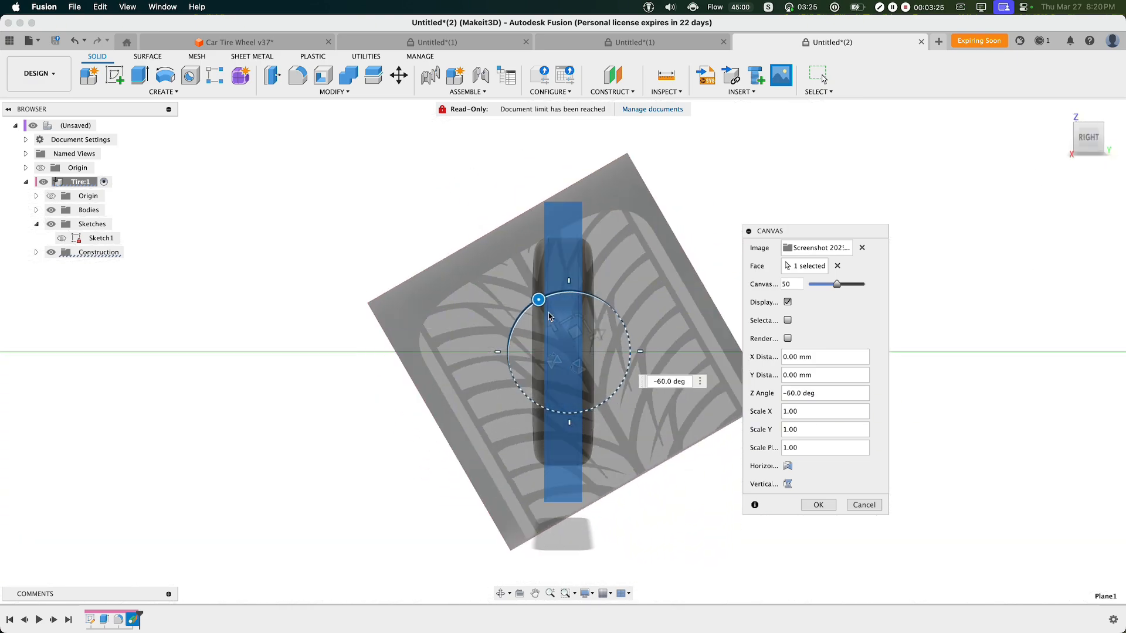
pyautogui.moveTo(539, 299); pyautogui.dragTo(569, 291)
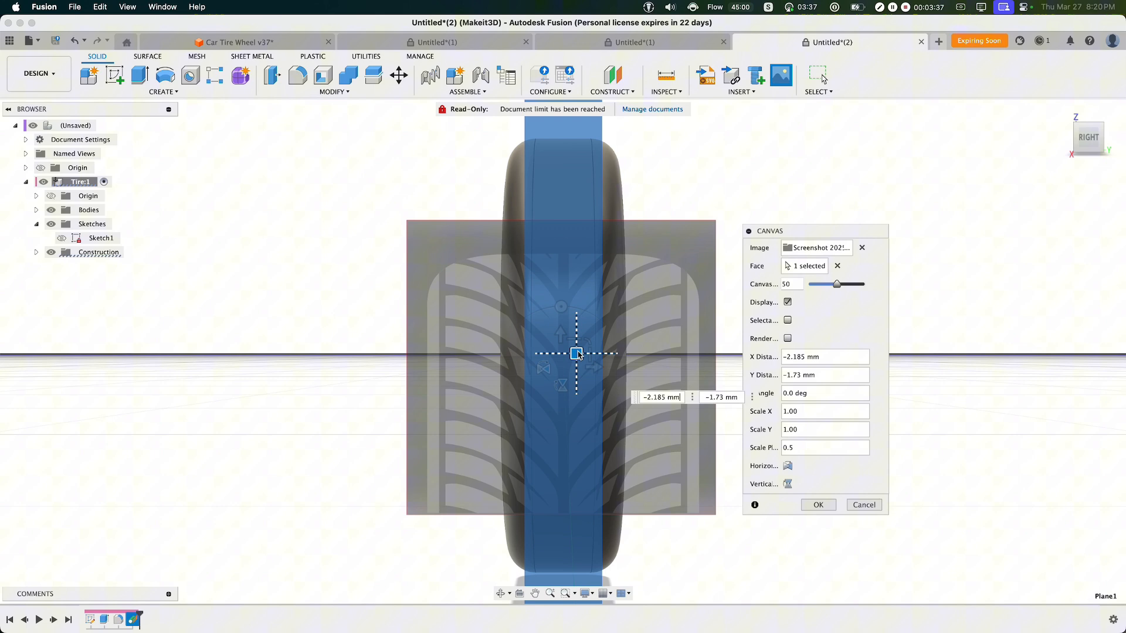
pyautogui.moveTo(579, 353); pyautogui.dragTo(578, 357)
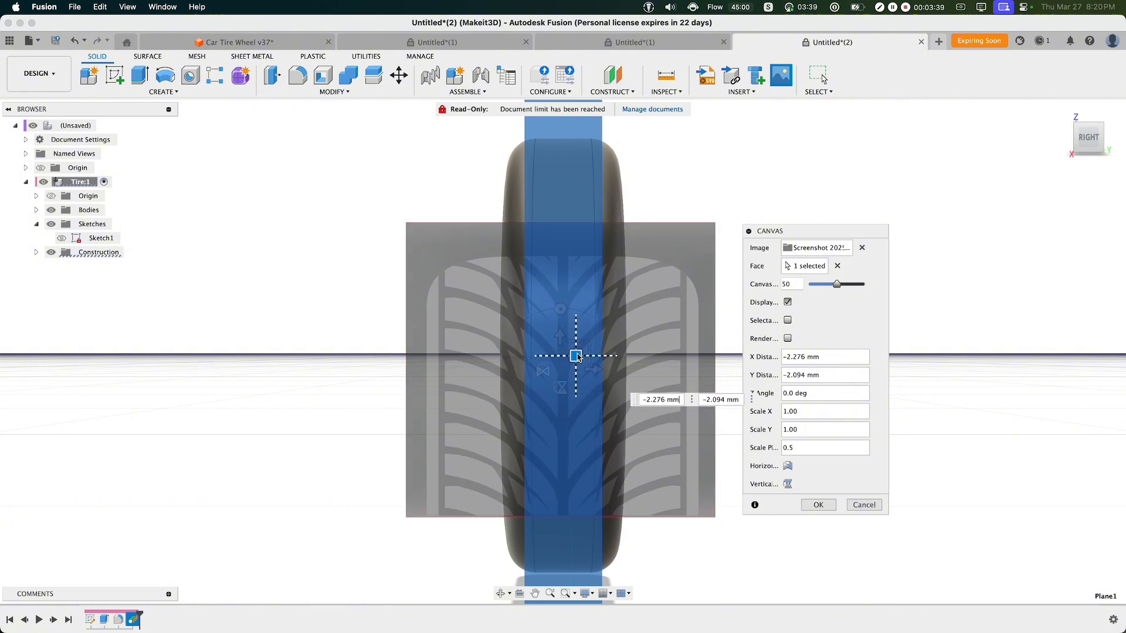
pyautogui.moveTo(577, 356); pyautogui.dragTo(580, 356)
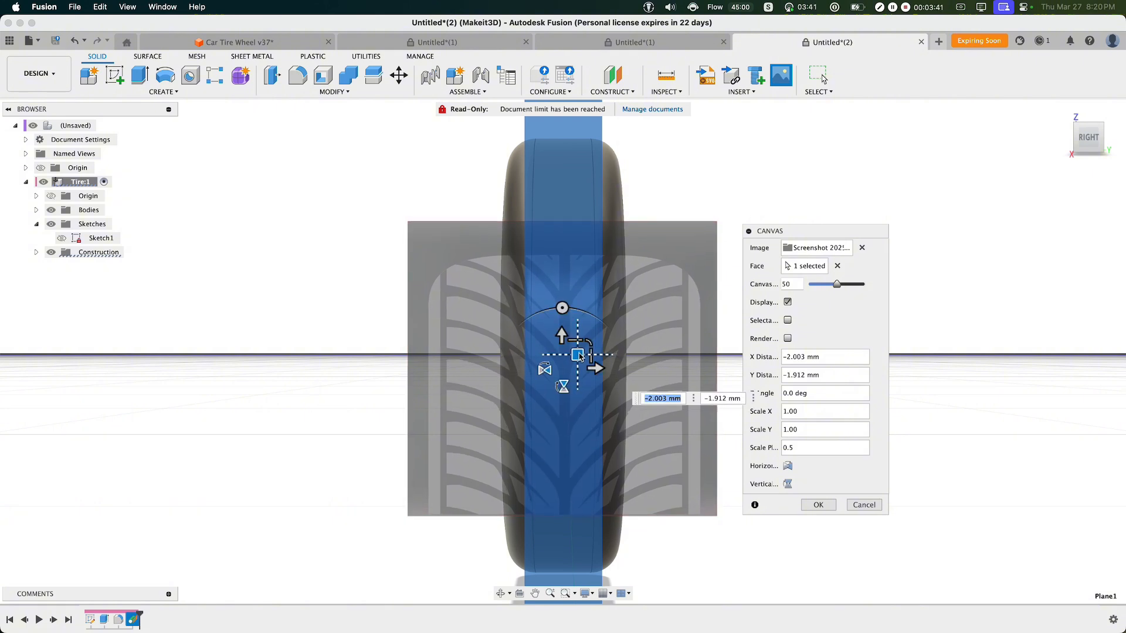
pyautogui.click(818, 504)
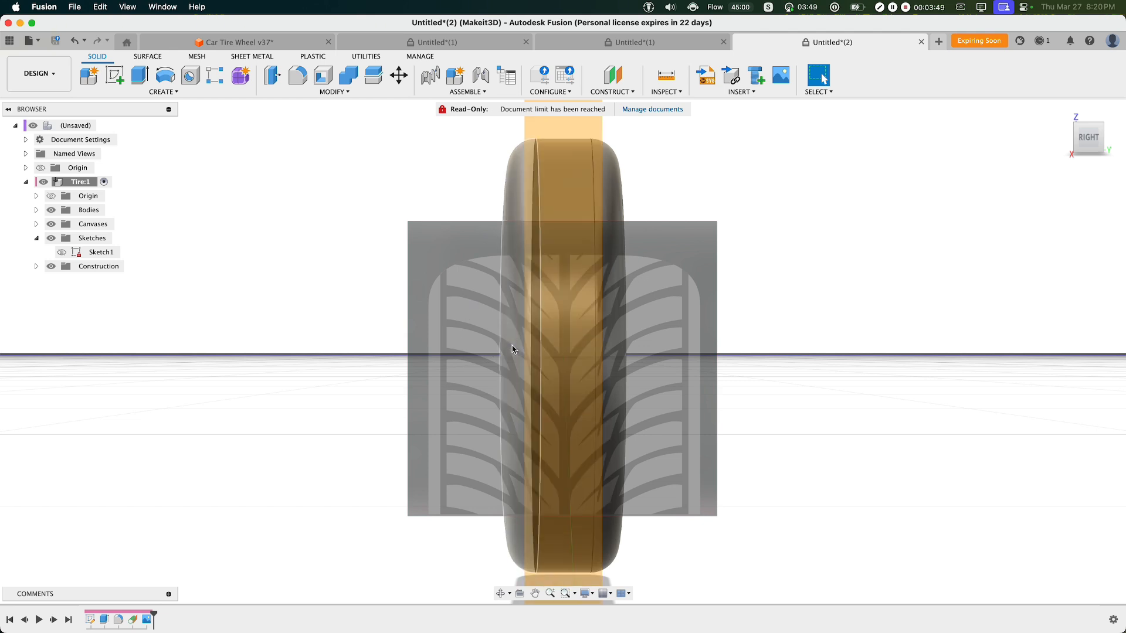
pyautogui.moveTo(519, 342)
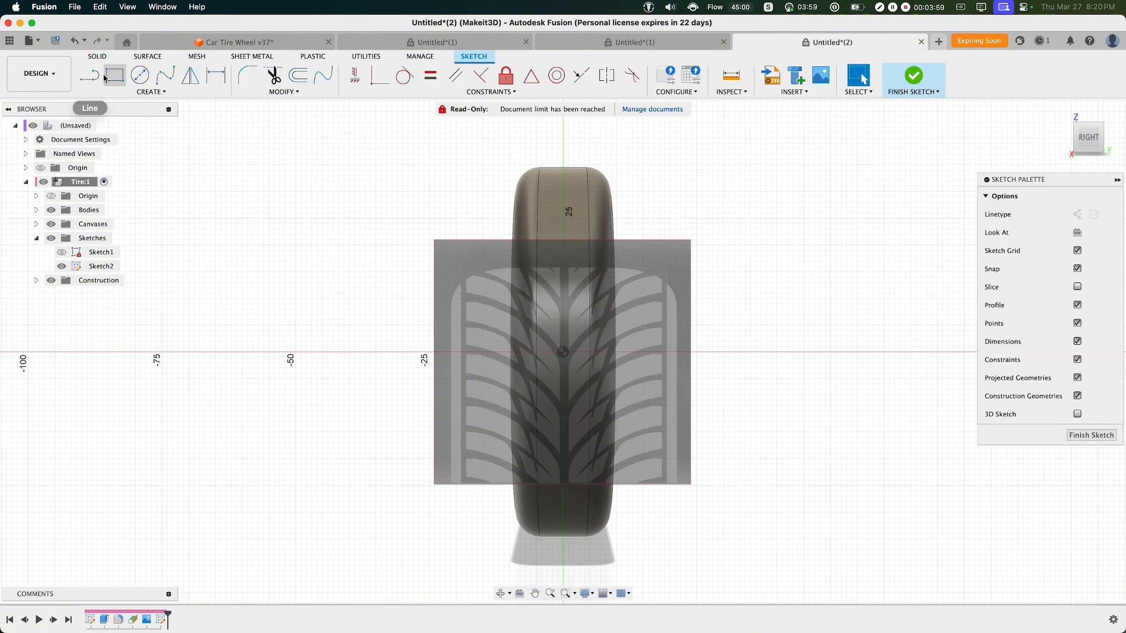
pyautogui.click(114, 74)
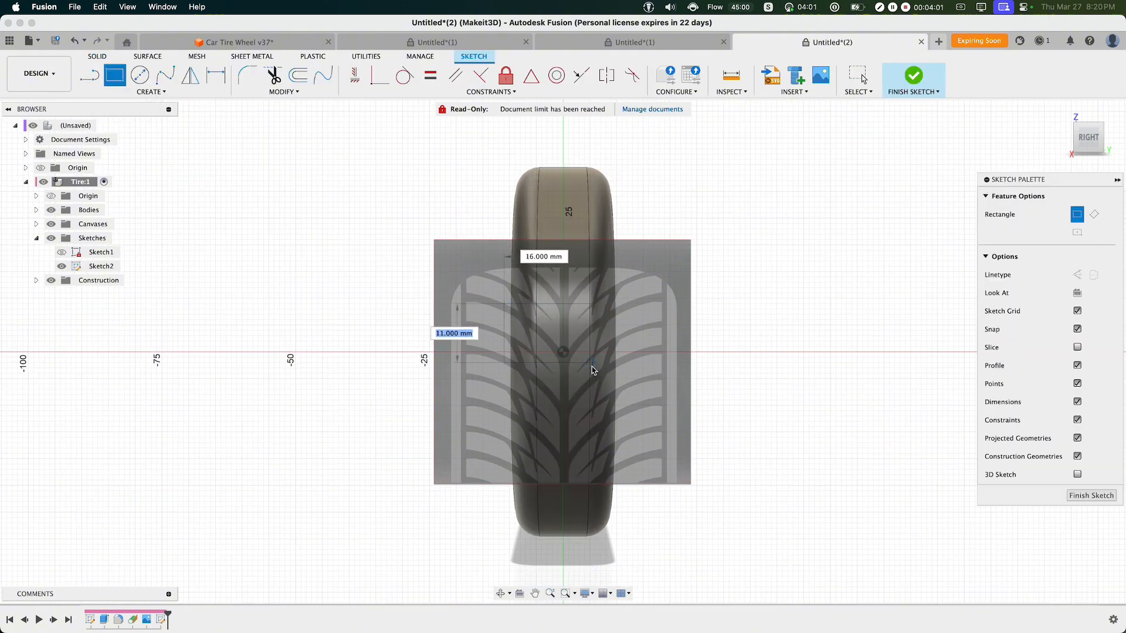
pyautogui.moveTo(593, 363); pyautogui.dragTo(620, 379)
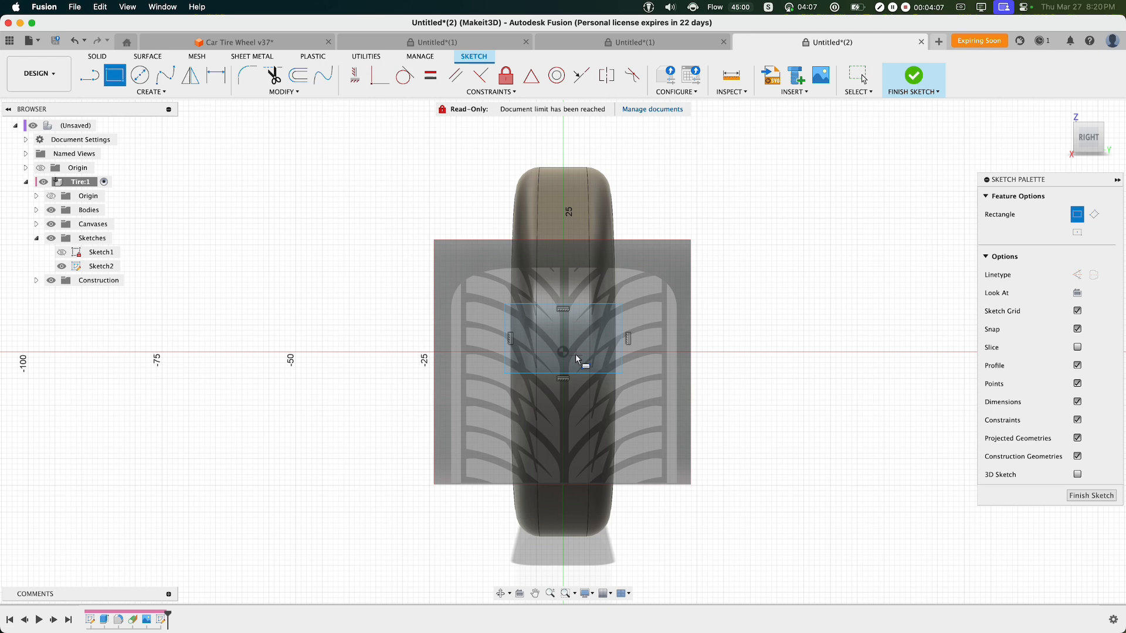
pyautogui.moveTo(559, 331)
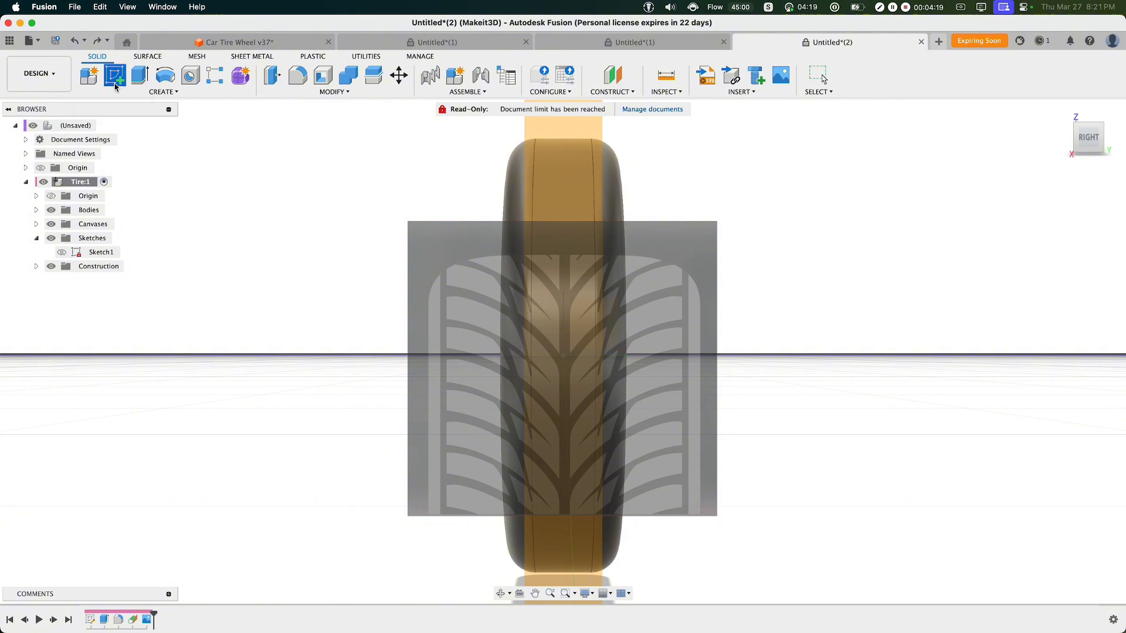
# - Sketch a 22 by 13 mm centre rectangle on the tangent plane over the tread image
pyautogui.click(114, 75)
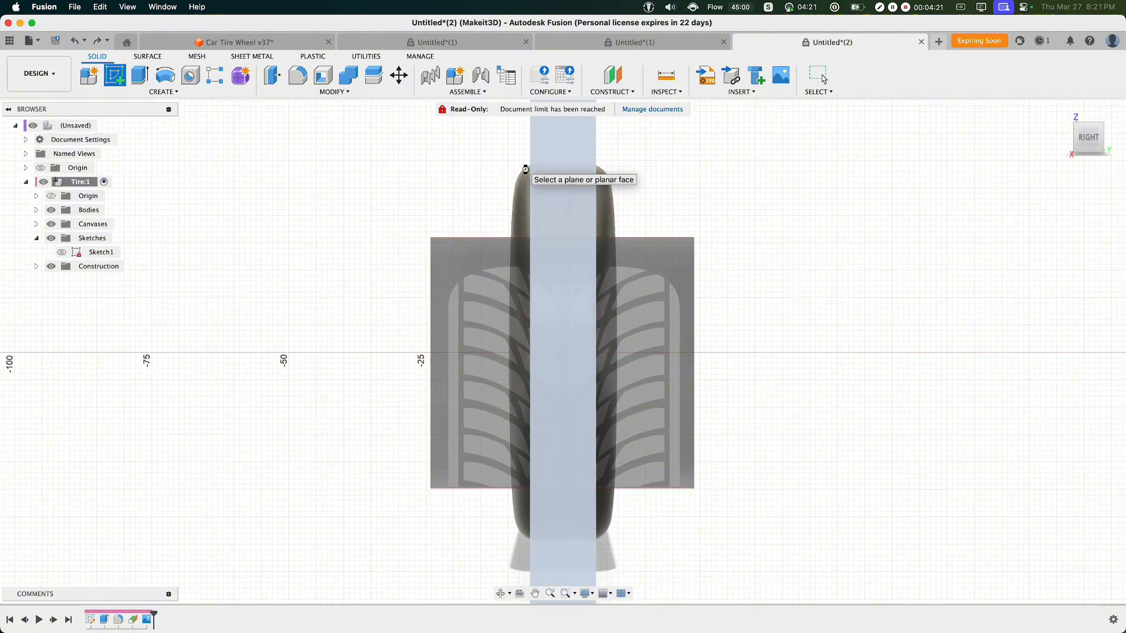
pyautogui.click(563, 359)
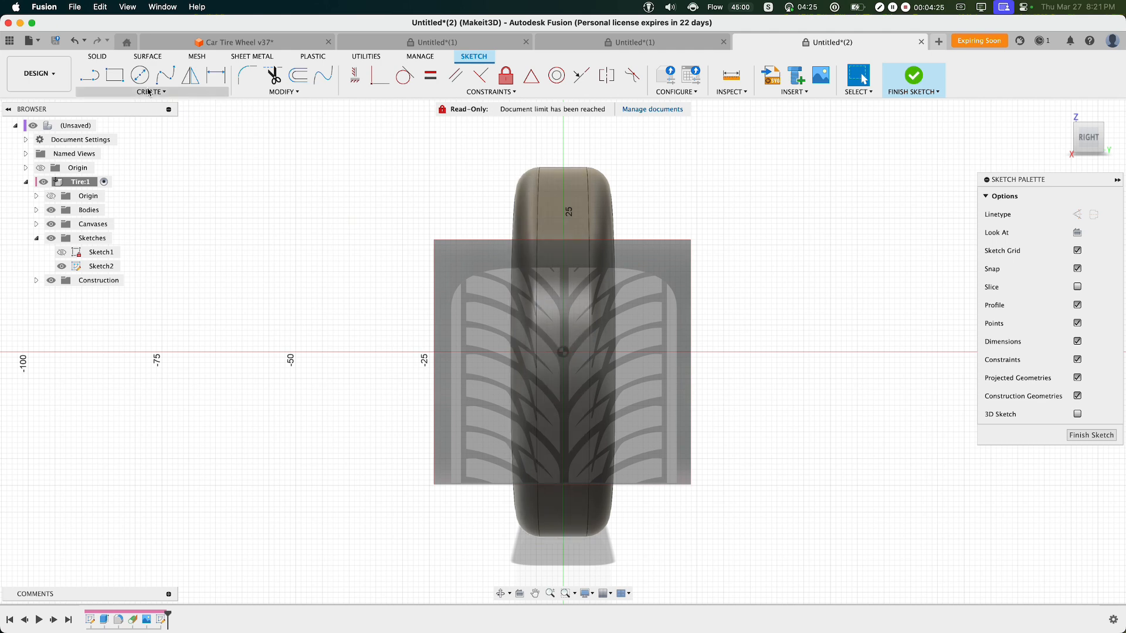
pyautogui.click(113, 75)
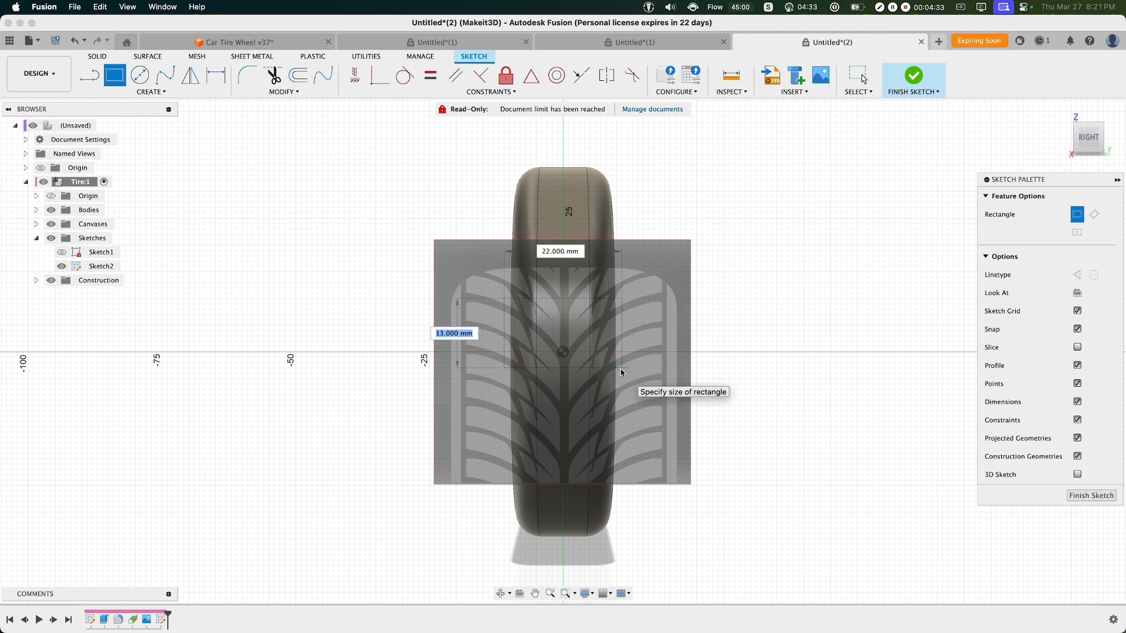
pyautogui.click(620, 373)
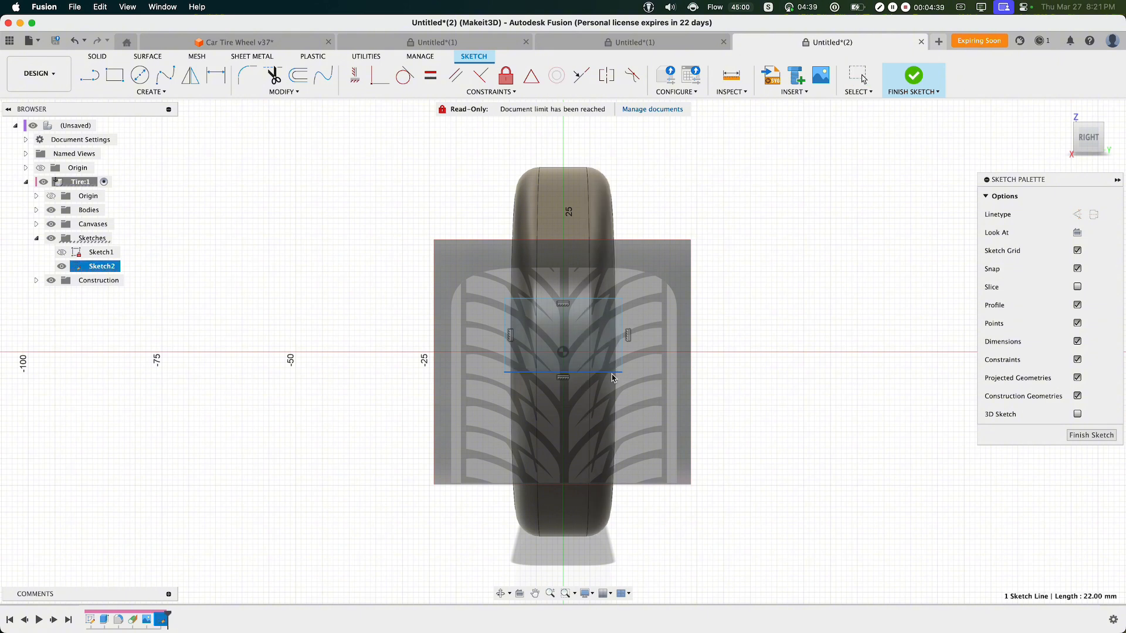
pyautogui.moveTo(684, 332)
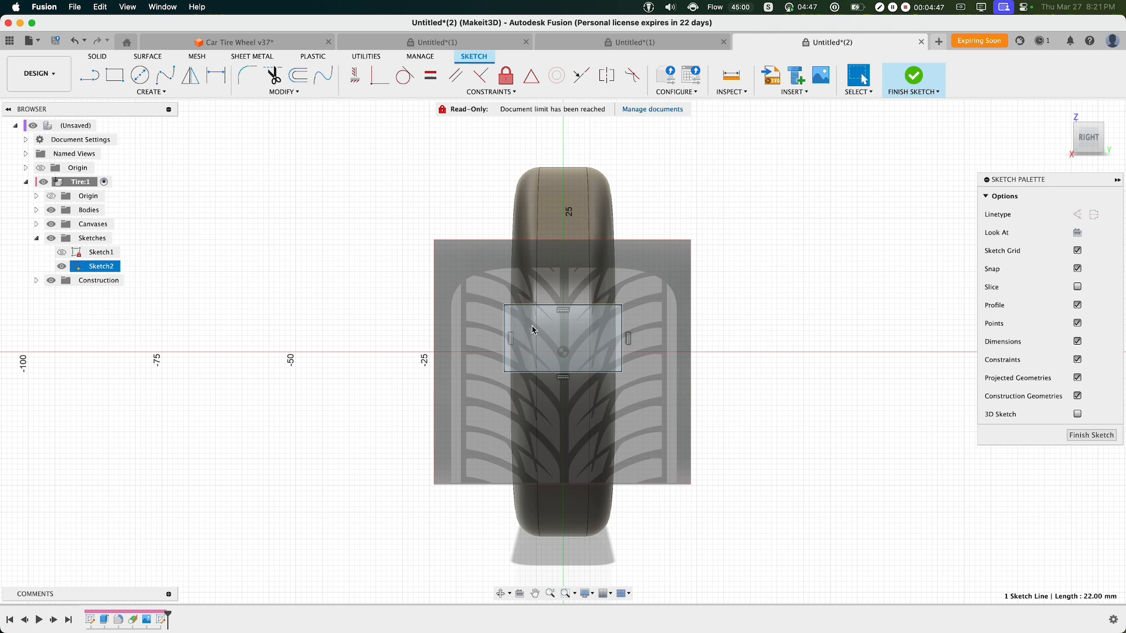
pyautogui.moveTo(541, 337)
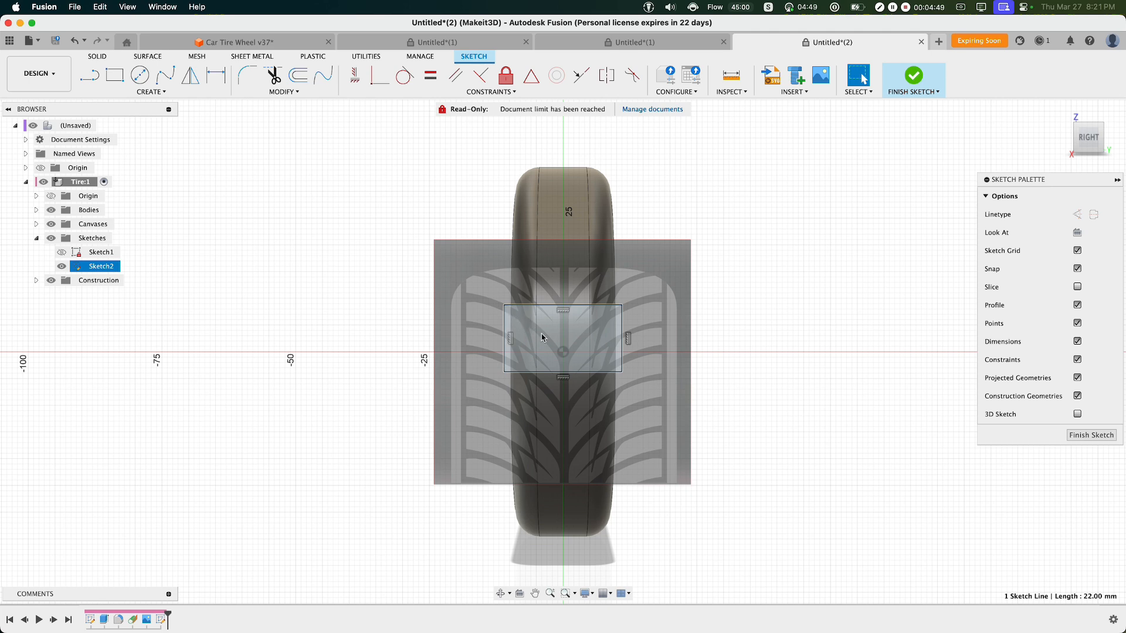
pyautogui.moveTo(560, 327)
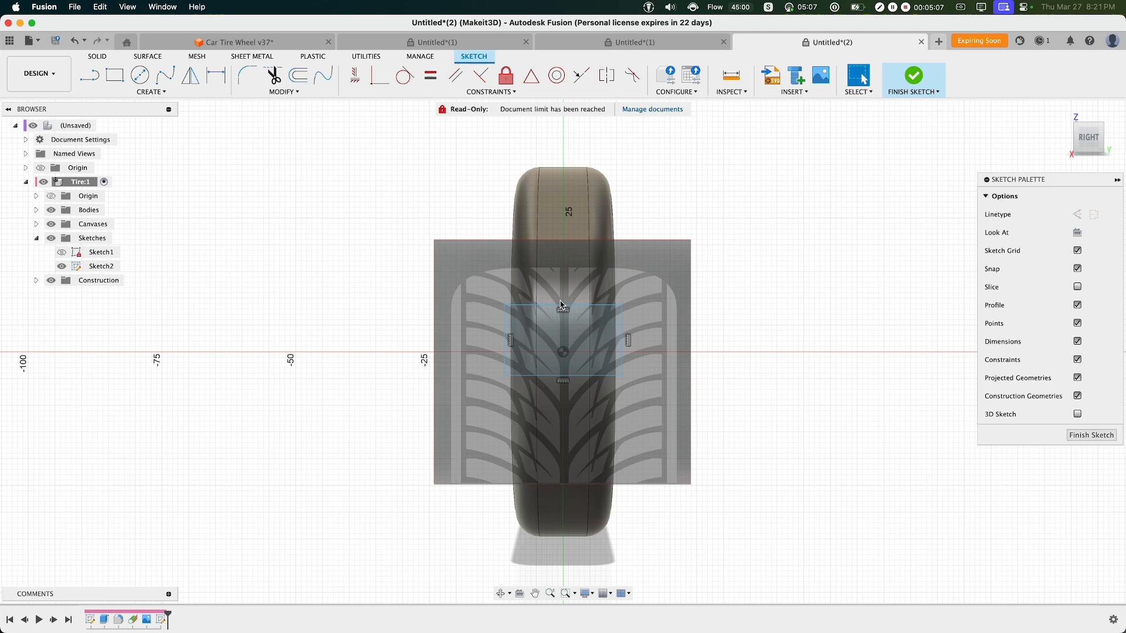
pyautogui.click(101, 267)
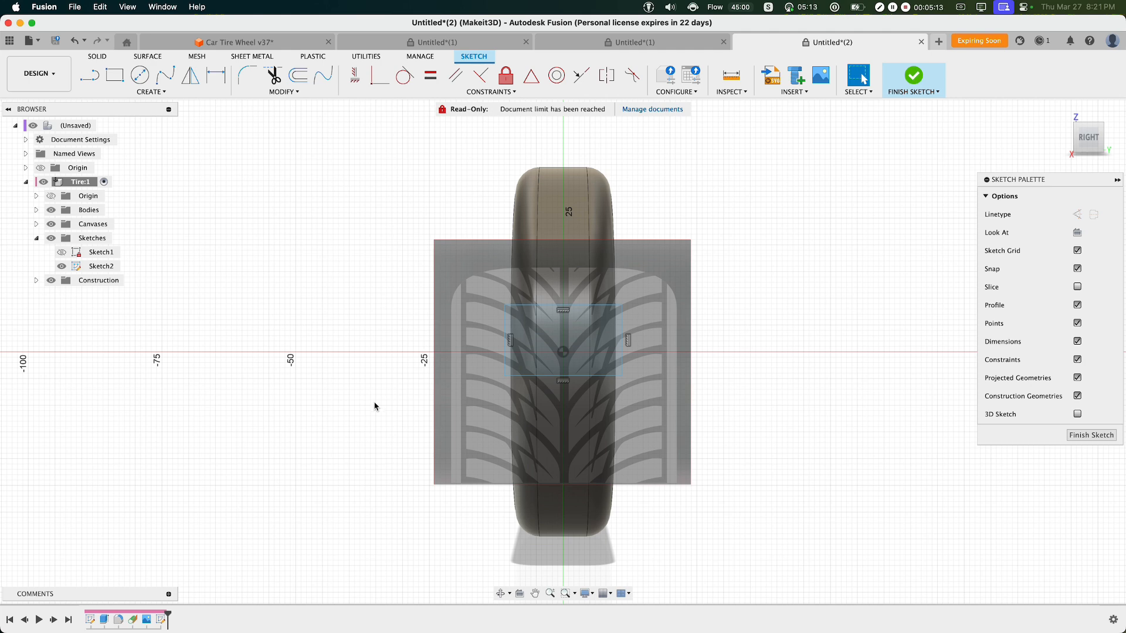
# - Trace one tread arm as two offset control-point splines with a vertical centre line
pyautogui.rightClick(374, 403)
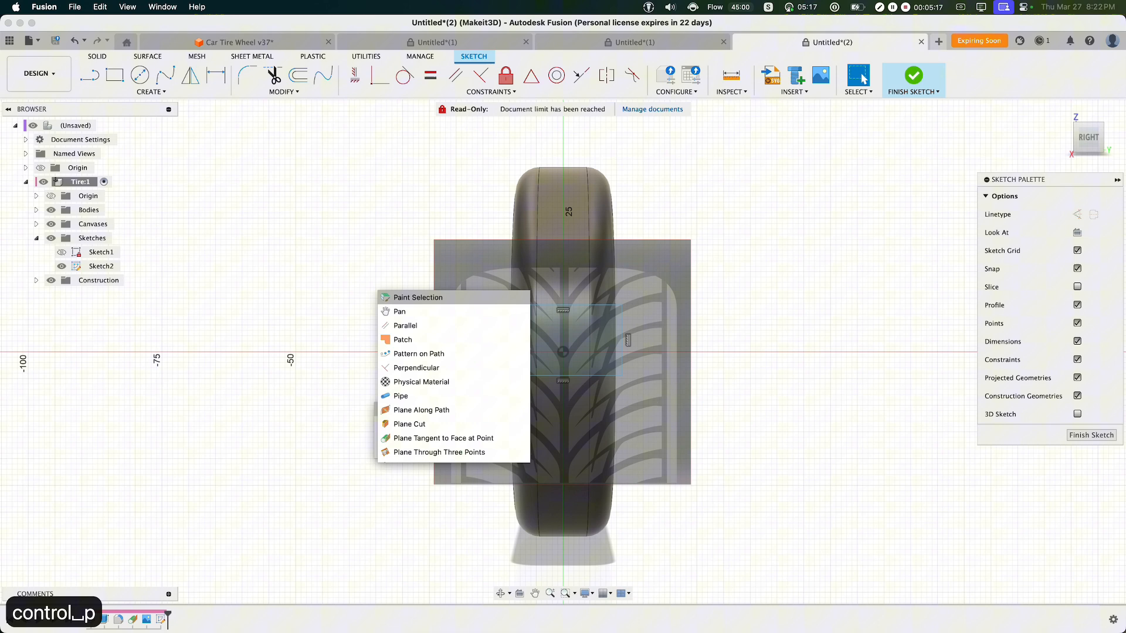
pyautogui.write('control point spline')
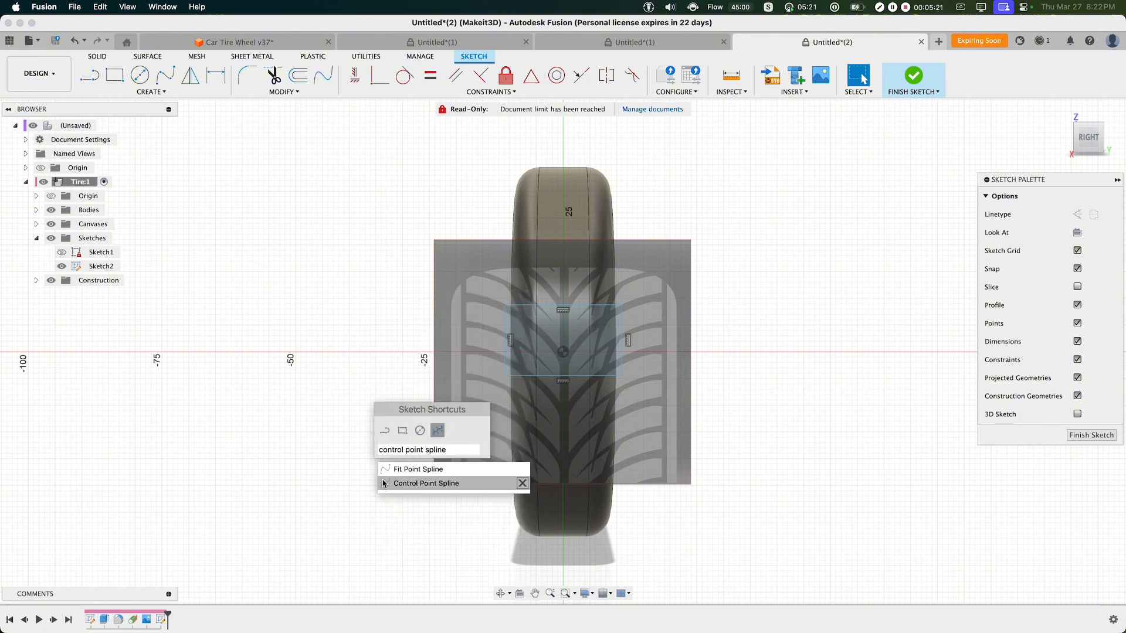
pyautogui.click(426, 483)
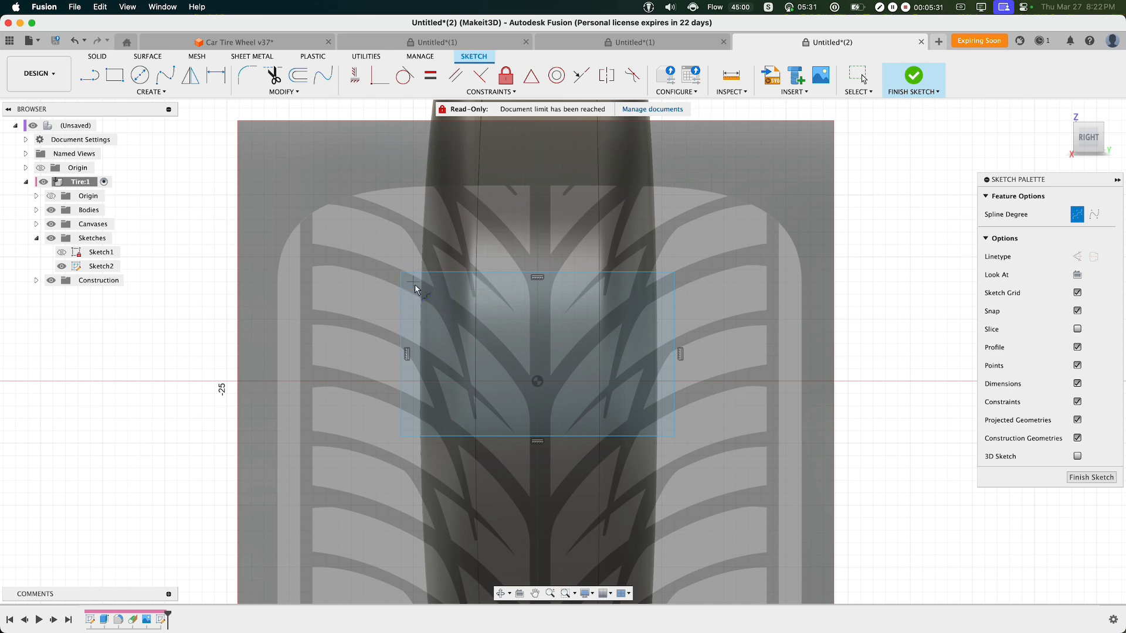
pyautogui.moveTo(408, 277)
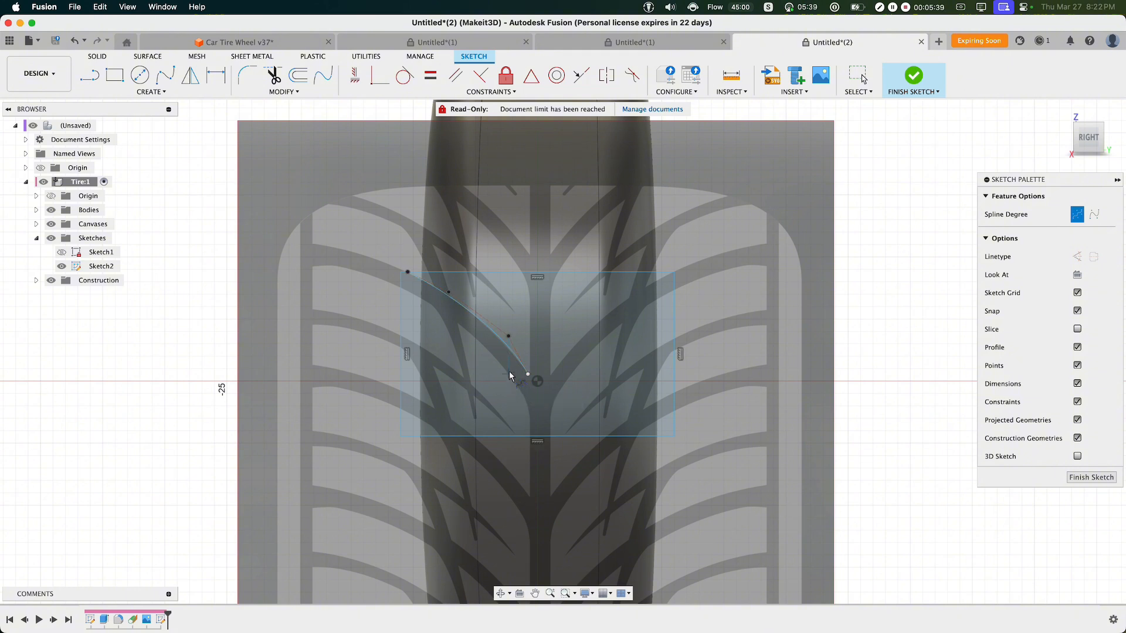
pyautogui.moveTo(401, 292)
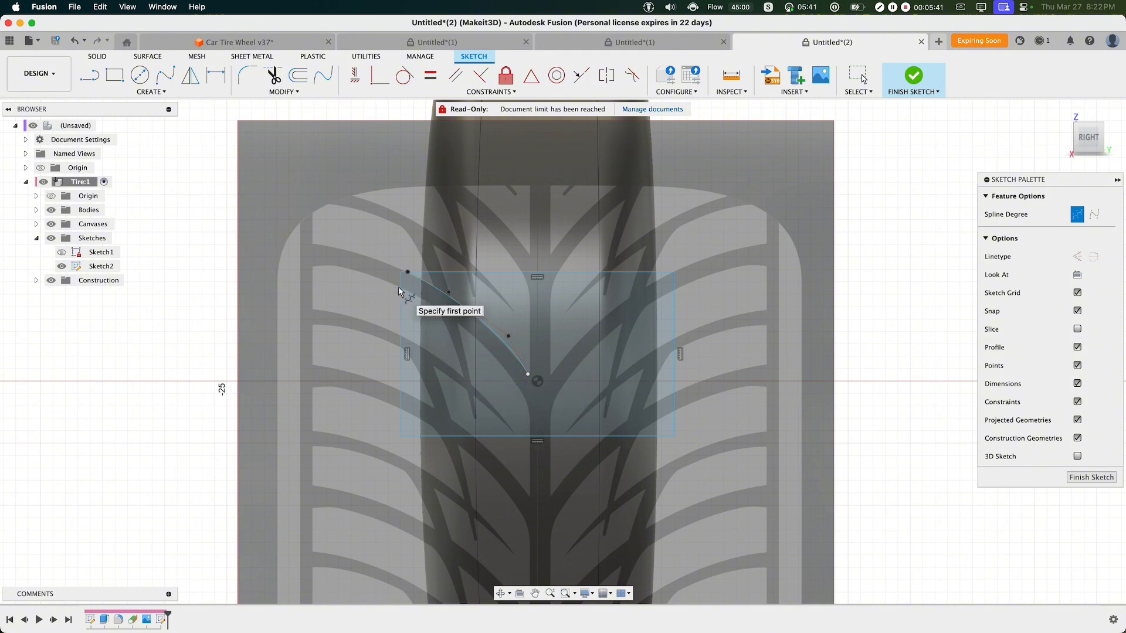
pyautogui.click(506, 373)
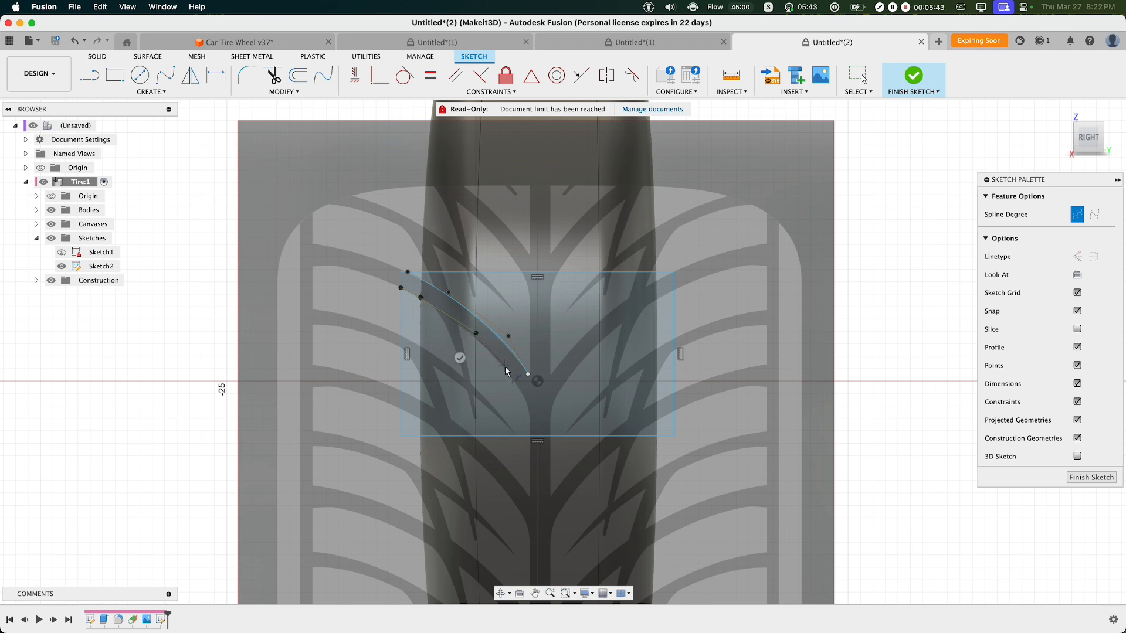
pyautogui.click(528, 401)
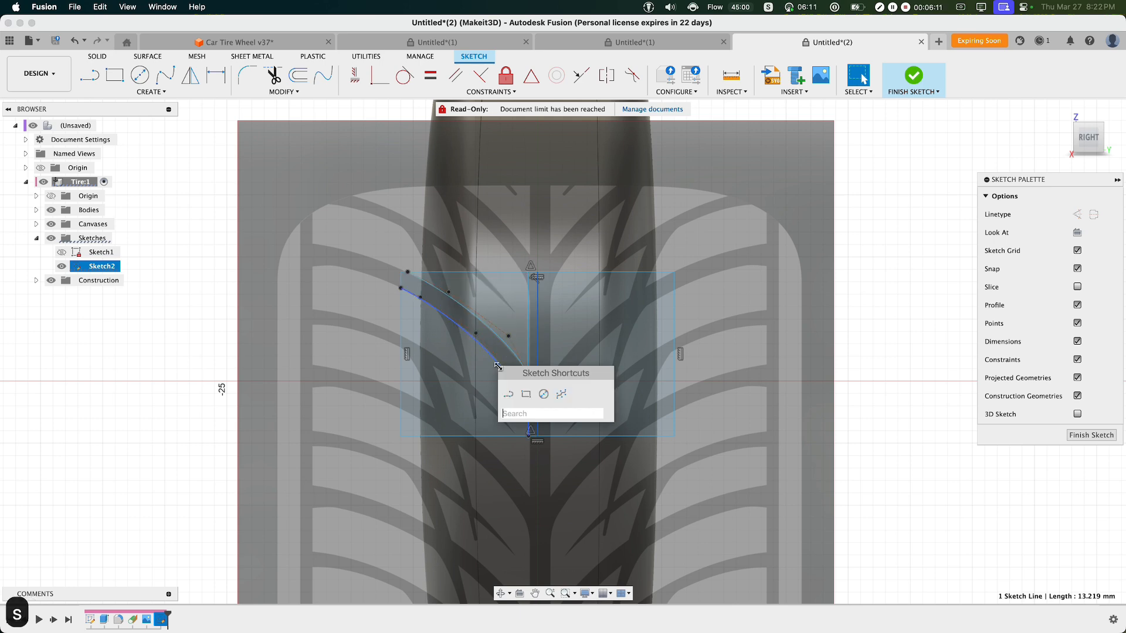
# - Mirror the splines and line across the vertical centre line into a full Y outline
pyautogui.write('mirror')
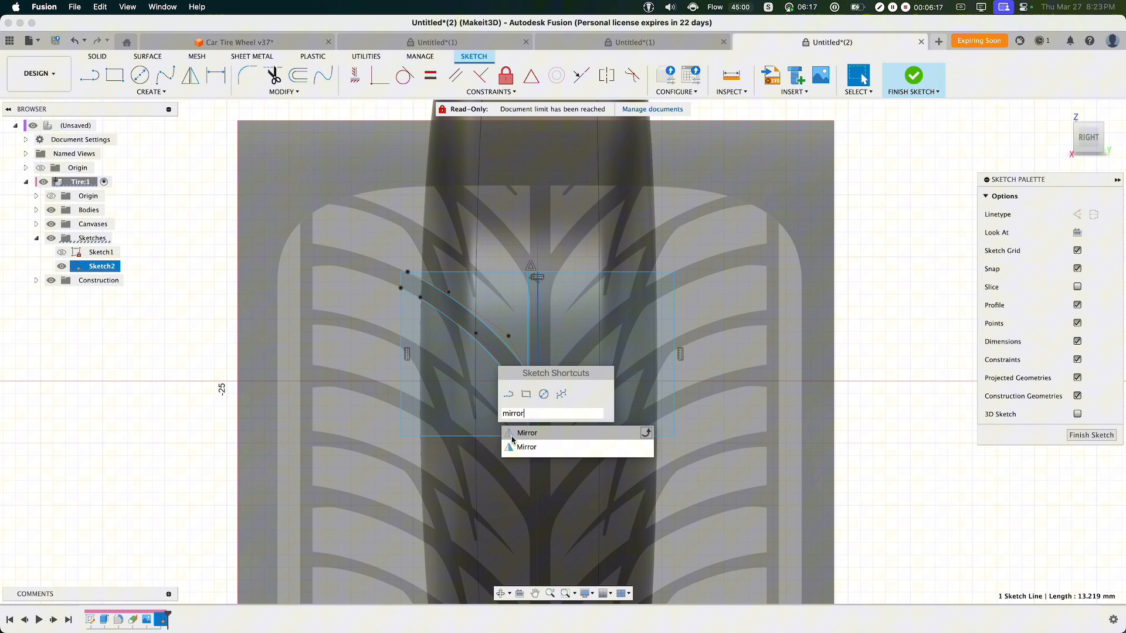
pyautogui.click(526, 433)
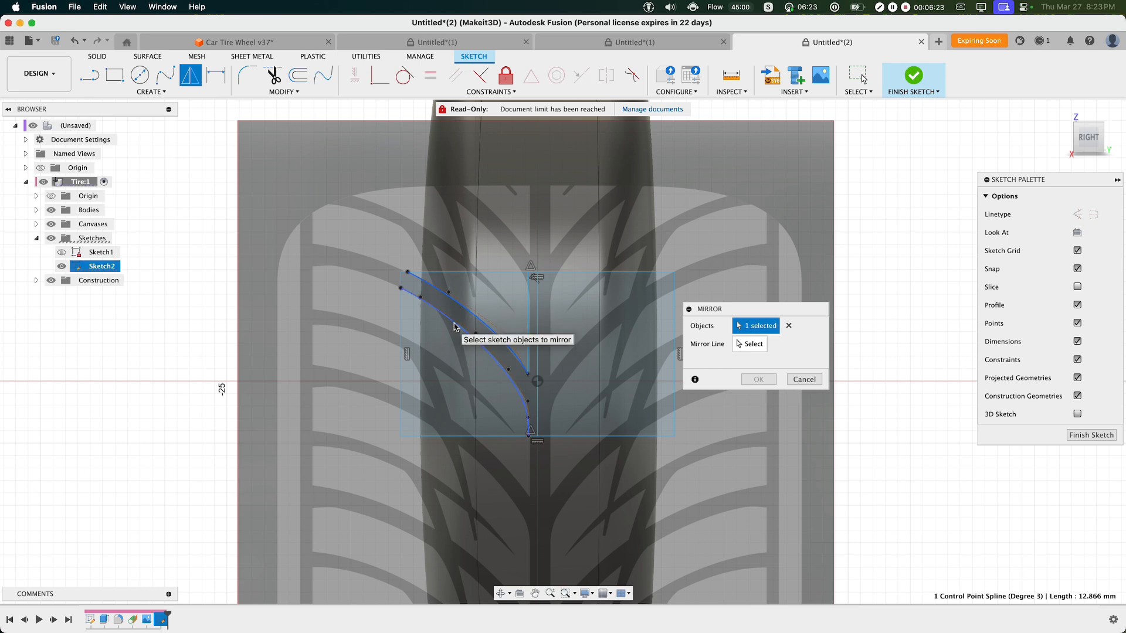
pyautogui.click(528, 324)
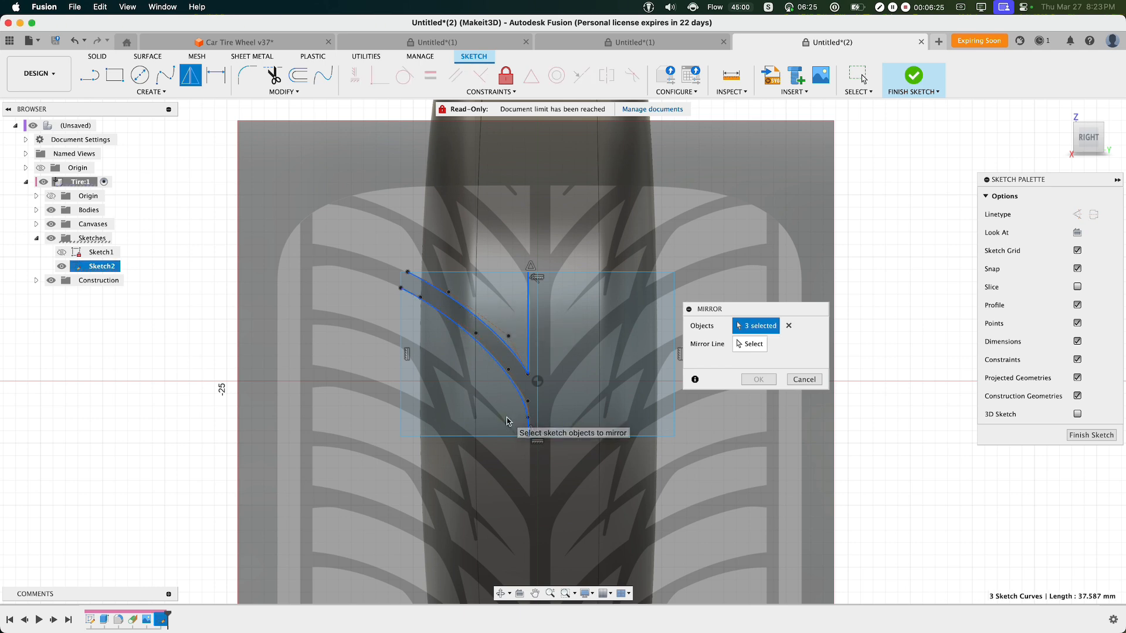
pyautogui.moveTo(438, 373)
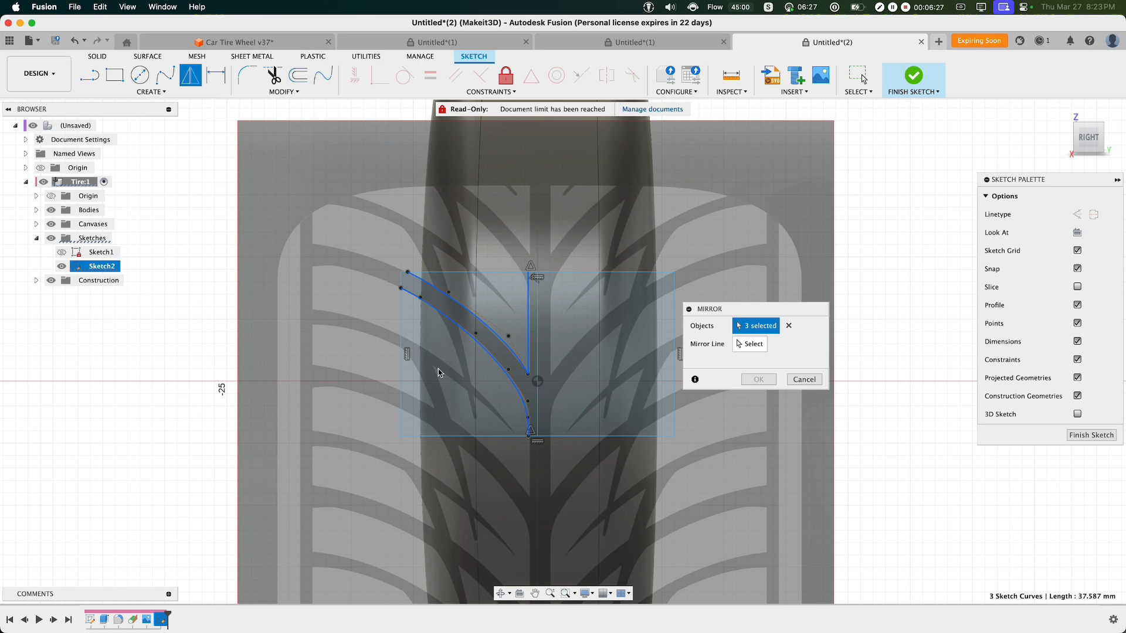
pyautogui.moveTo(537, 351)
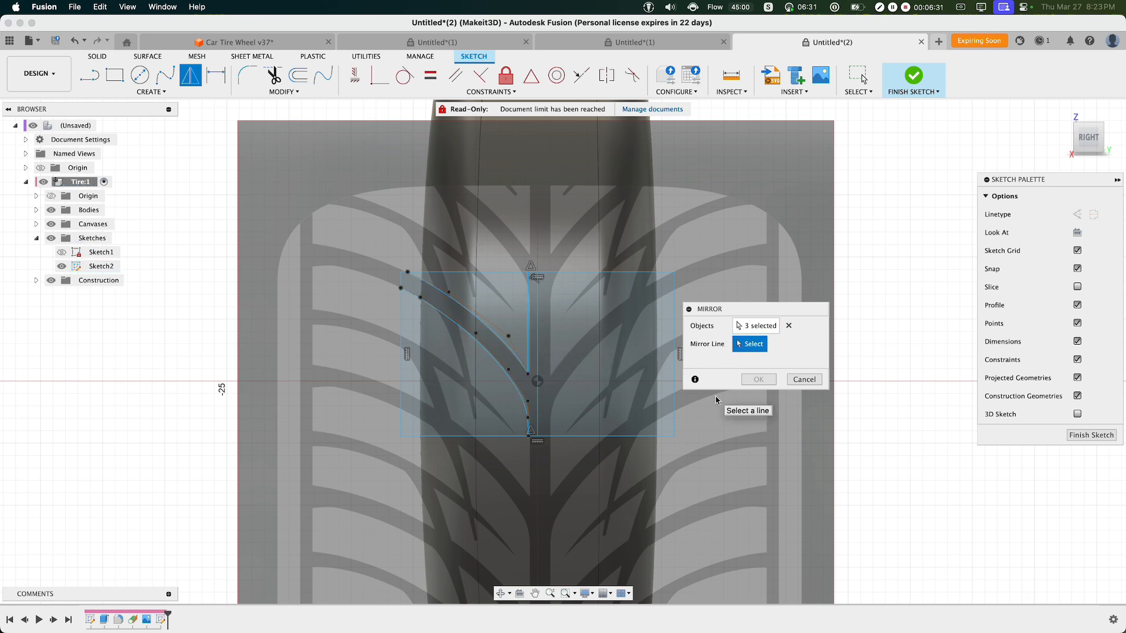
pyautogui.click(537, 324)
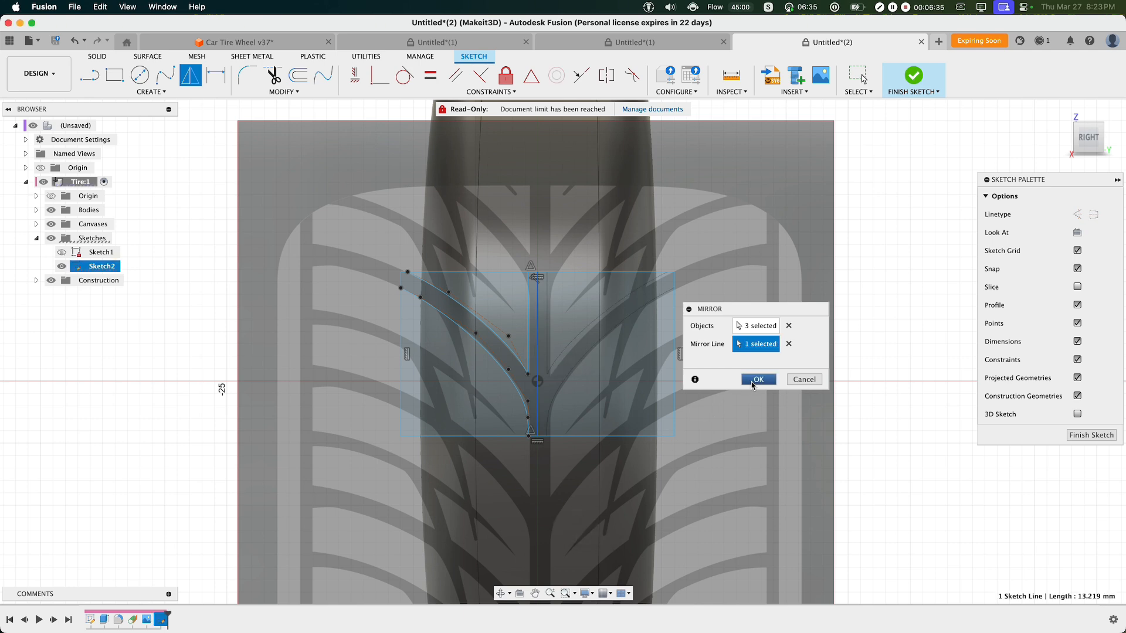
pyautogui.click(758, 379)
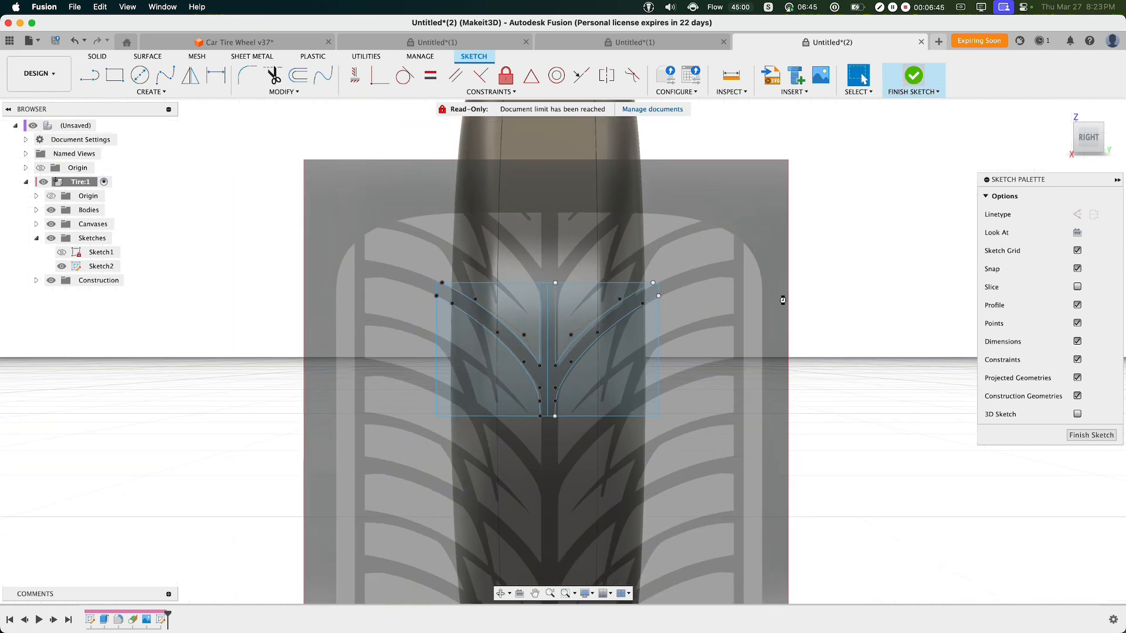
# - Deboss both Y profiles 1 mm into the tire's outer face with Emboss
pyautogui.click(913, 76)
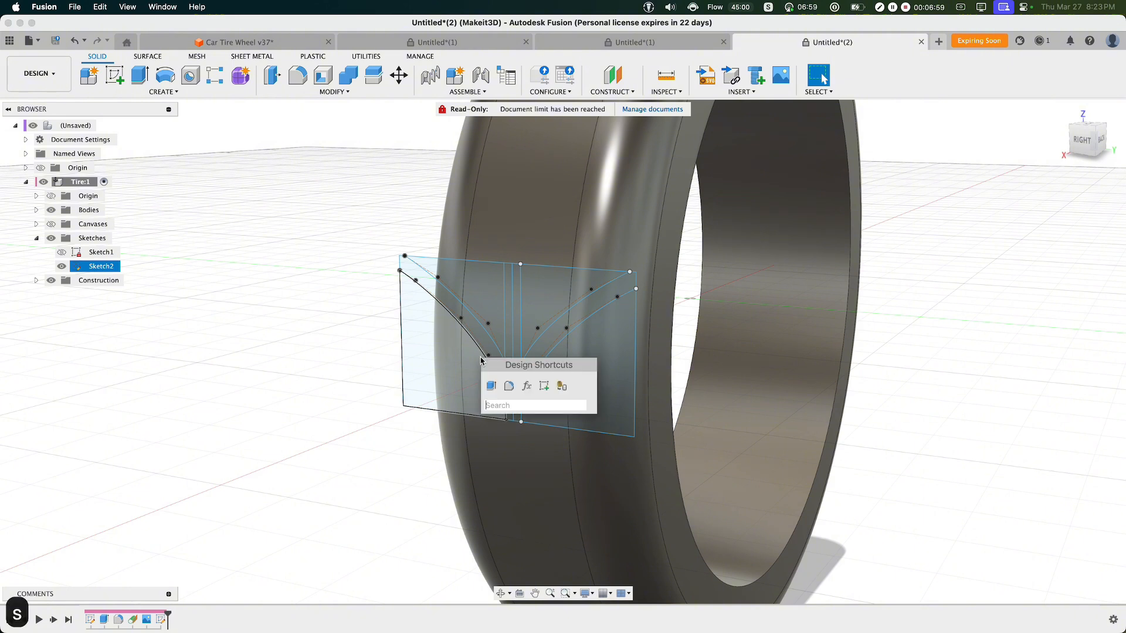
pyautogui.write('emboss')
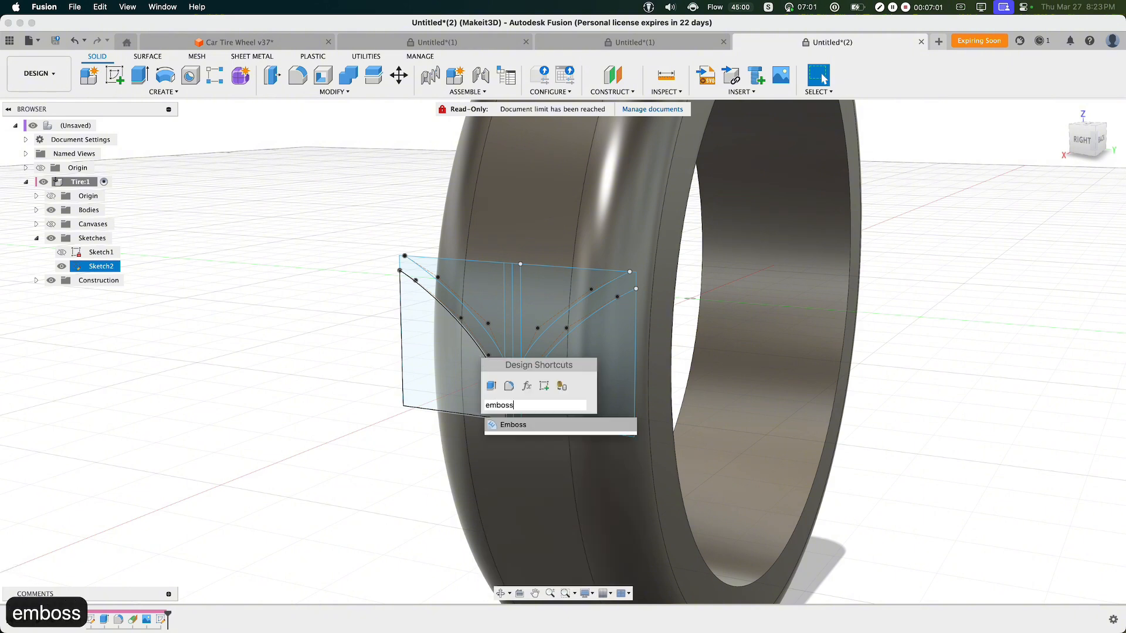
pyautogui.click(513, 424)
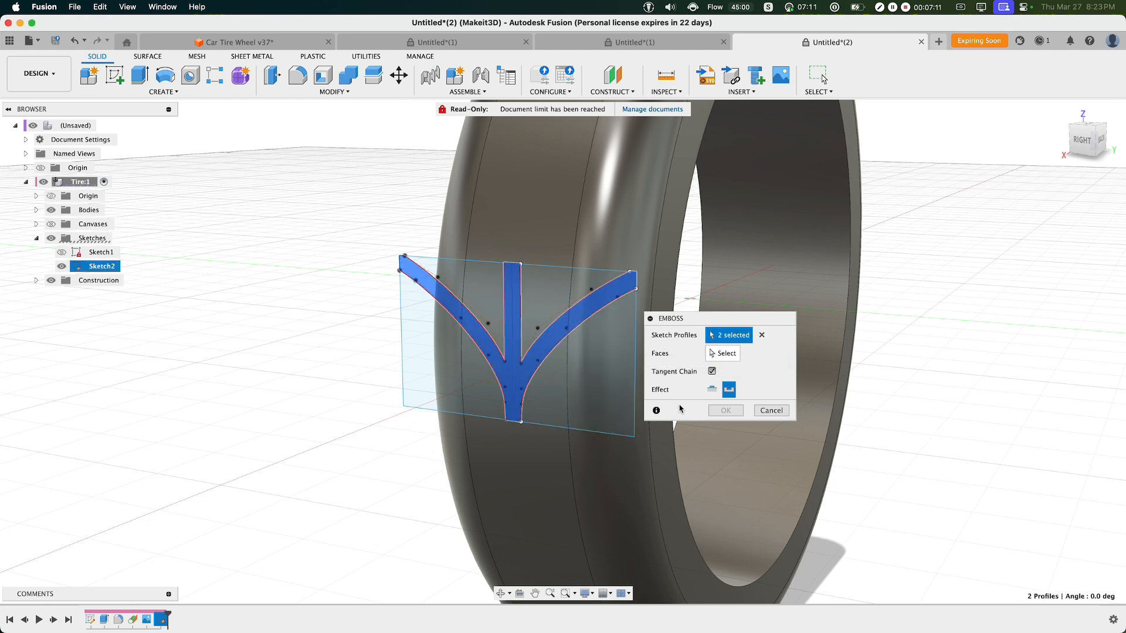
pyautogui.click(726, 353)
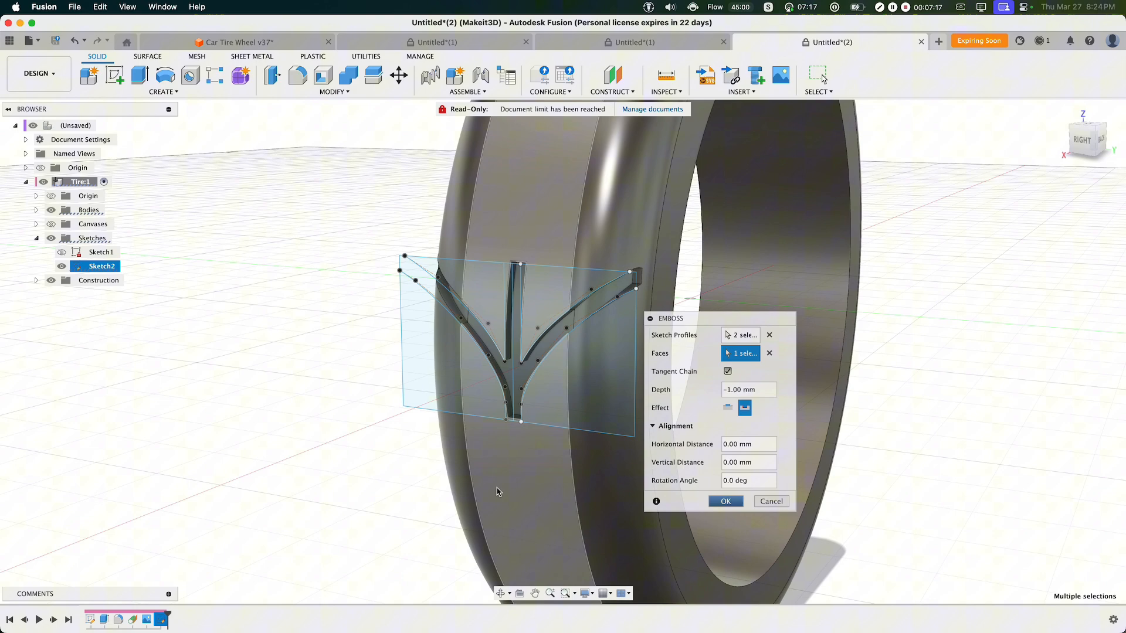
pyautogui.click(725, 500)
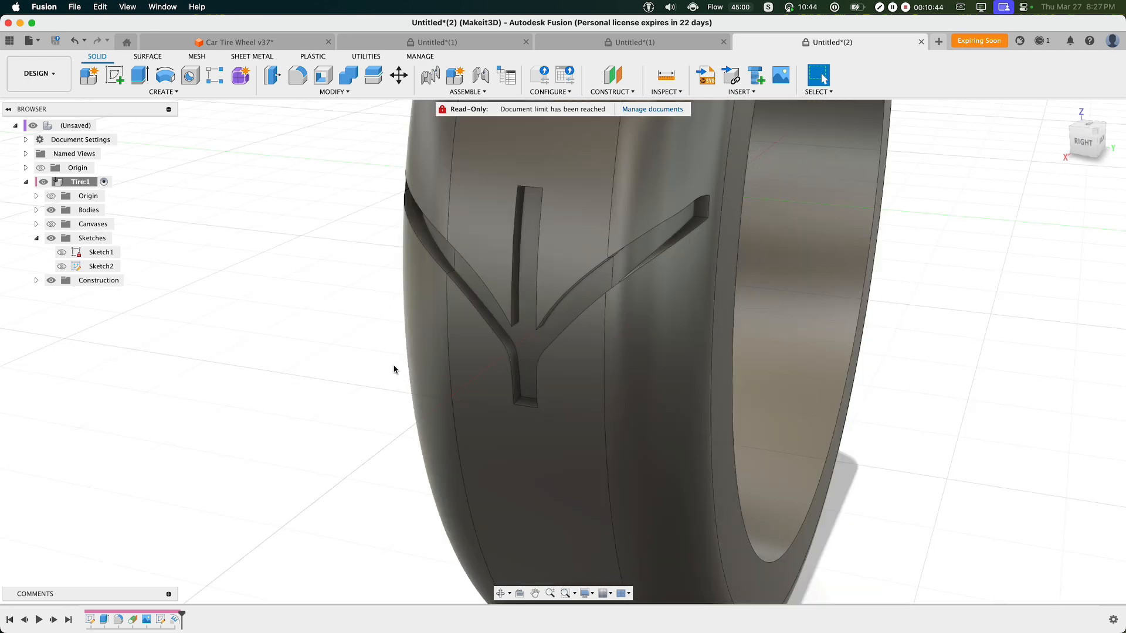
# - Chamfer the Y groove's edges, including the arm edges, at 0.5 mm
pyautogui.rightClick(394, 369)
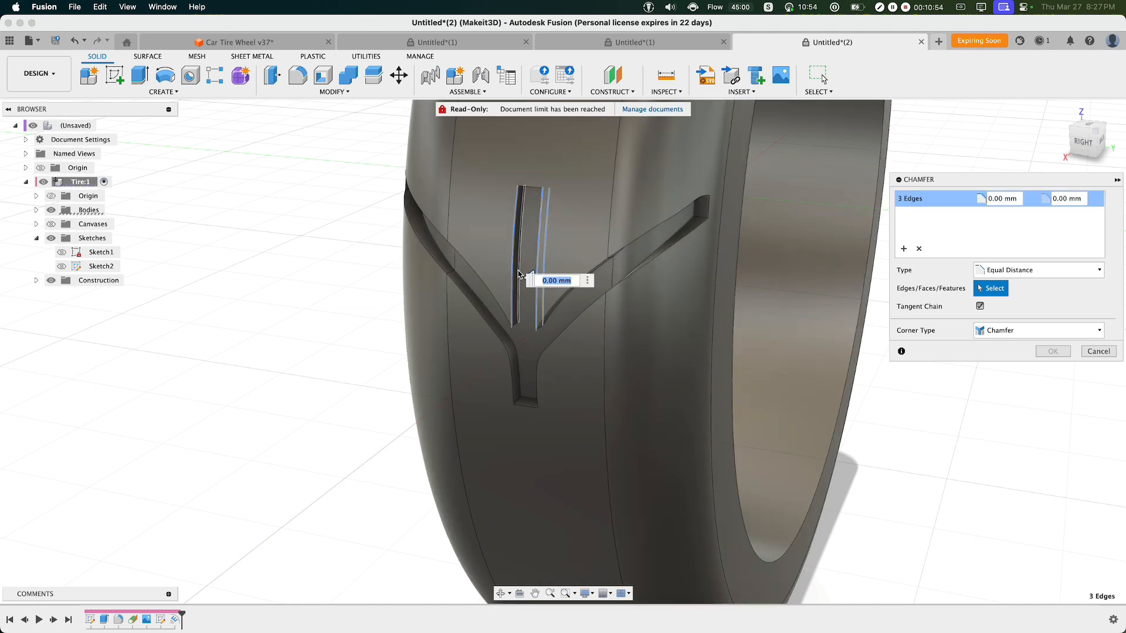
pyautogui.click(517, 287)
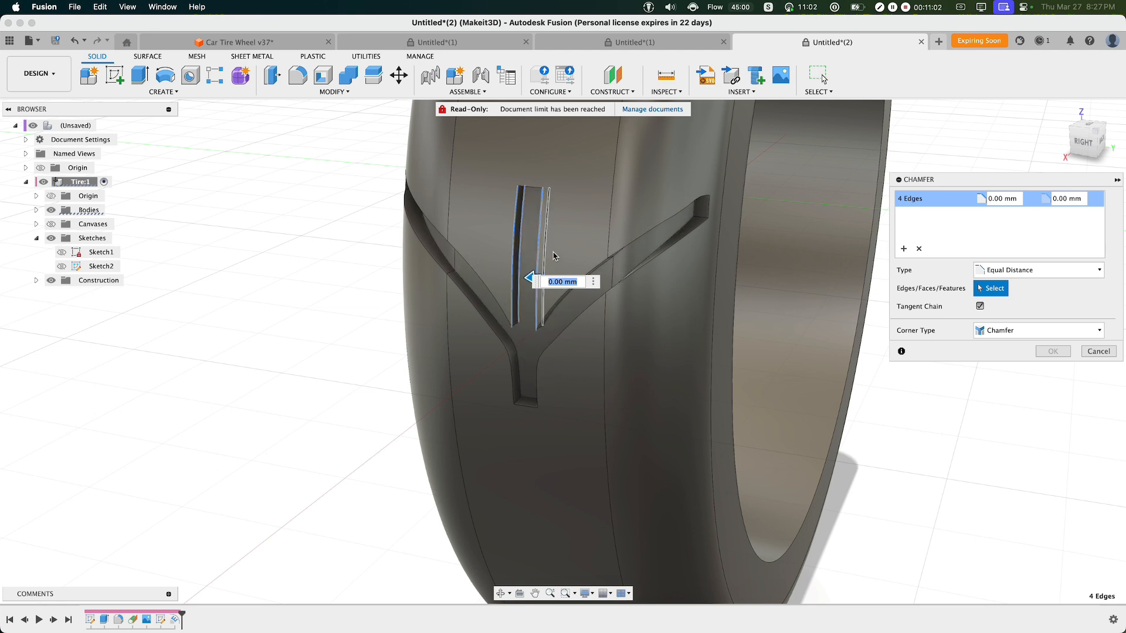
pyautogui.moveTo(530, 253)
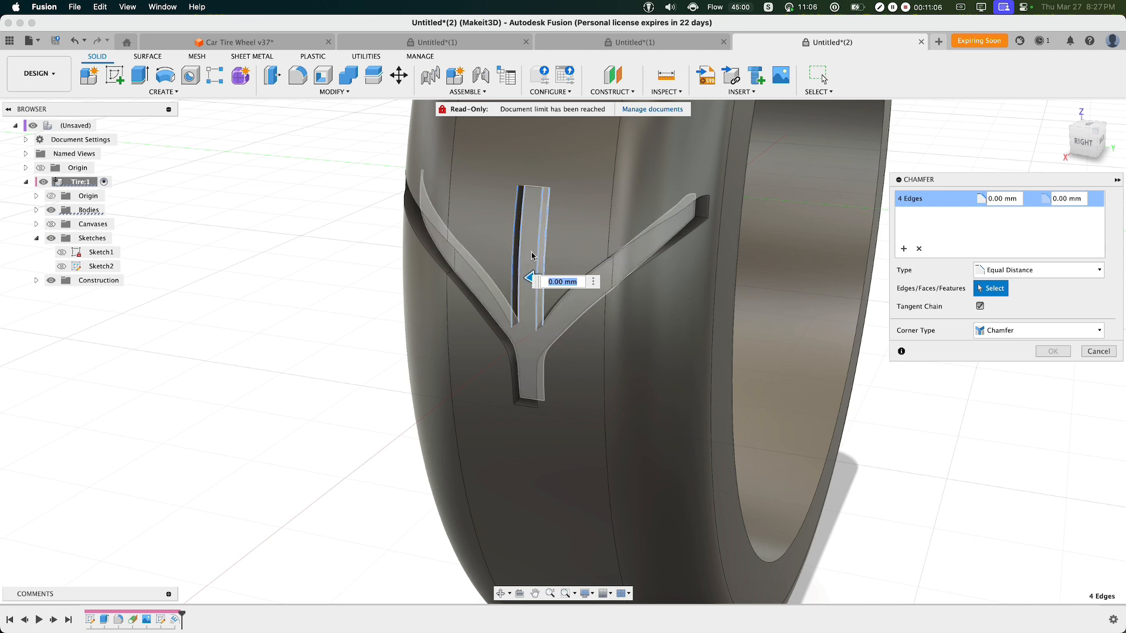
pyautogui.moveTo(535, 244)
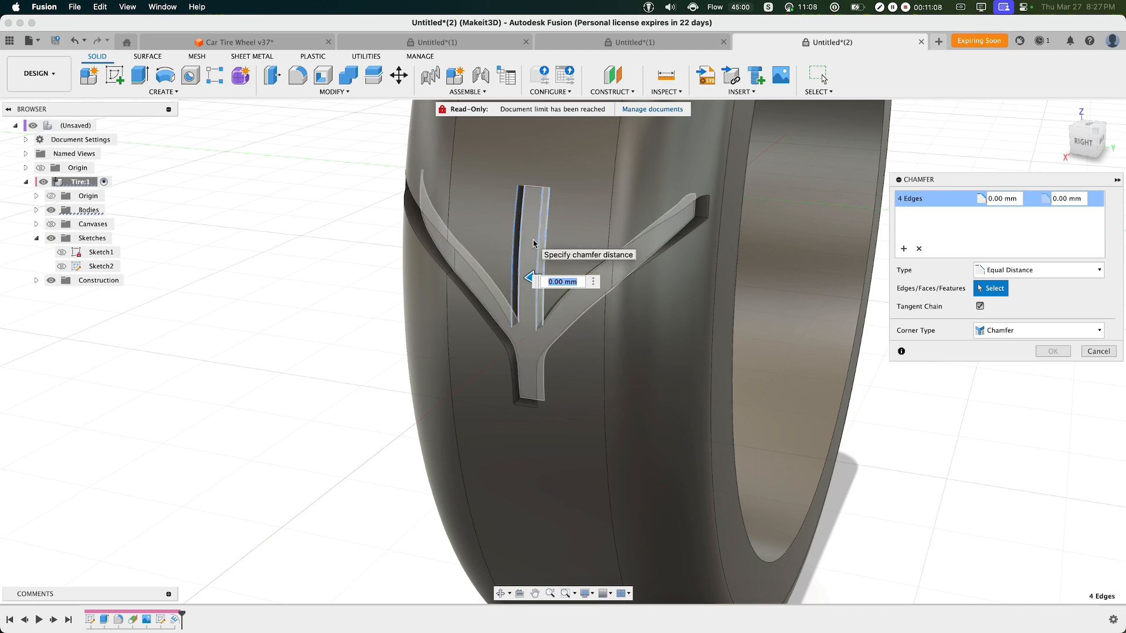
pyautogui.write('0.5')
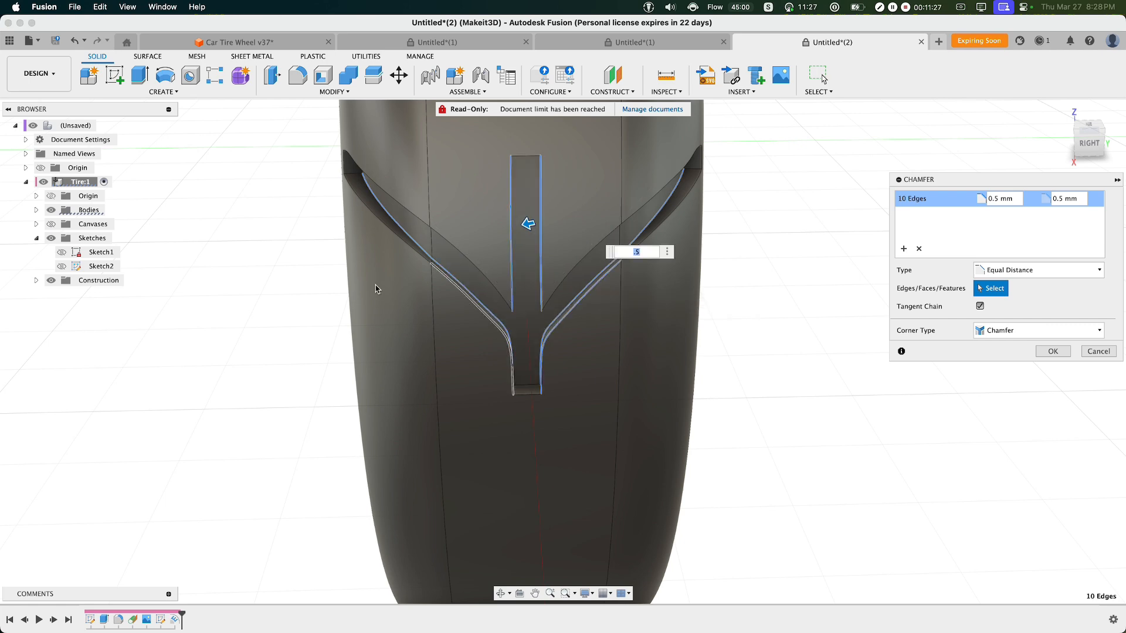
pyautogui.click(650, 227)
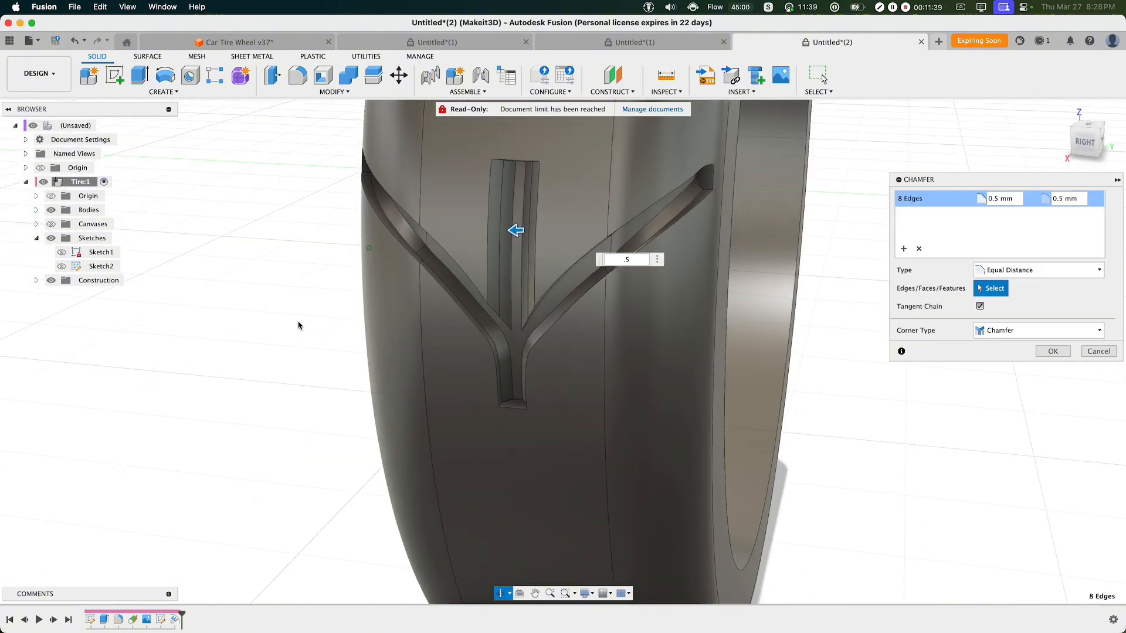
pyautogui.click(543, 336)
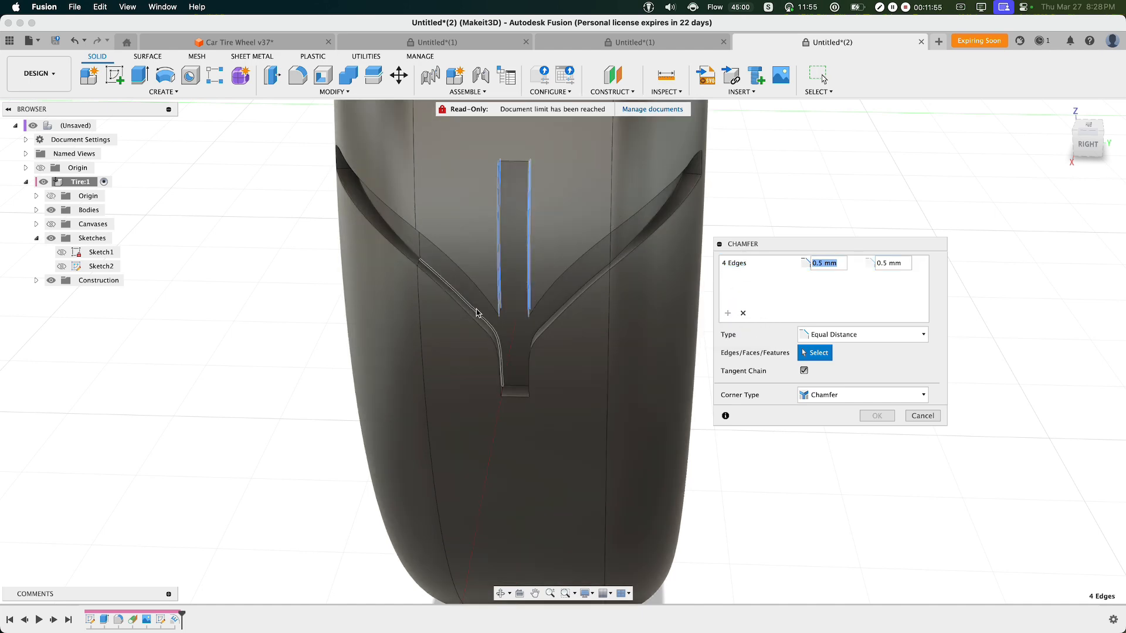
pyautogui.click(568, 314)
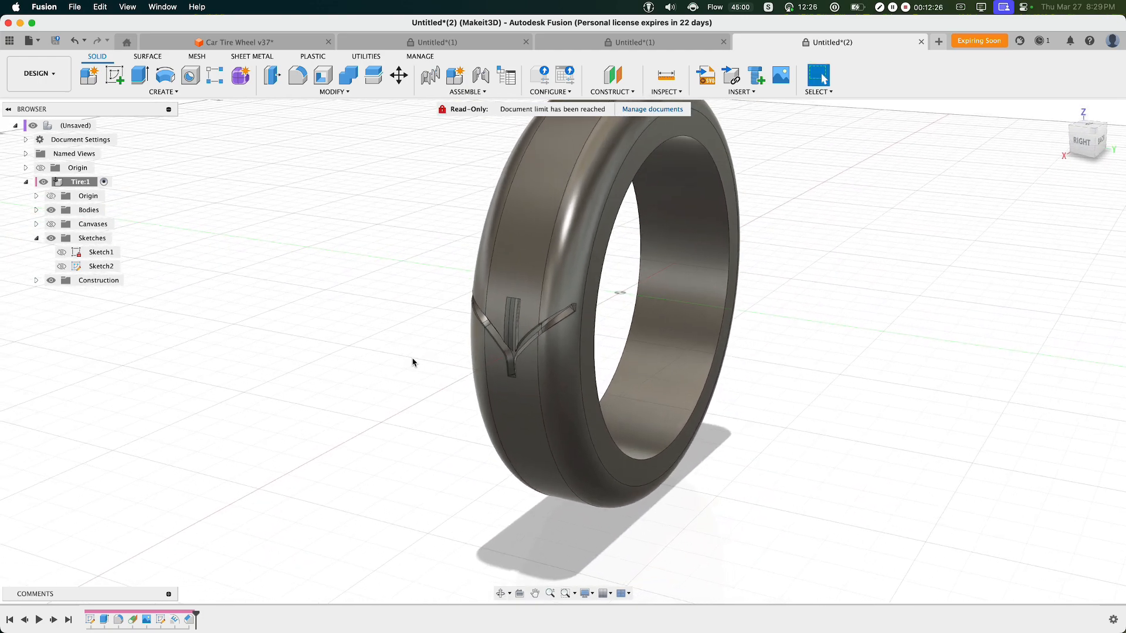
# - Circular-pattern the groove and chamfer 19 times around the tire's central axis
pyautogui.write('ci')
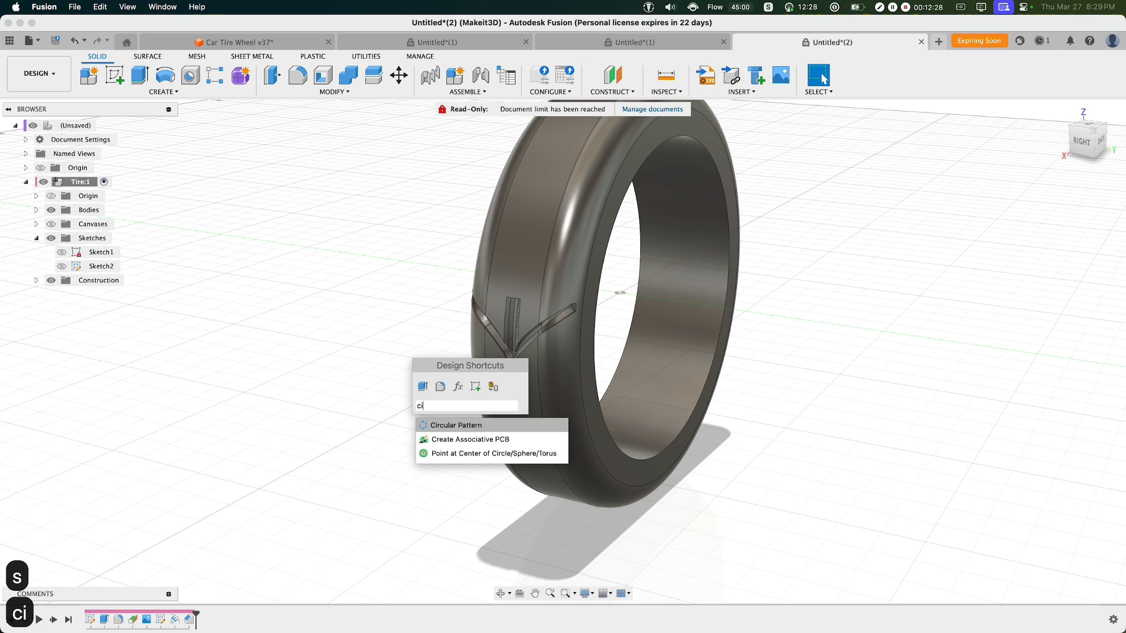
pyautogui.click(455, 424)
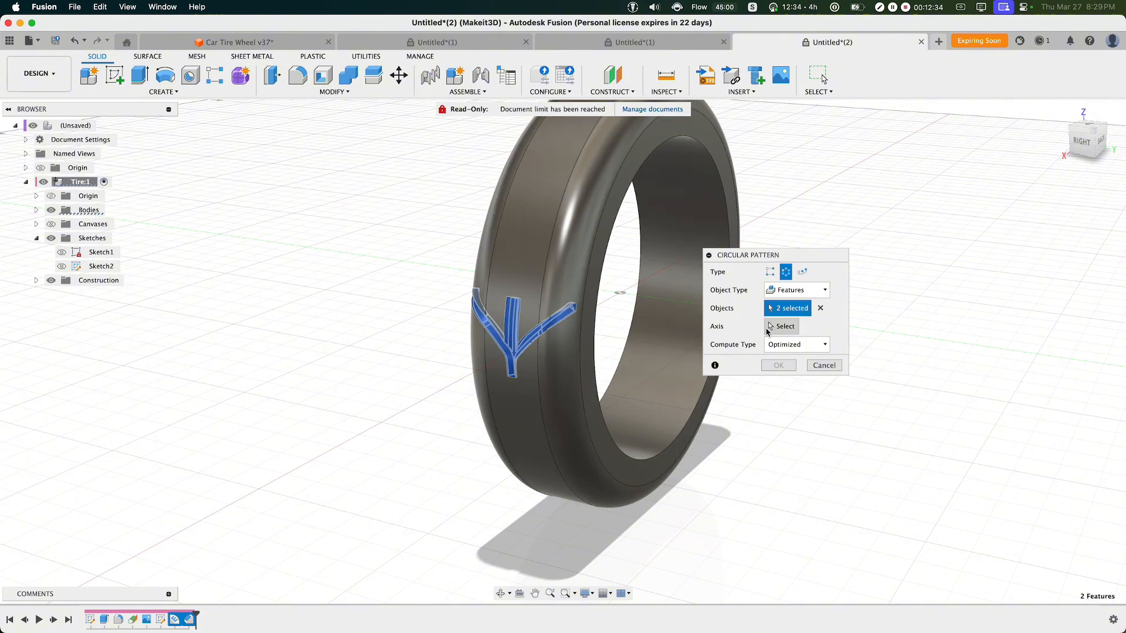
pyautogui.click(784, 326)
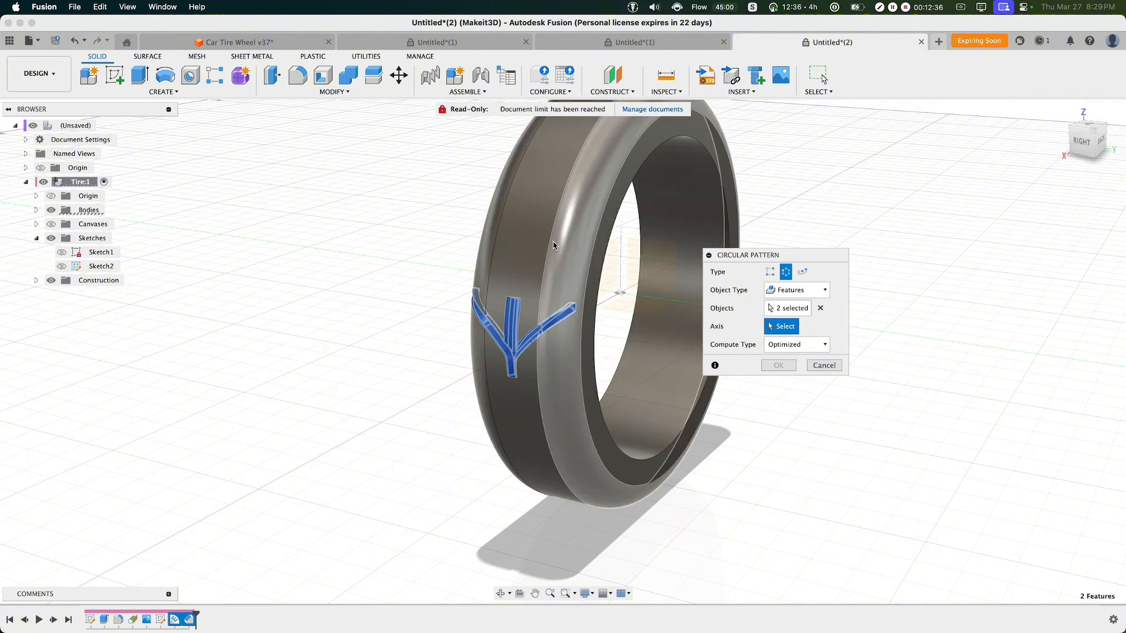
pyautogui.click(616, 290)
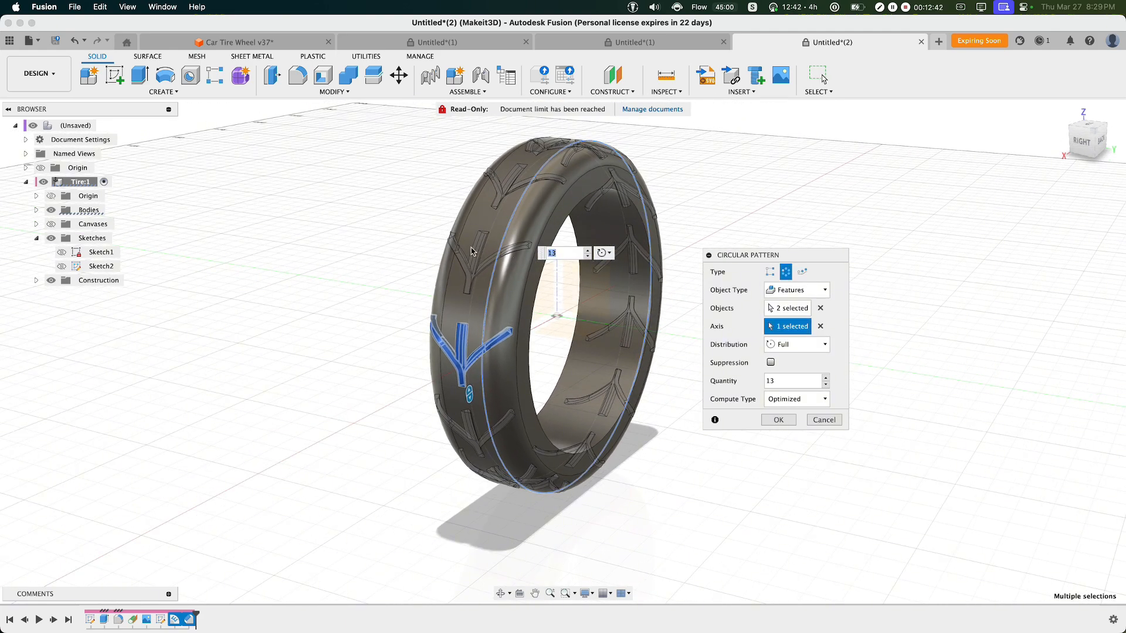
pyautogui.moveTo(734, 381)
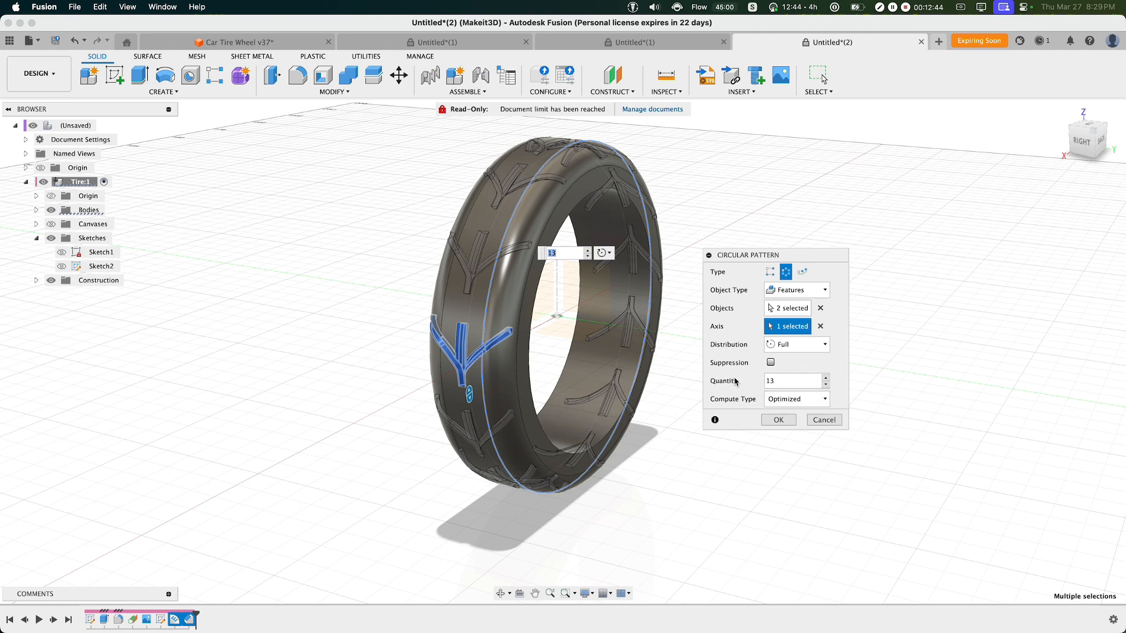
pyautogui.click(825, 377)
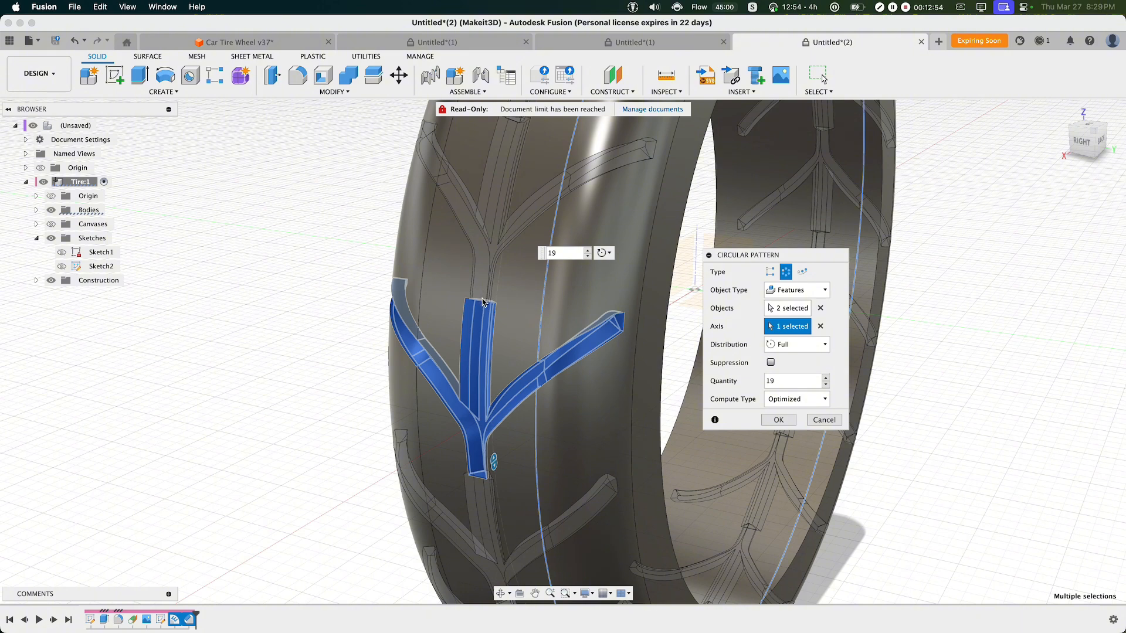
pyautogui.moveTo(730, 403)
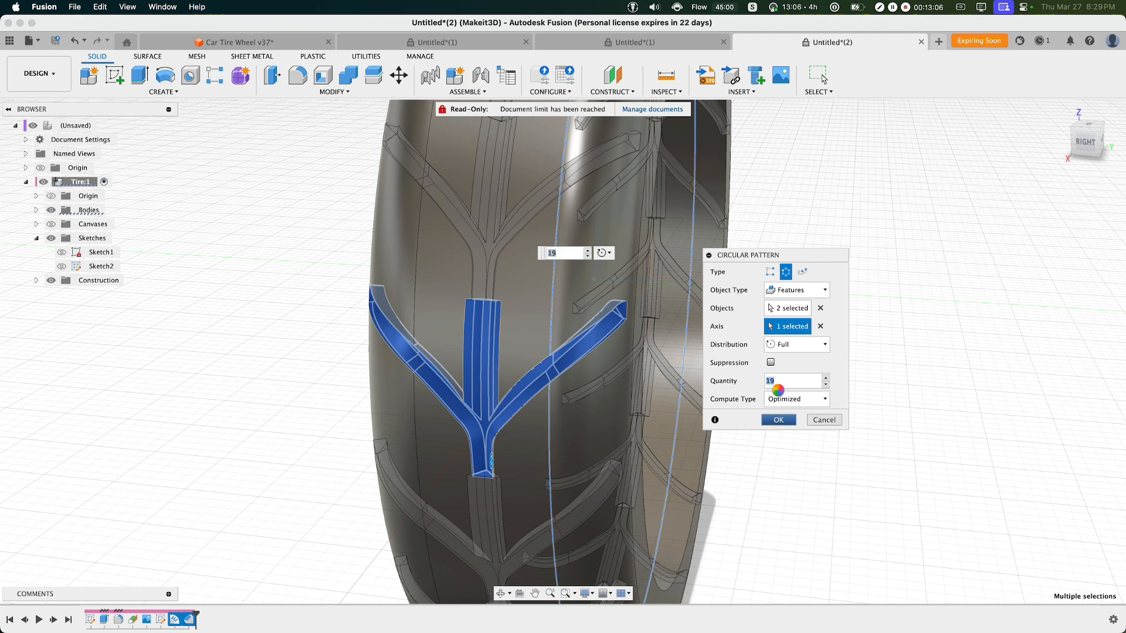
pyautogui.click(778, 420)
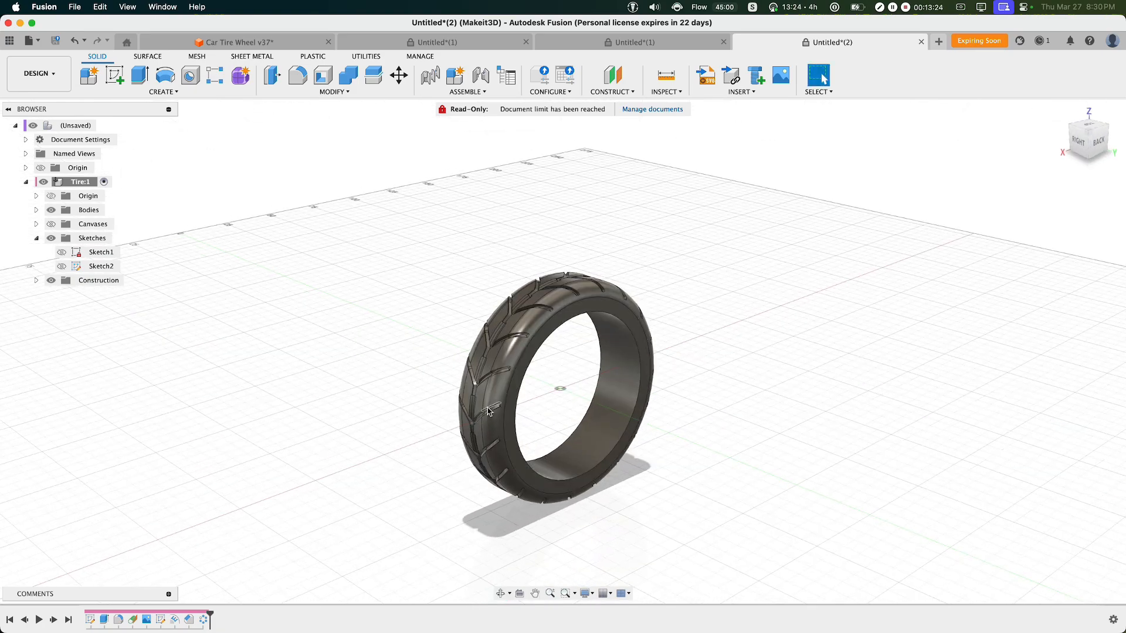
# - Save Body1 as an STL mesh and send it to Bambu Studio
pyautogui.moveTo(488, 413); pyautogui.dragTo(567, 402)
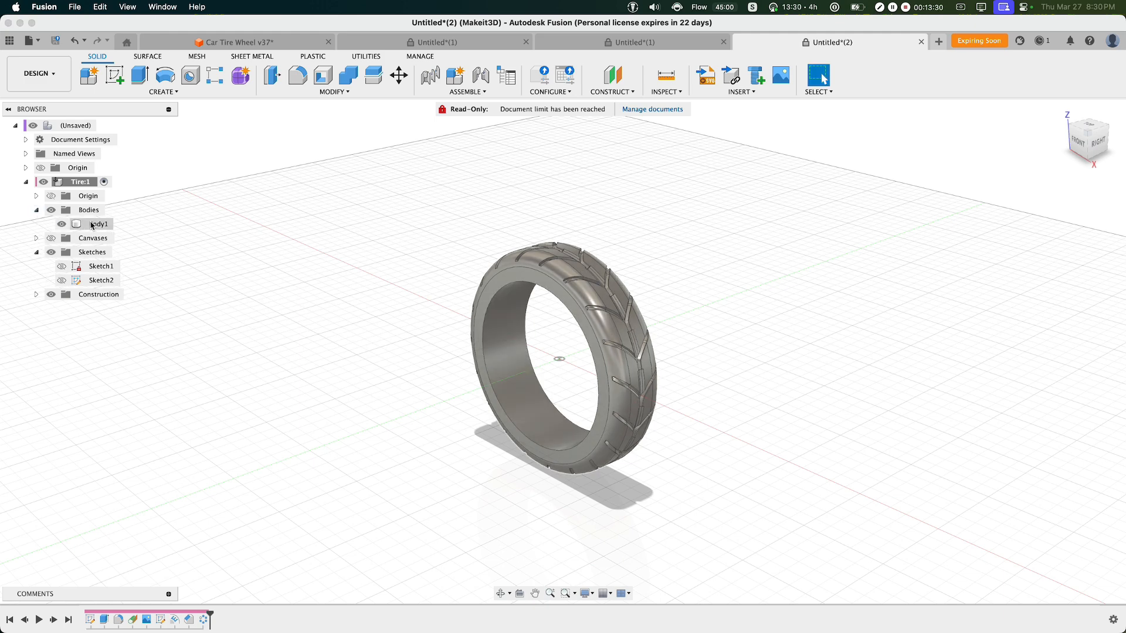
pyautogui.rightClick(98, 223)
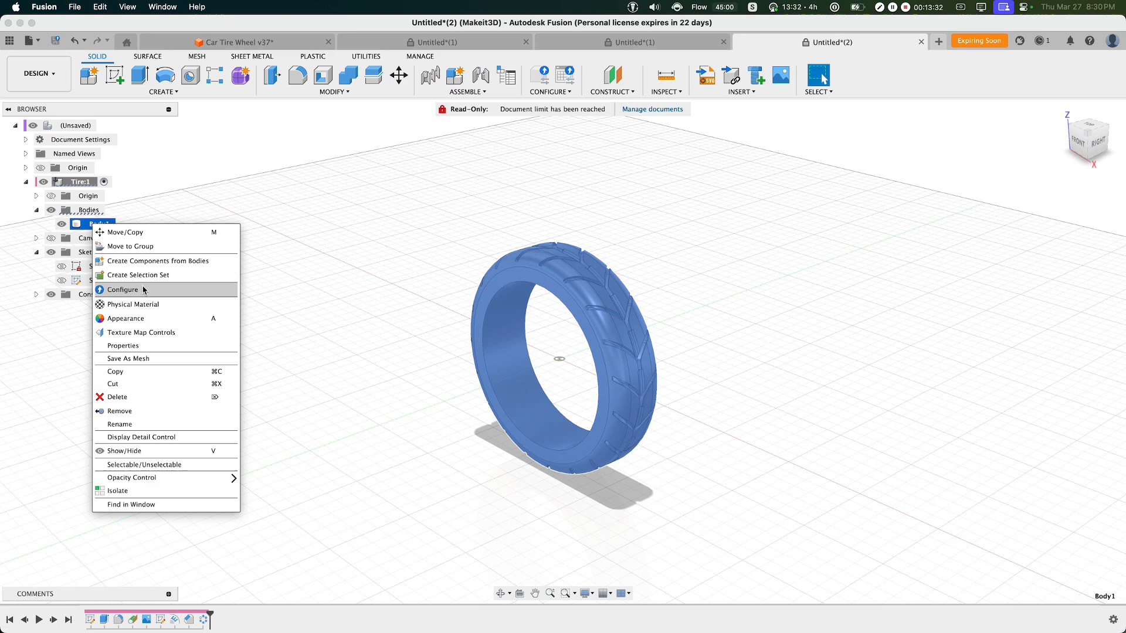
pyautogui.click(127, 359)
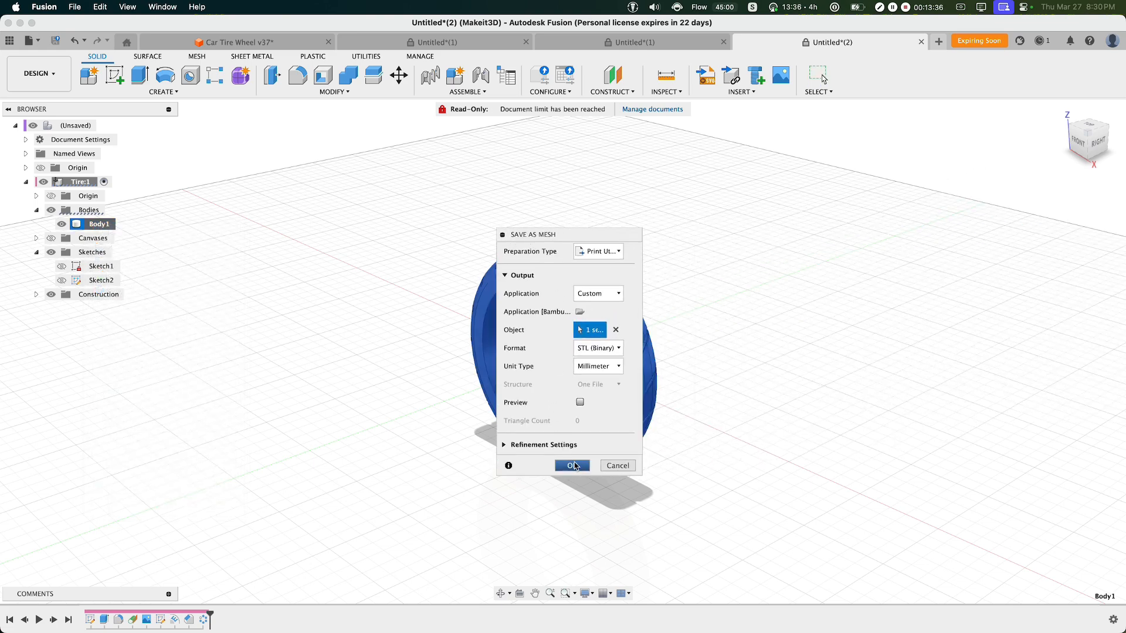
pyautogui.click(571, 466)
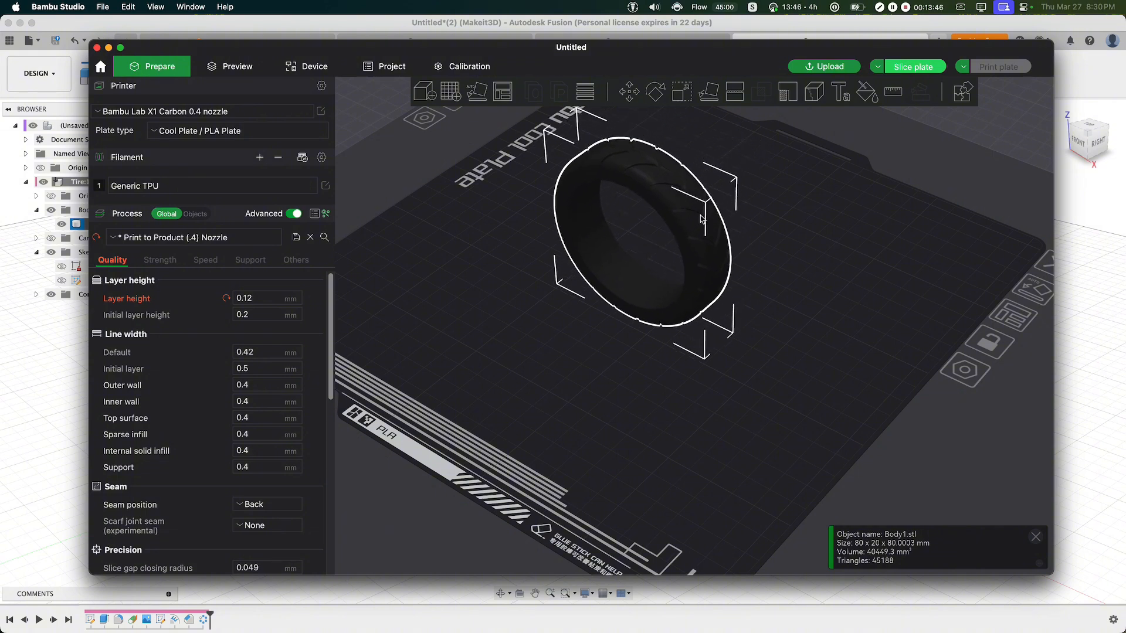
# - Slice the tire plate with TPU, estimating about 1h30m and 17 g of filament
pyautogui.click(655, 91)
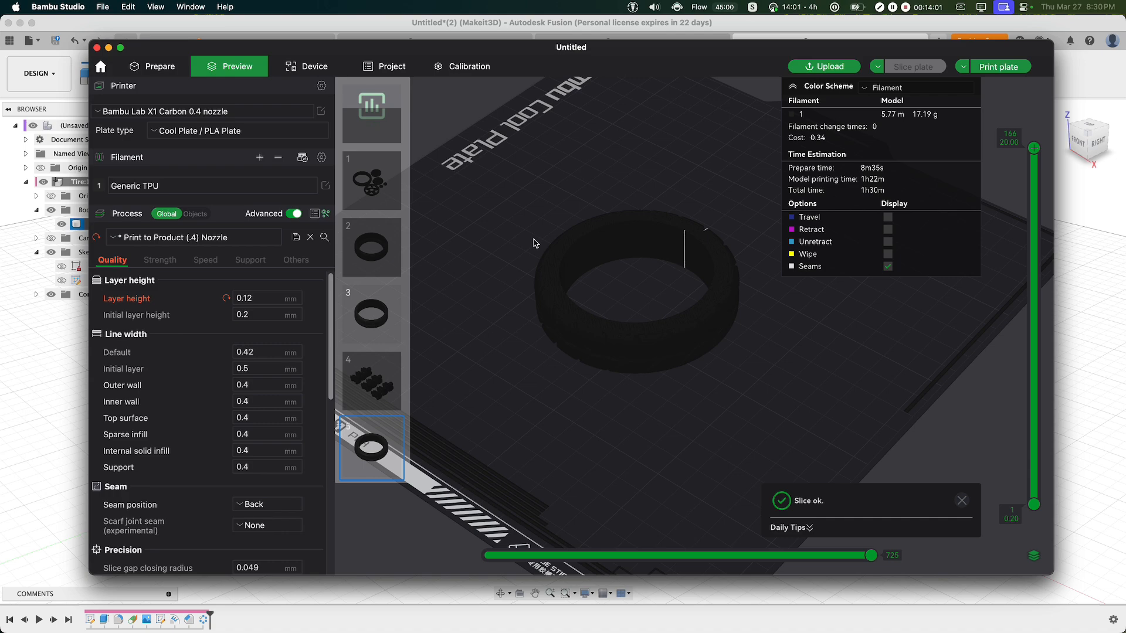
pyautogui.click(914, 65)
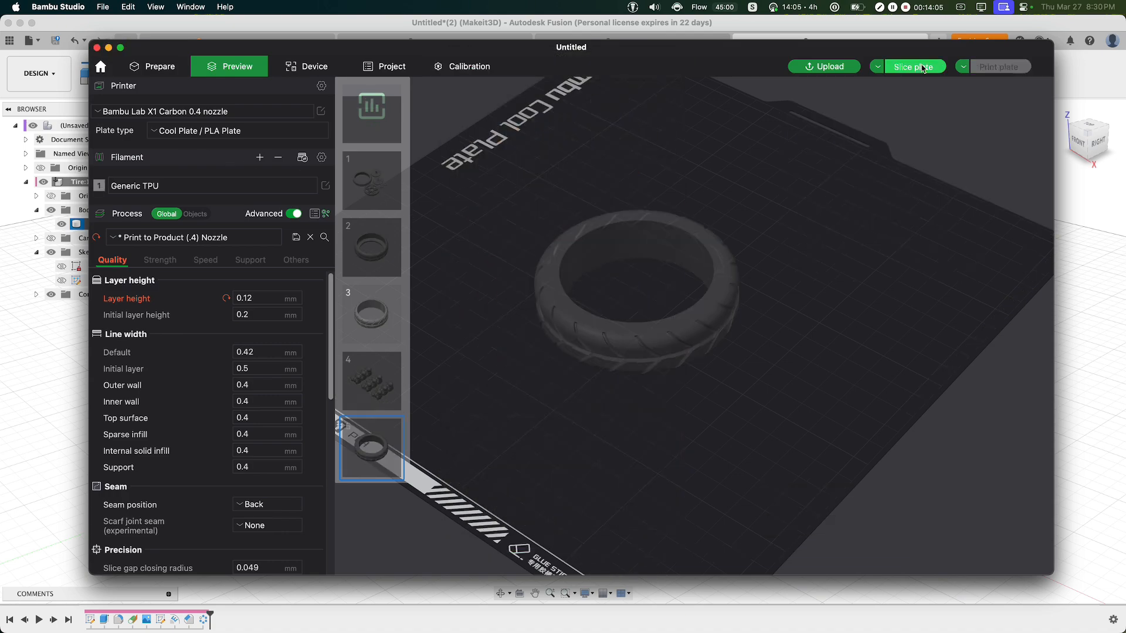
pyautogui.click(913, 65)
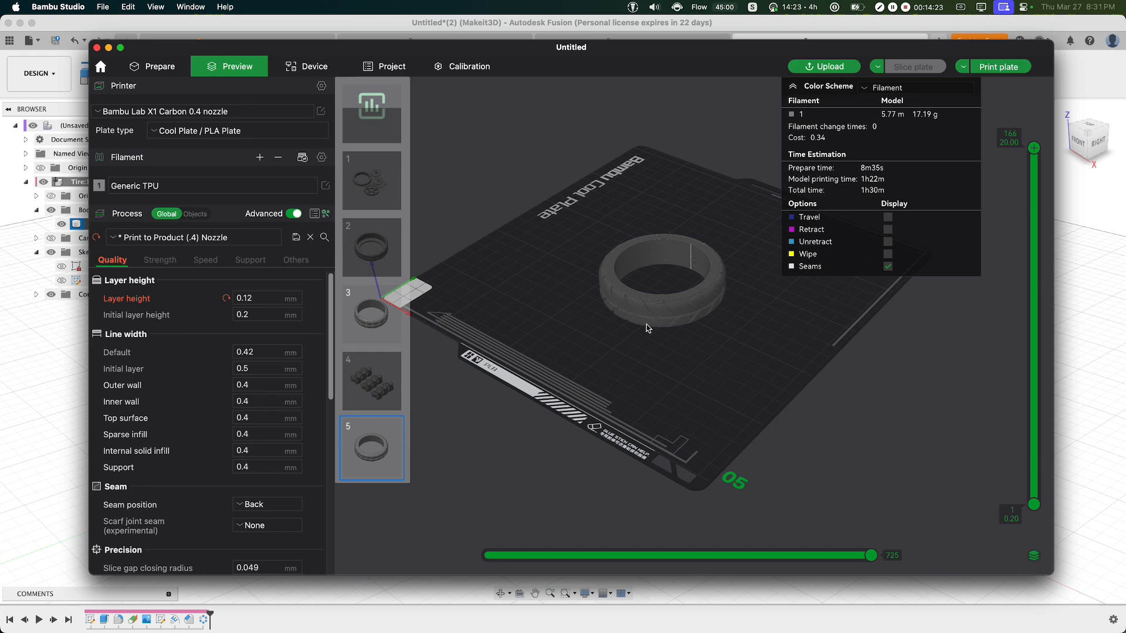
pyautogui.click(790, 85)
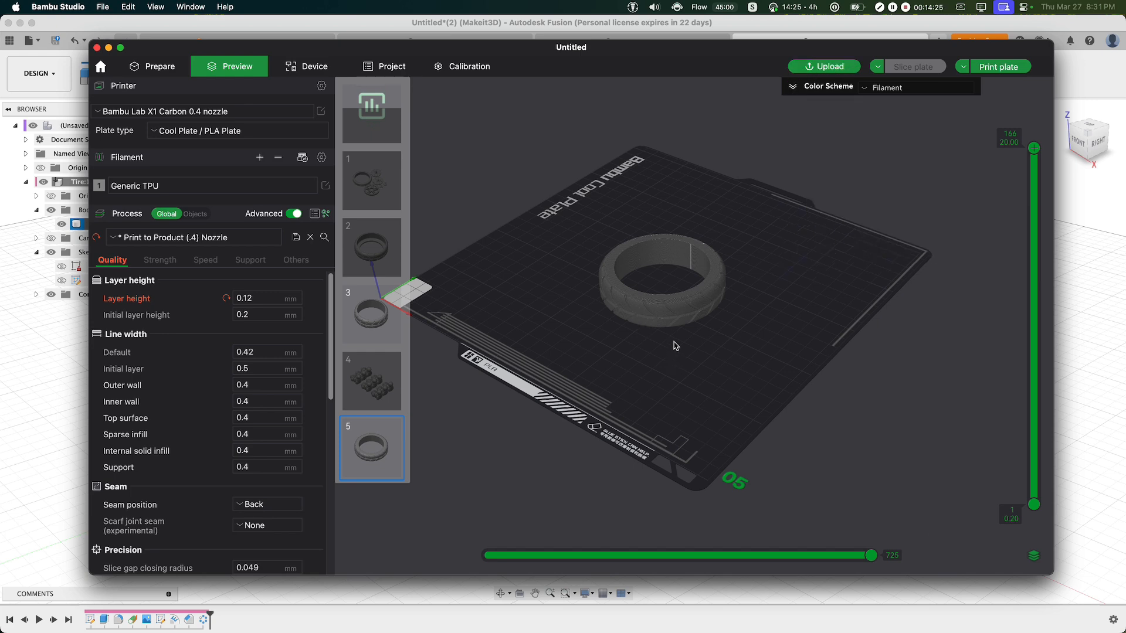
# - Scrub the layer slider down and back up to inspect the printed layers
pyautogui.moveTo(676, 345); pyautogui.dragTo(684, 339)
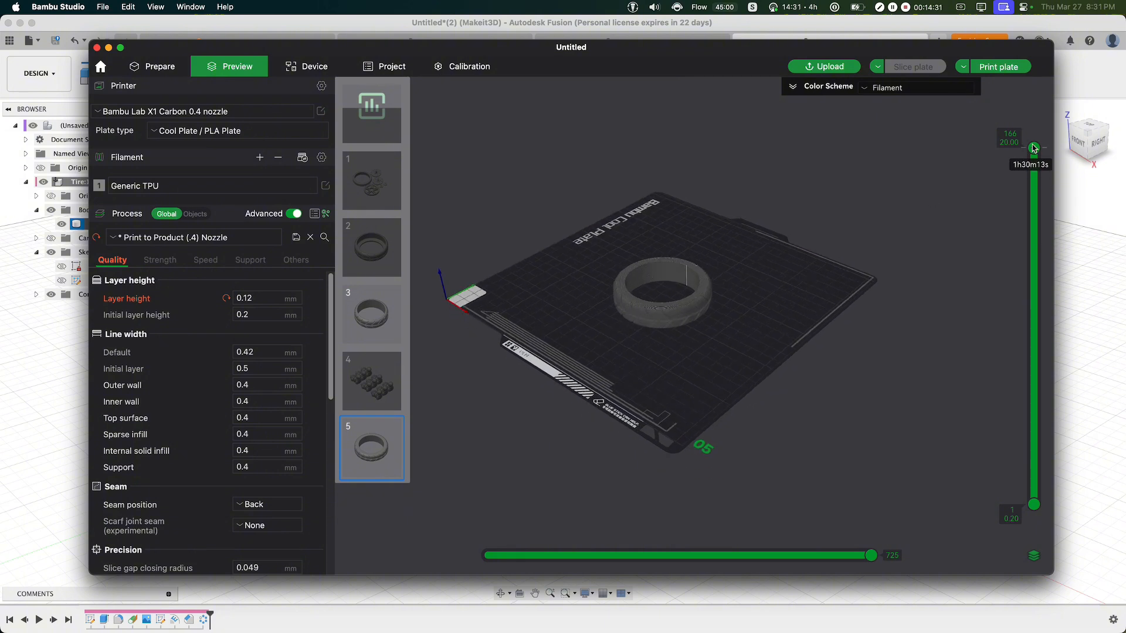
pyautogui.moveTo(1034, 148); pyautogui.dragTo(1034, 357)
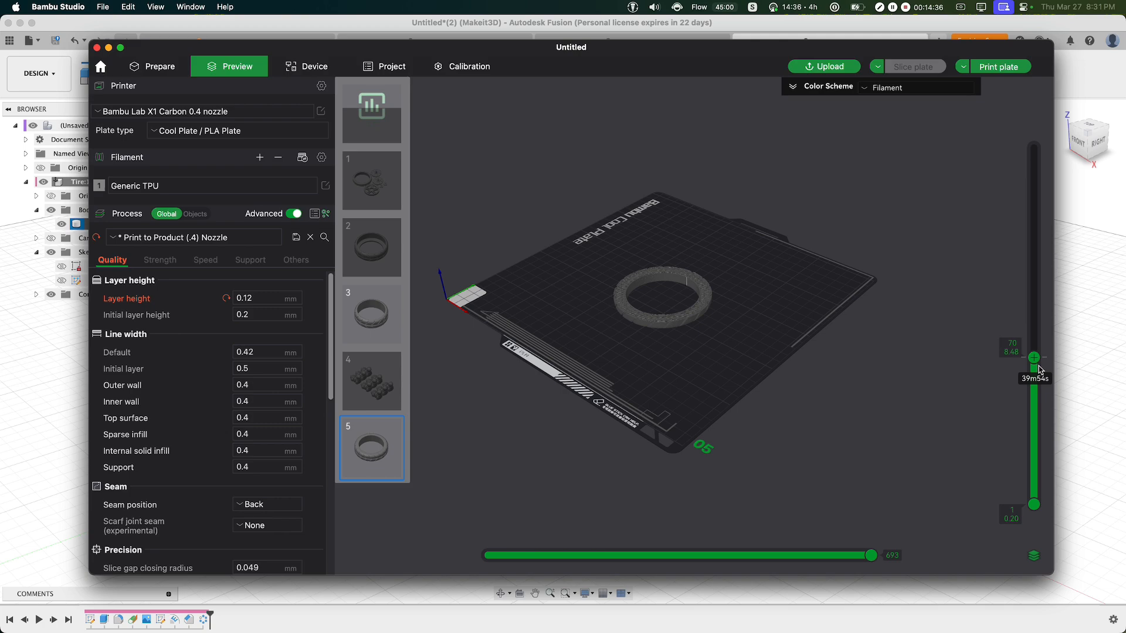
pyautogui.moveTo(1035, 358); pyautogui.dragTo(1035, 167)
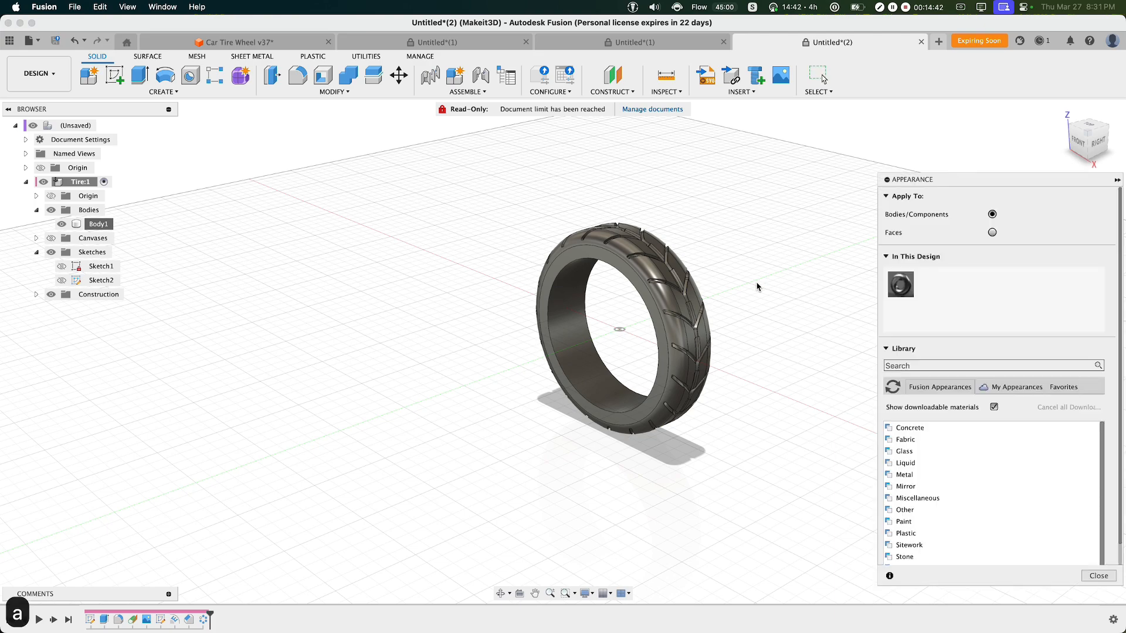
# - Apply a black appearance to the tire body and enter the Render workspace
pyautogui.write('bla')
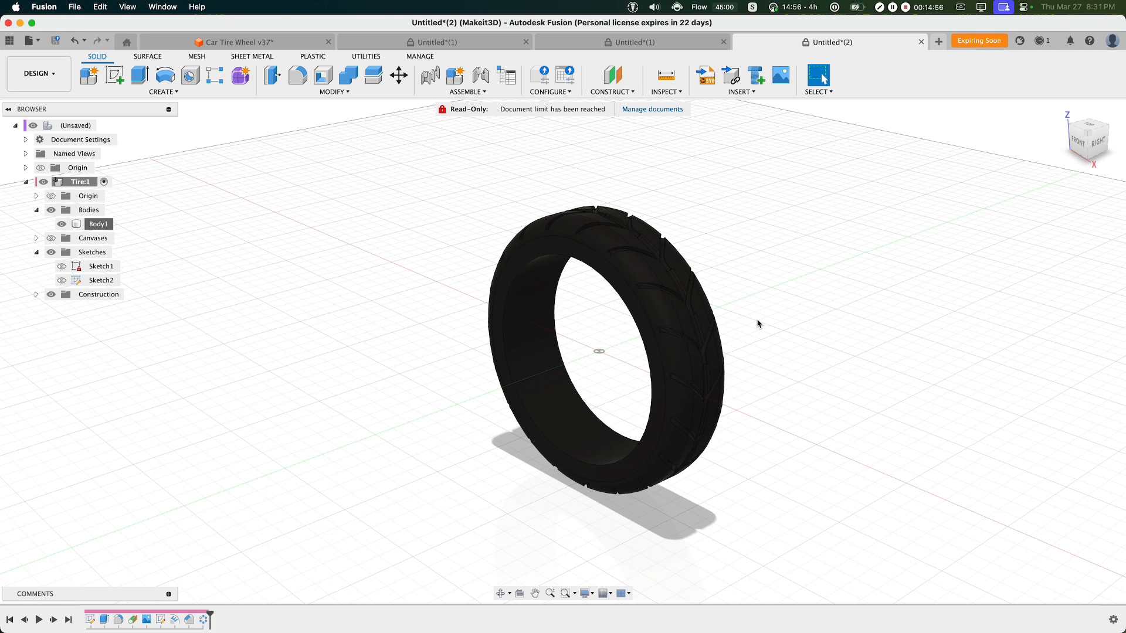
pyautogui.click(37, 72)
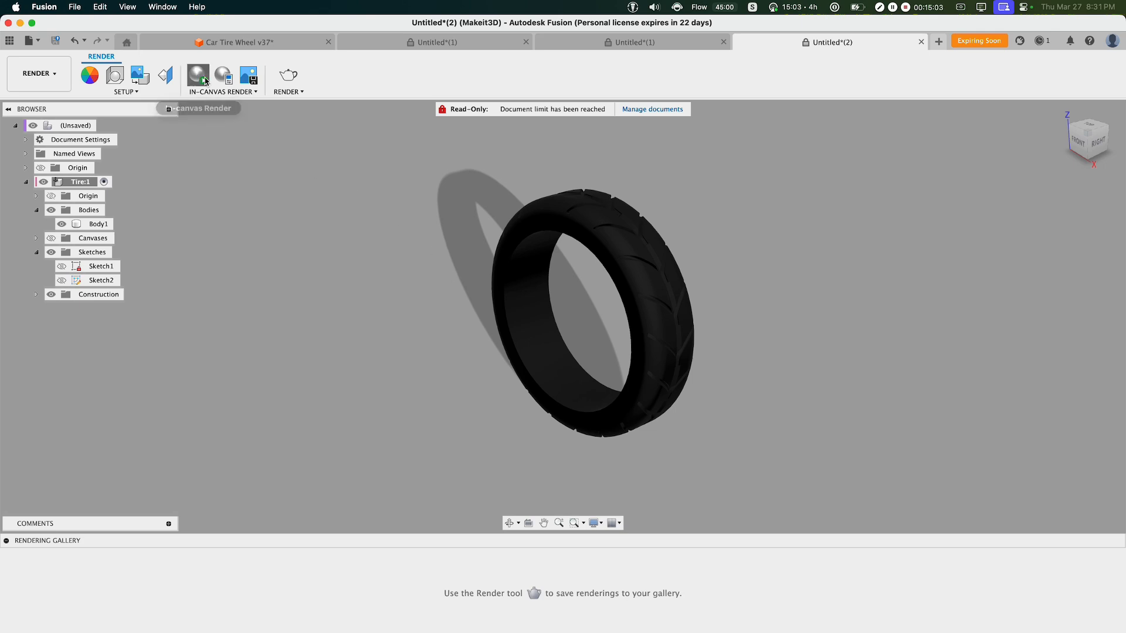
# - Start an In-Canvas Render of the black tire and select its body
pyautogui.click(197, 75)
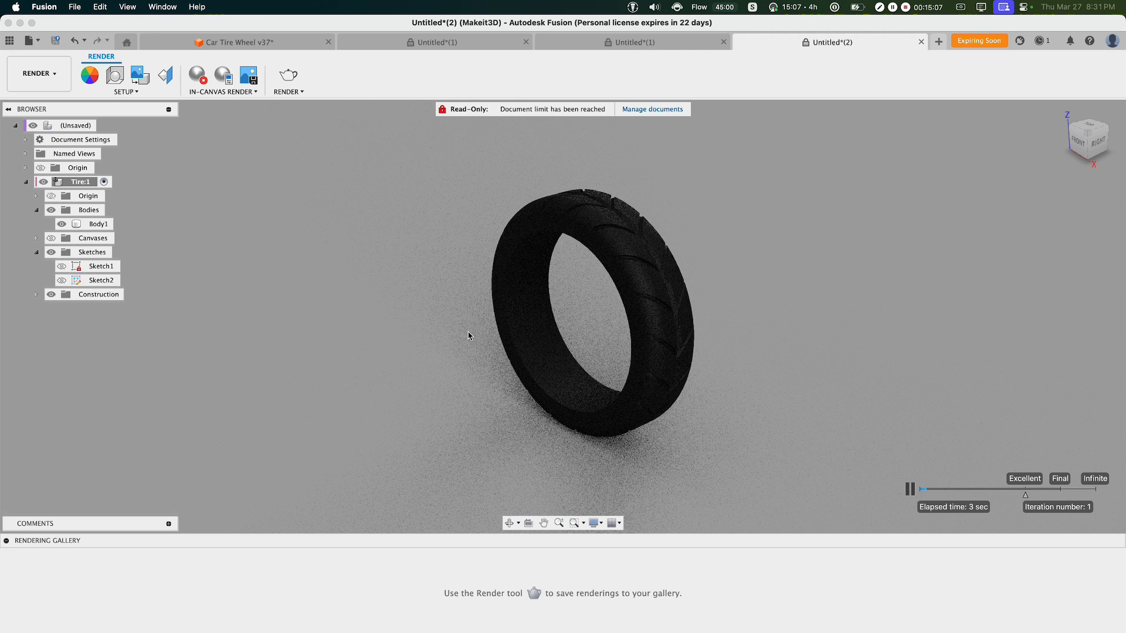
pyautogui.click(96, 222)
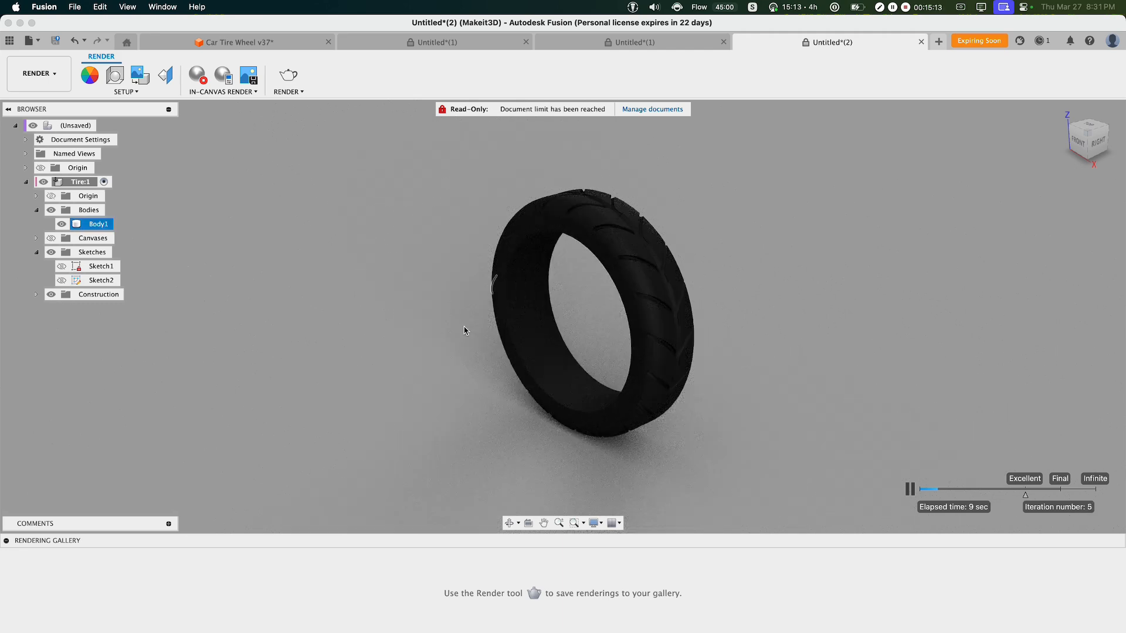